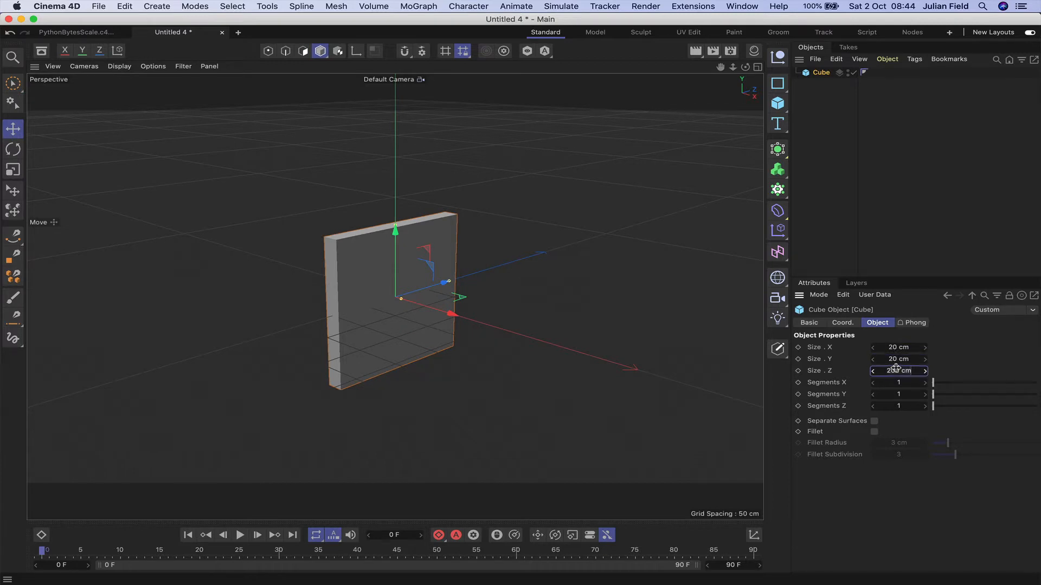
Step: Set the cube to 20 cm per side, enable Fillet with radius 1 cm and subdivision 3
type("20 cm")
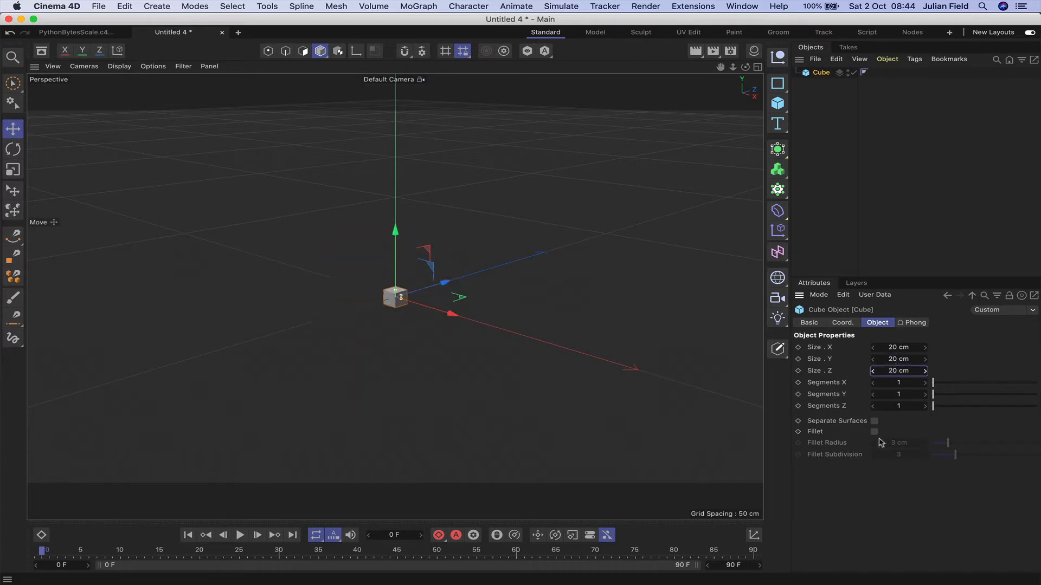
left_click(874, 431)
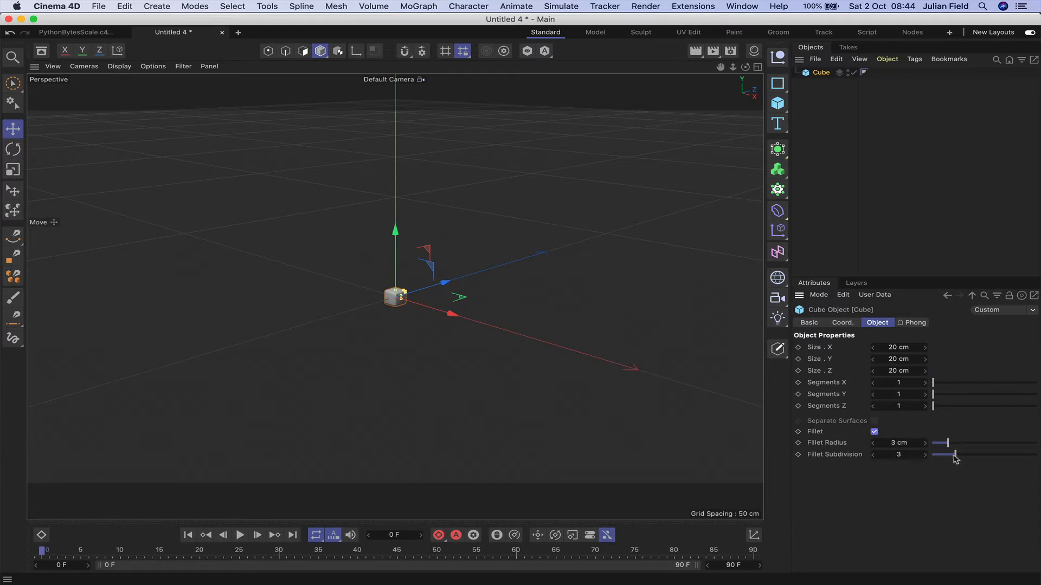
left_click_drag(954, 454, 933, 455)
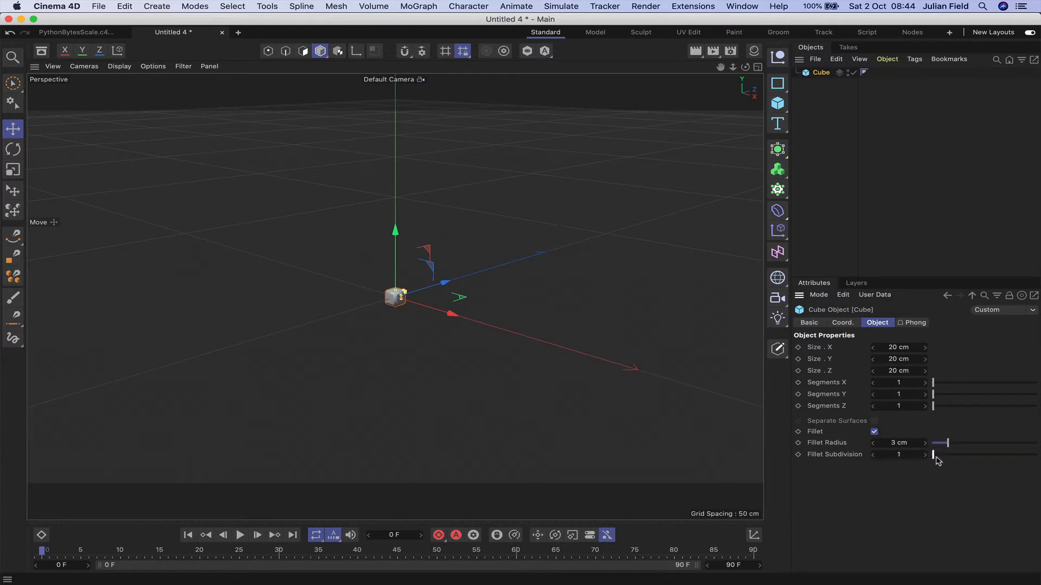
left_click_drag(934, 454, 956, 454)
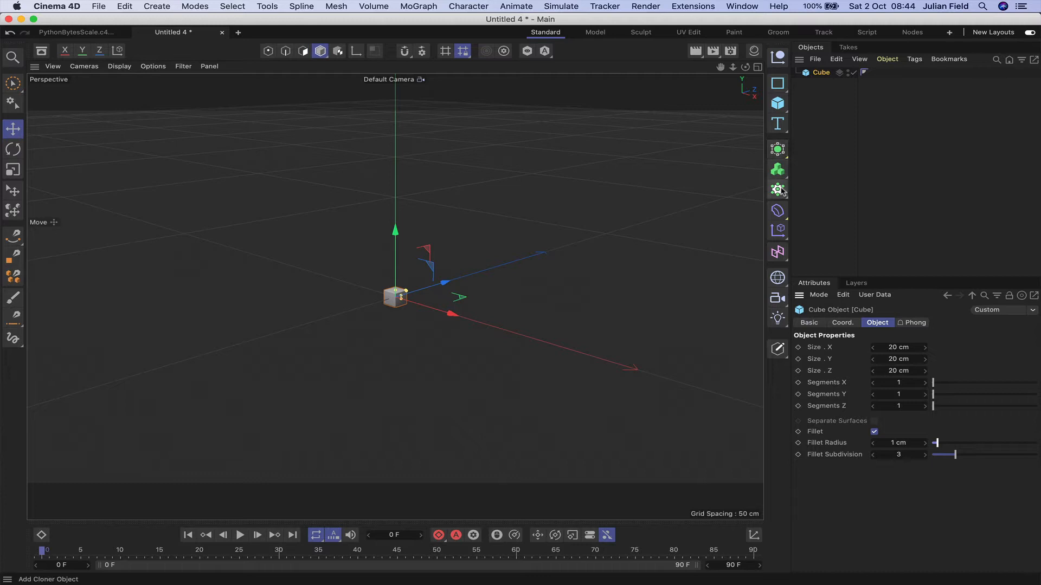
mouse_move(778, 189)
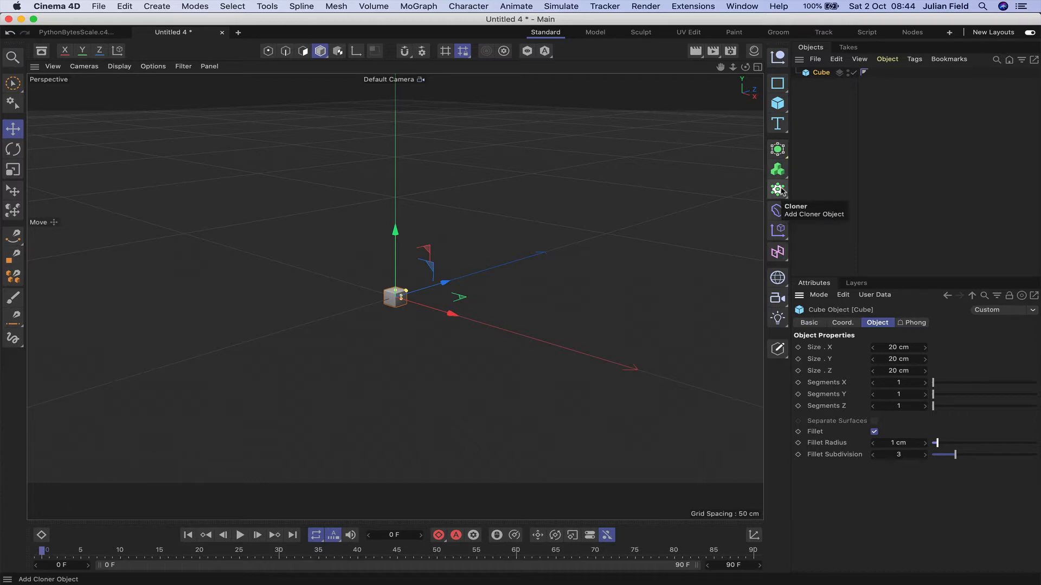
Step: Parent the cube to a new Cloner set to Count 3,1,3 and Size 21, 0, 21 cm
left_click(777, 189)
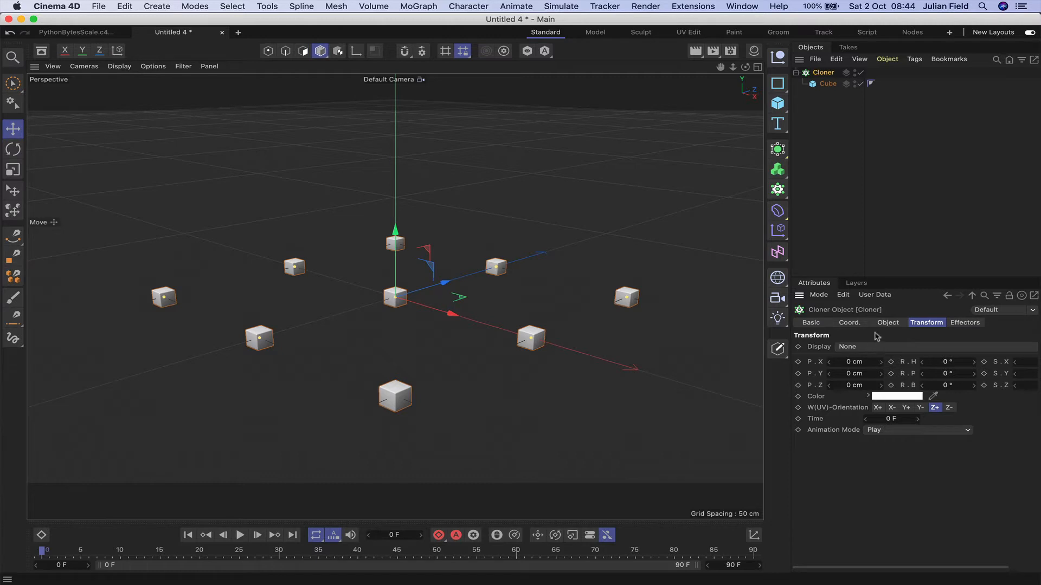
left_click(888, 323)
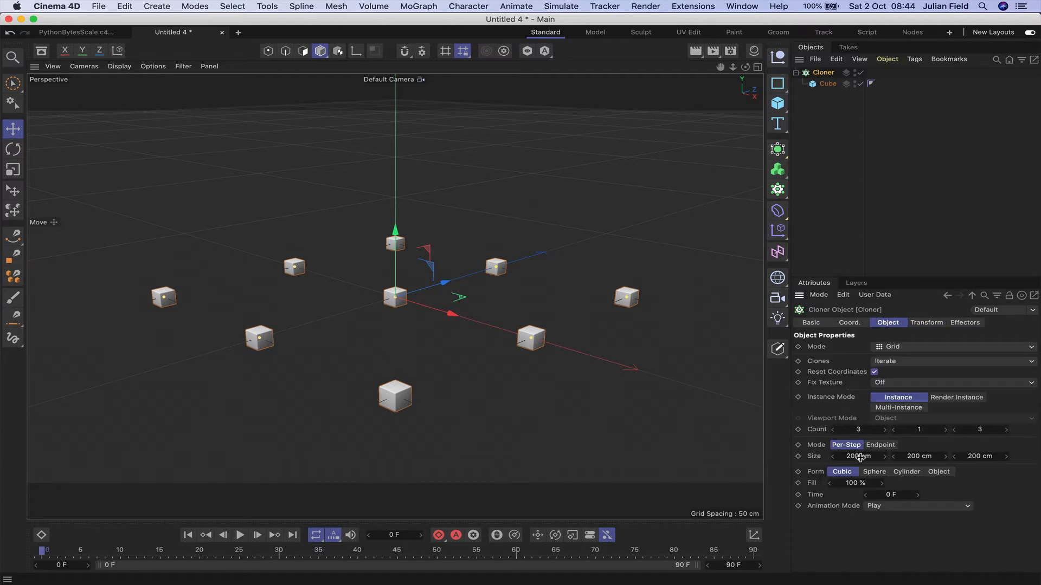
left_click(858, 456)
type("21")
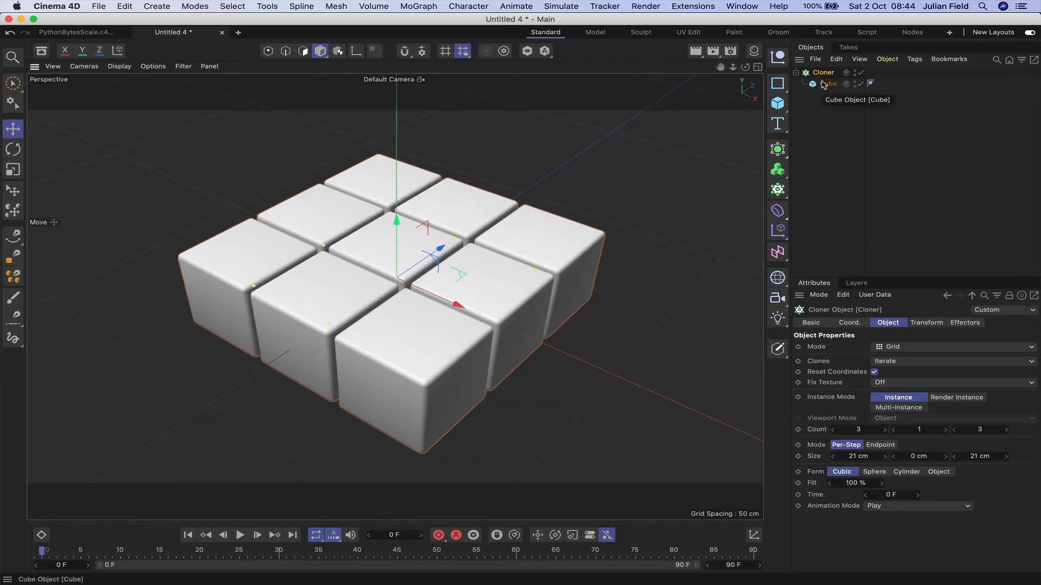
Step: In the Cloner's Transform settings, set Display to Index and Color to green
left_click(823, 71)
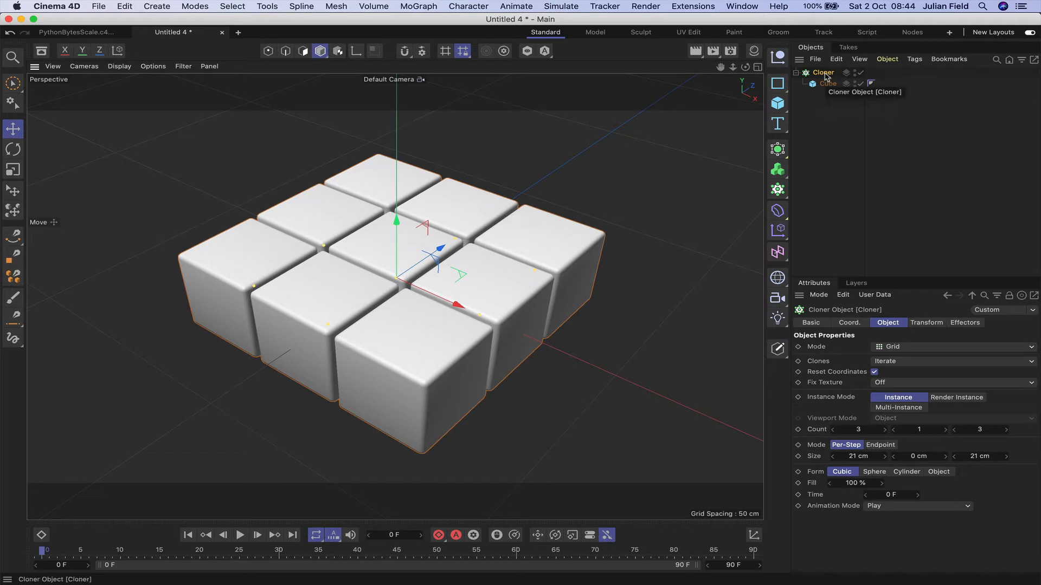
left_click(926, 323)
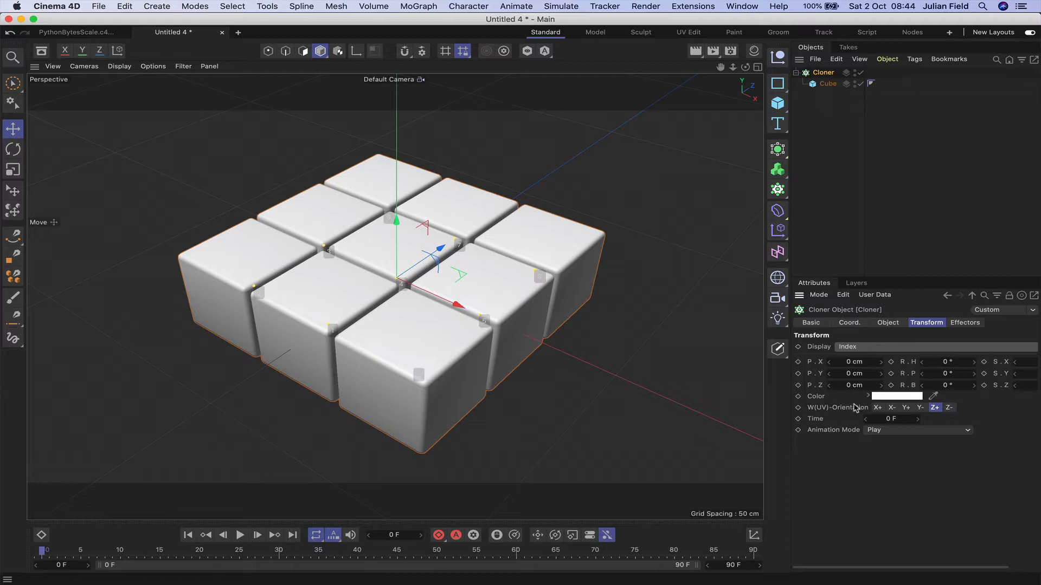
left_click(900, 397)
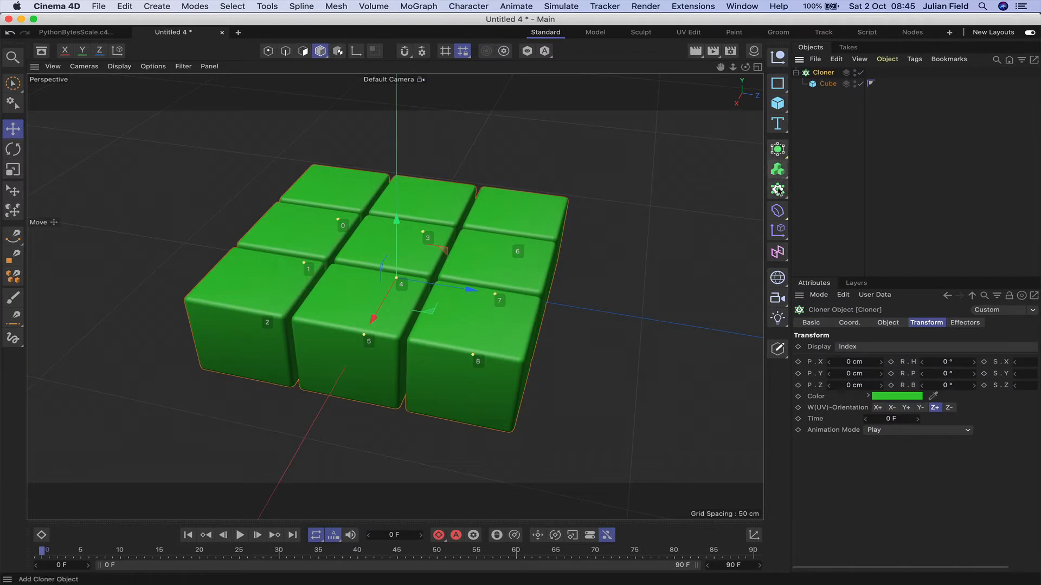
Step: Add a Python effector to the Cloner and show its code in the Script layout
left_click(777, 230)
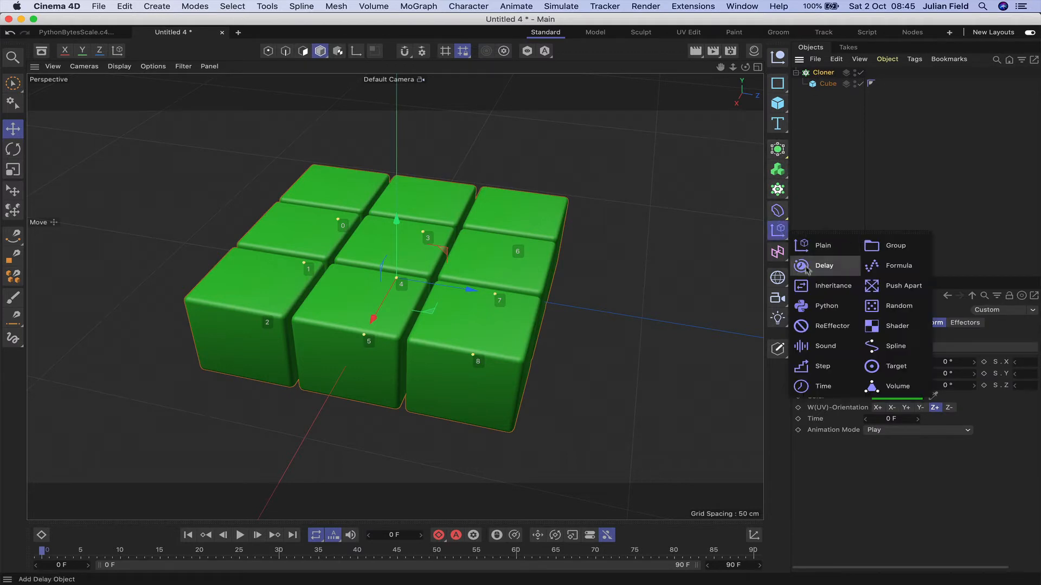
left_click(827, 306)
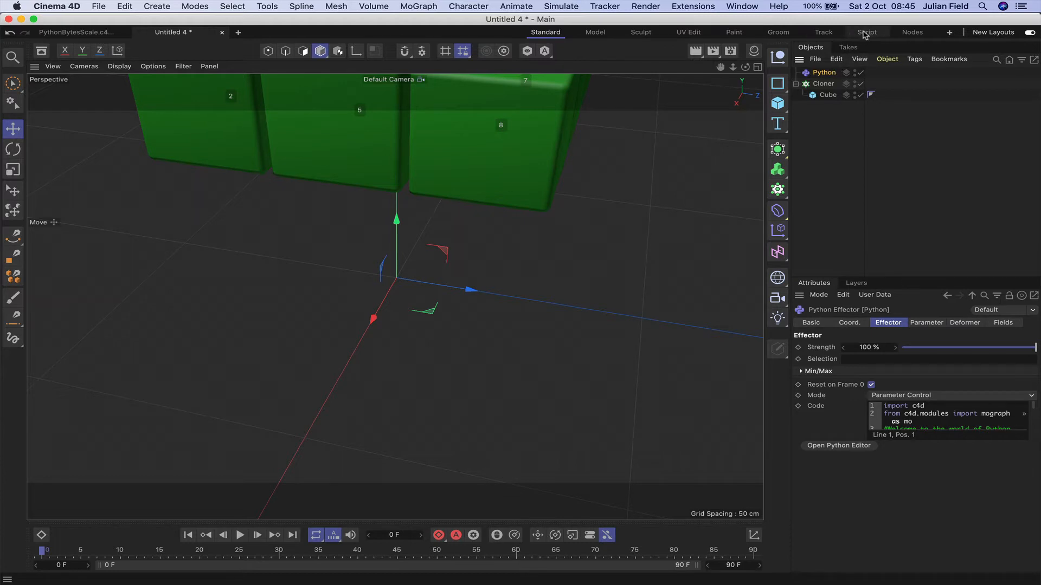
left_click(867, 31)
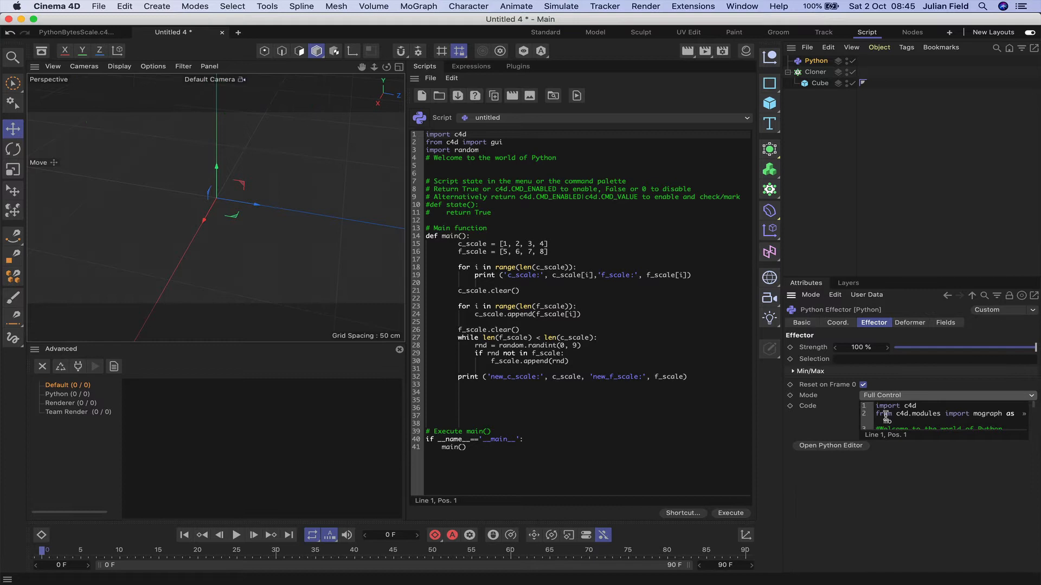
left_click(471, 66)
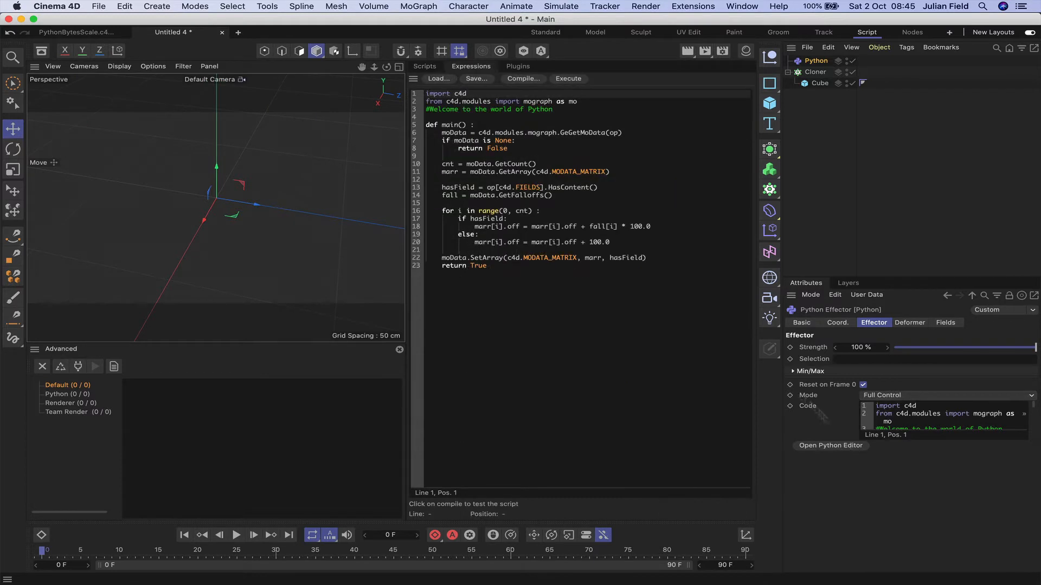
Step: Delete the default position-offset for loop and compile the trimmed script without errors
left_click_drag(438, 210, 610, 242)
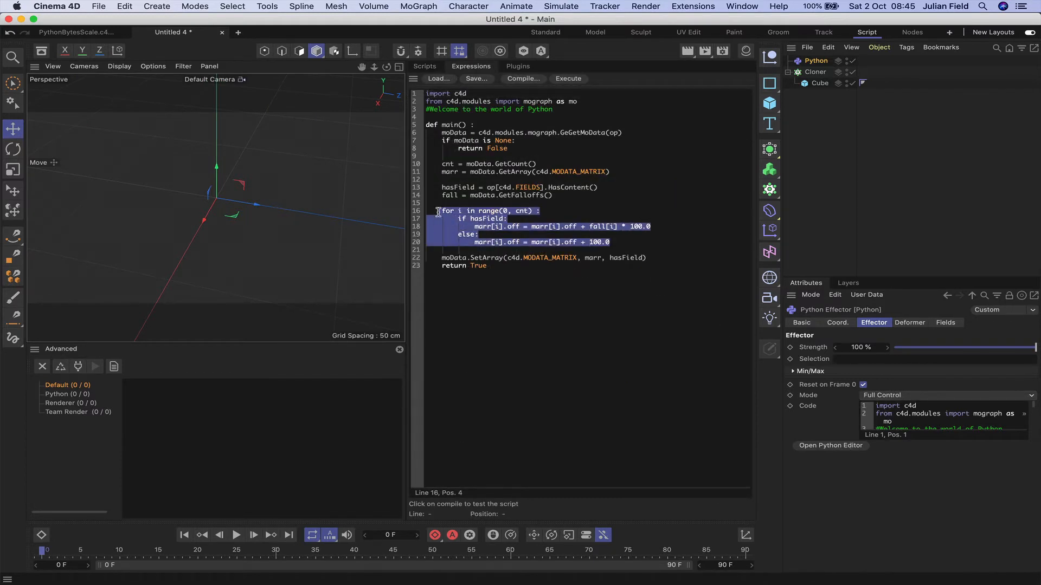
key("Delete")
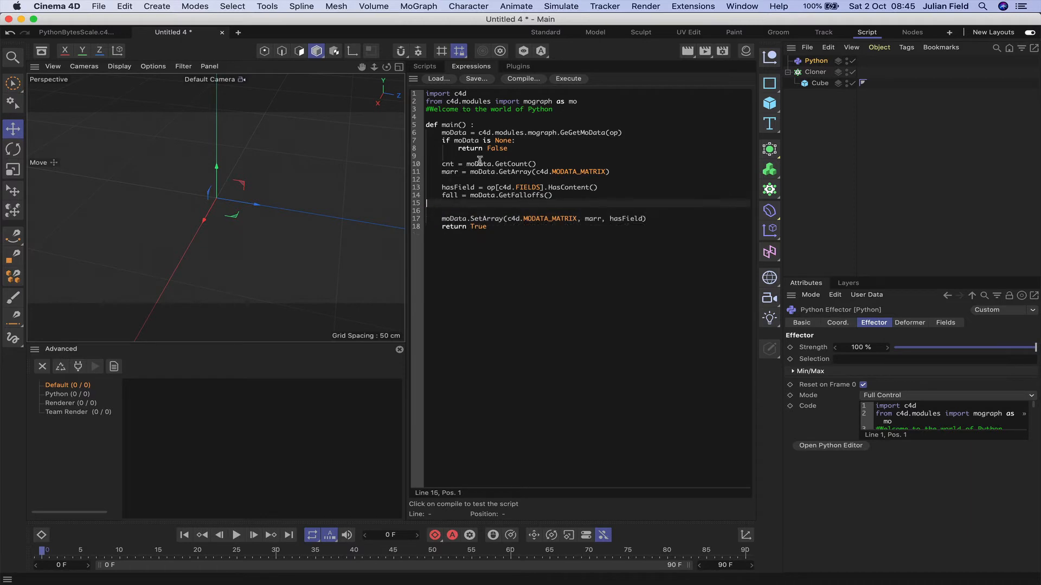
left_click(567, 79)
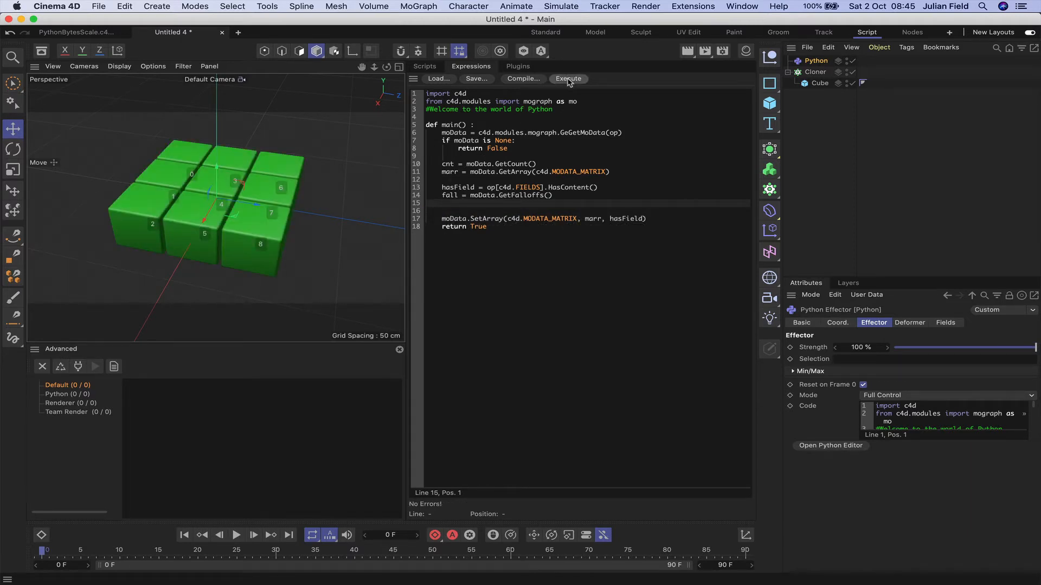
Step: In the effector's Parameter settings enable Scale, untick Uniform Scale and tick Absolute Scale
left_click(568, 78)
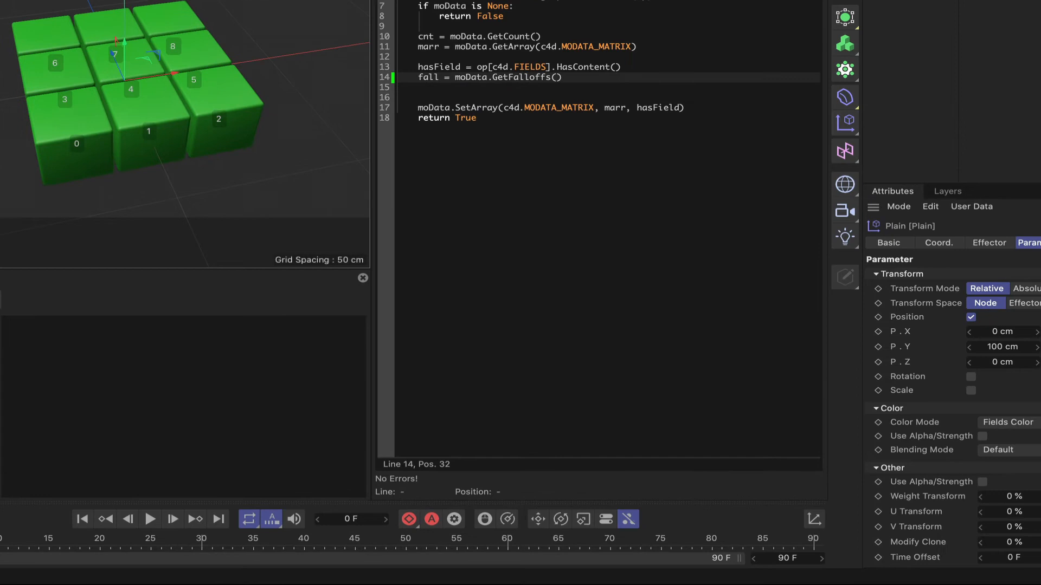
mouse_move(924, 379)
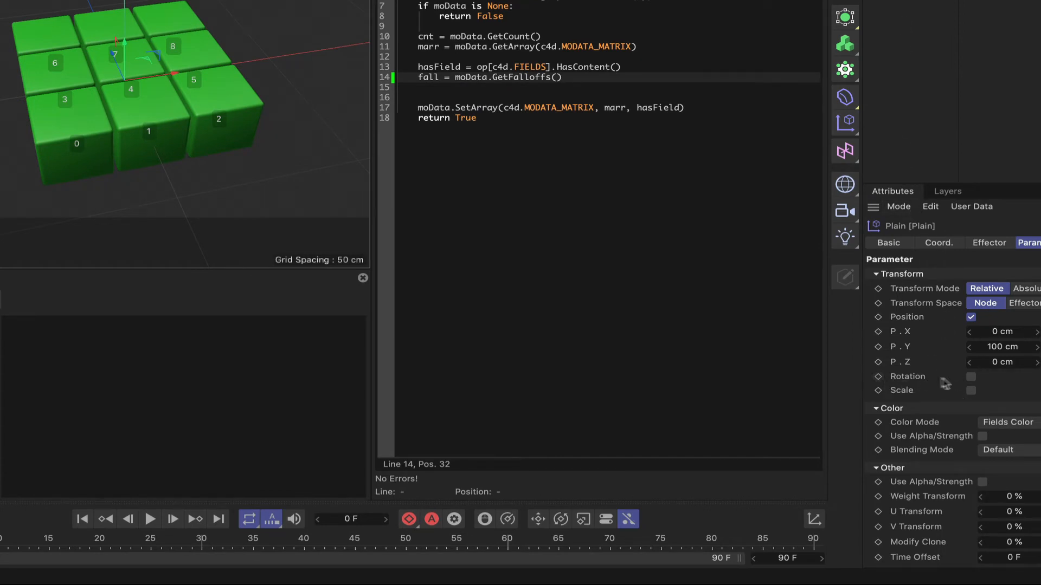
mouse_move(904, 395)
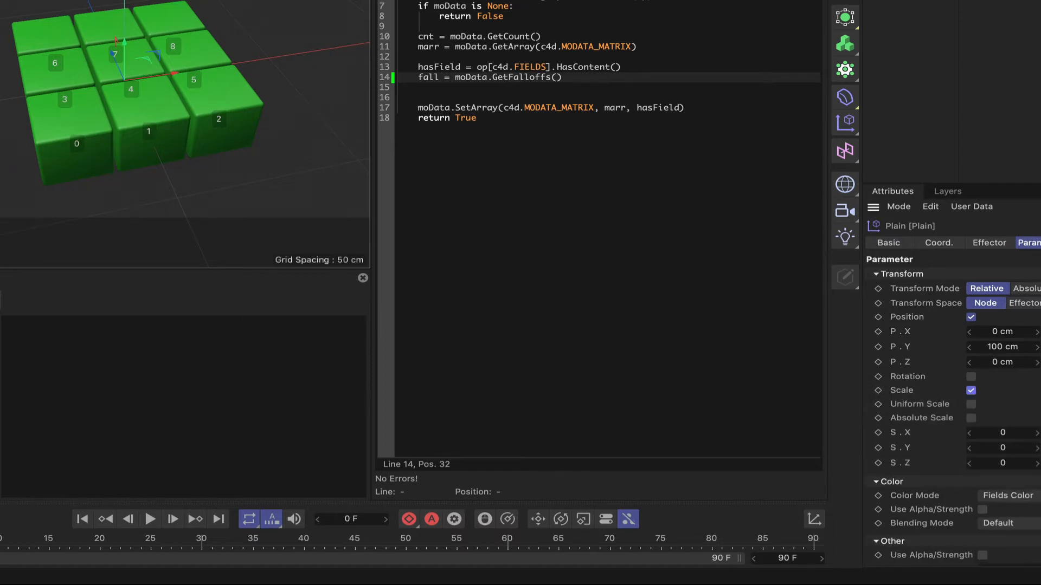
scroll("down", 3)
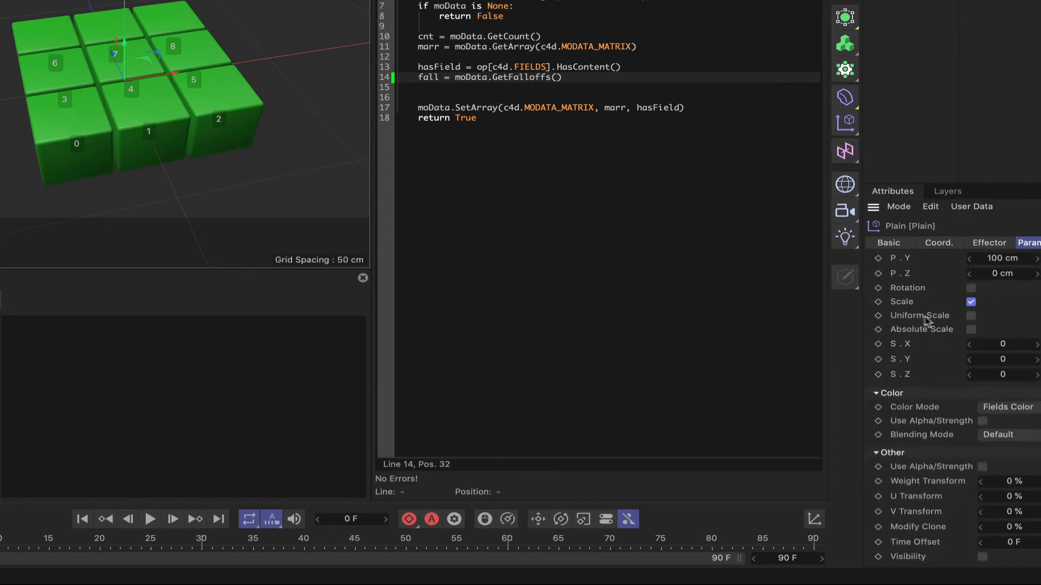
mouse_move(933, 335)
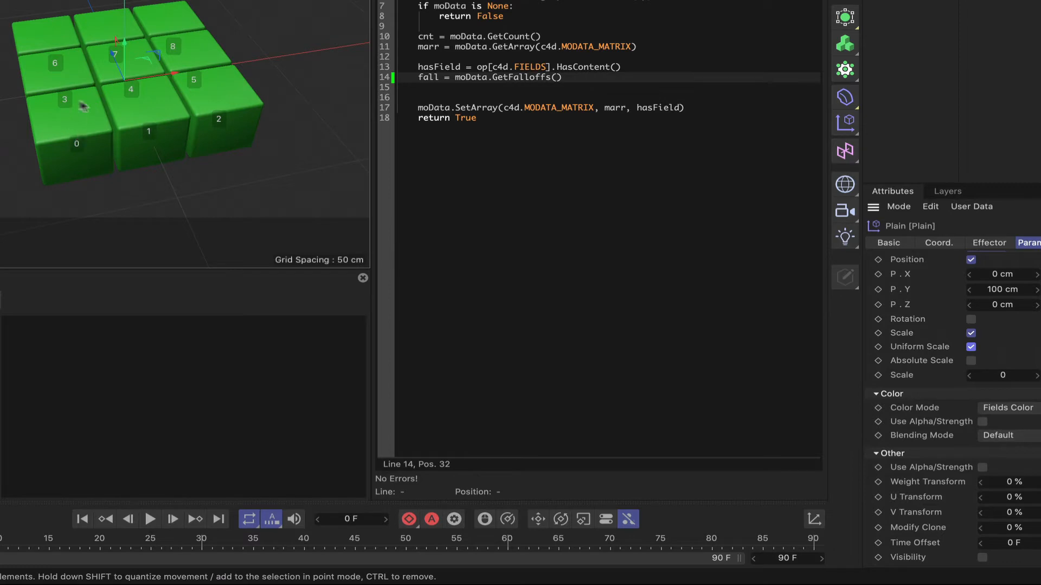
mouse_move(68, 116)
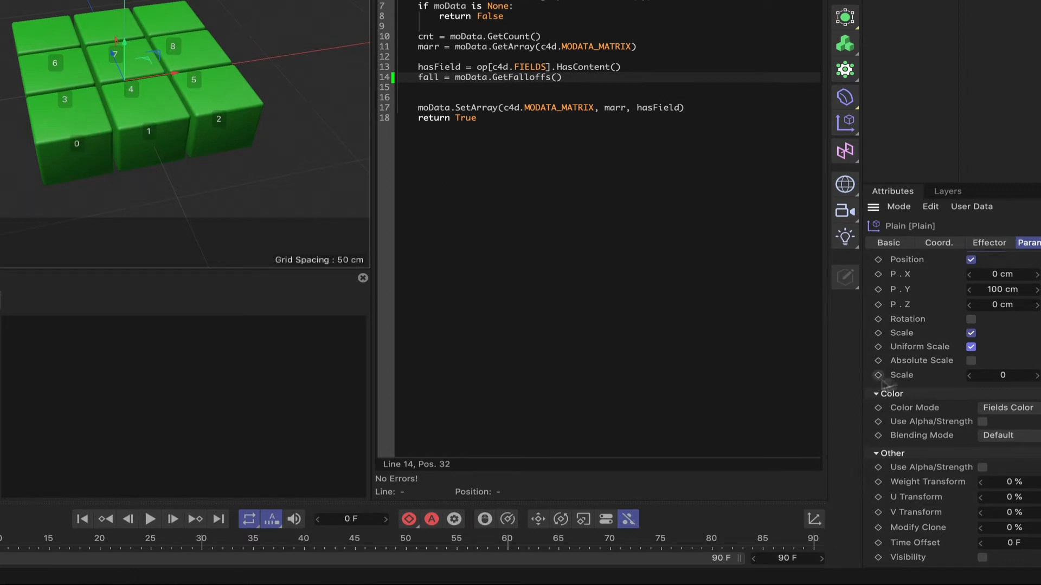
left_click(971, 347)
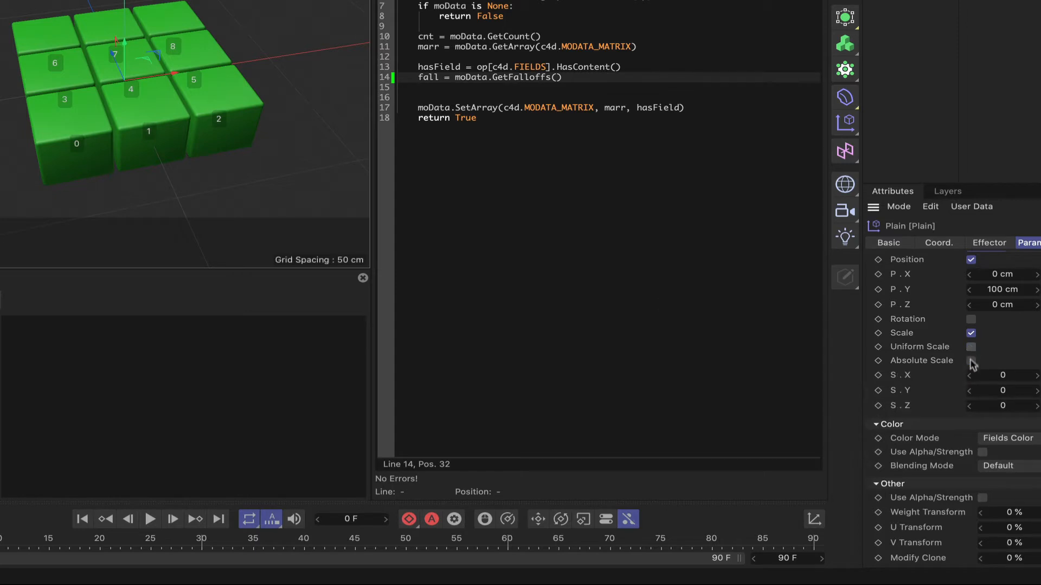
left_click(971, 360)
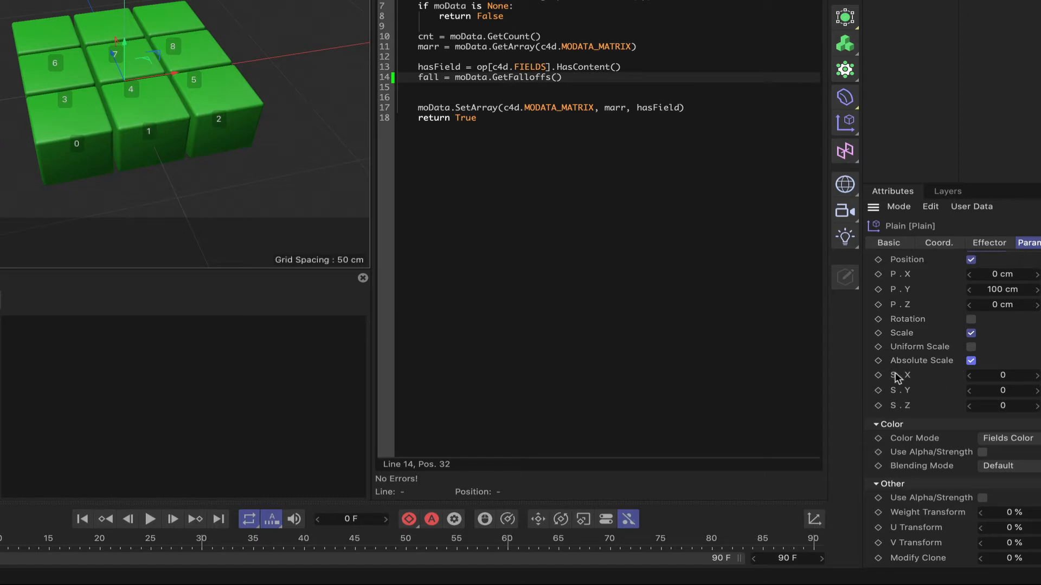
mouse_move(915, 412)
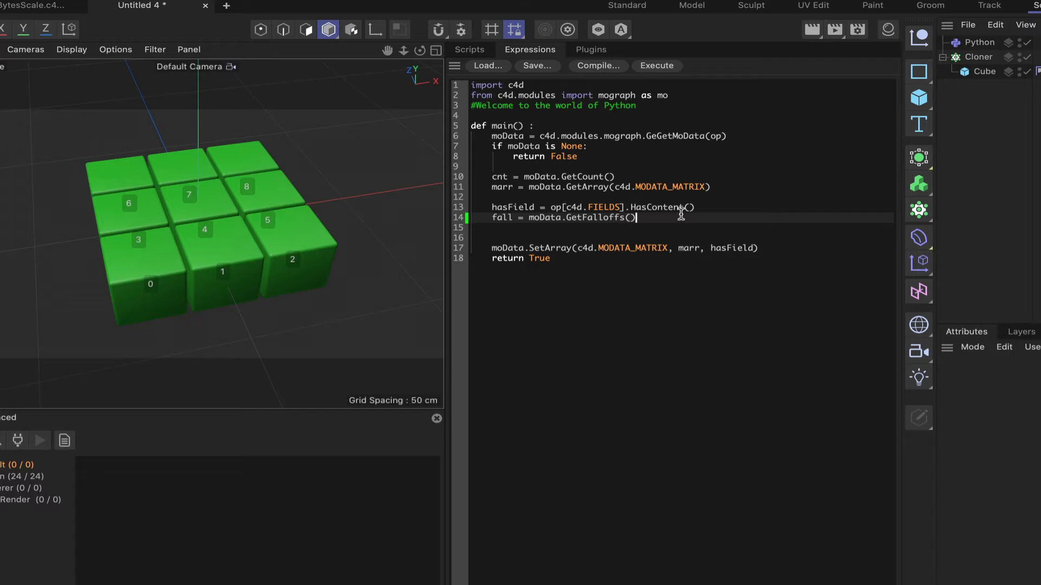
Step: Add marr[0].Scale(.5) after the falloff line and execute to halve clone 0
key("enter")
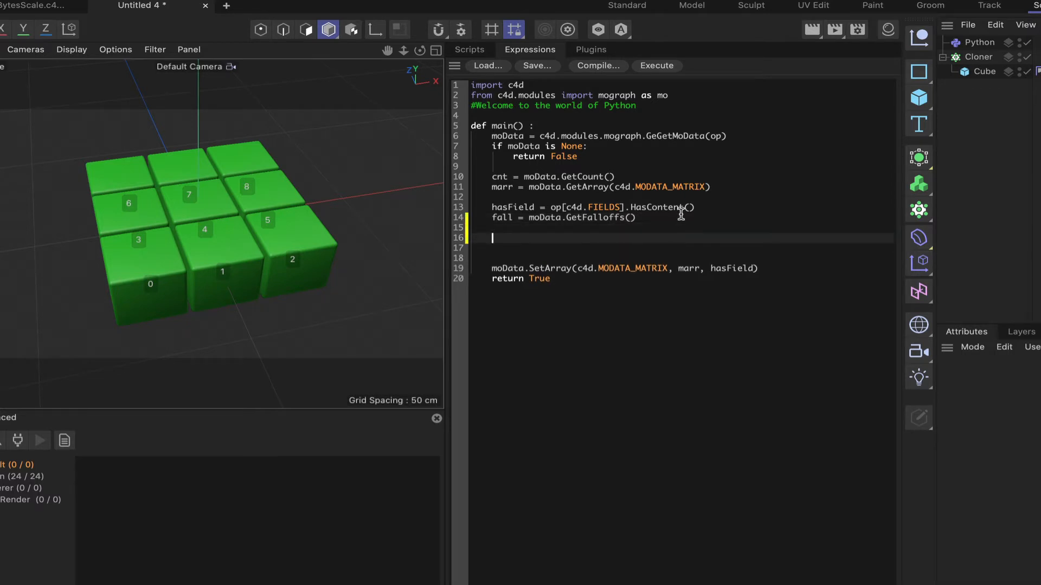
mouse_move(155, 288)
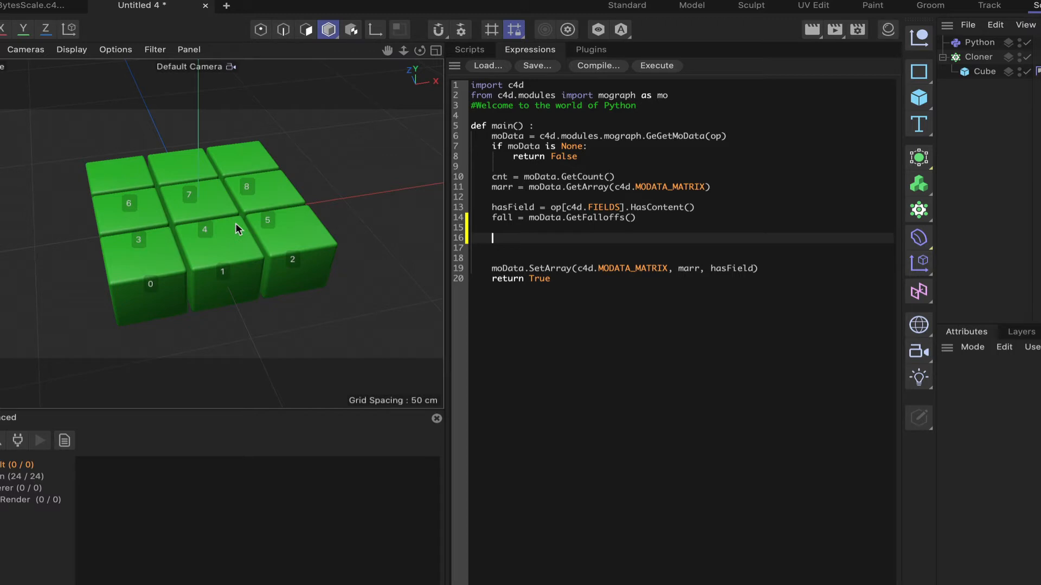
mouse_move(604, 259)
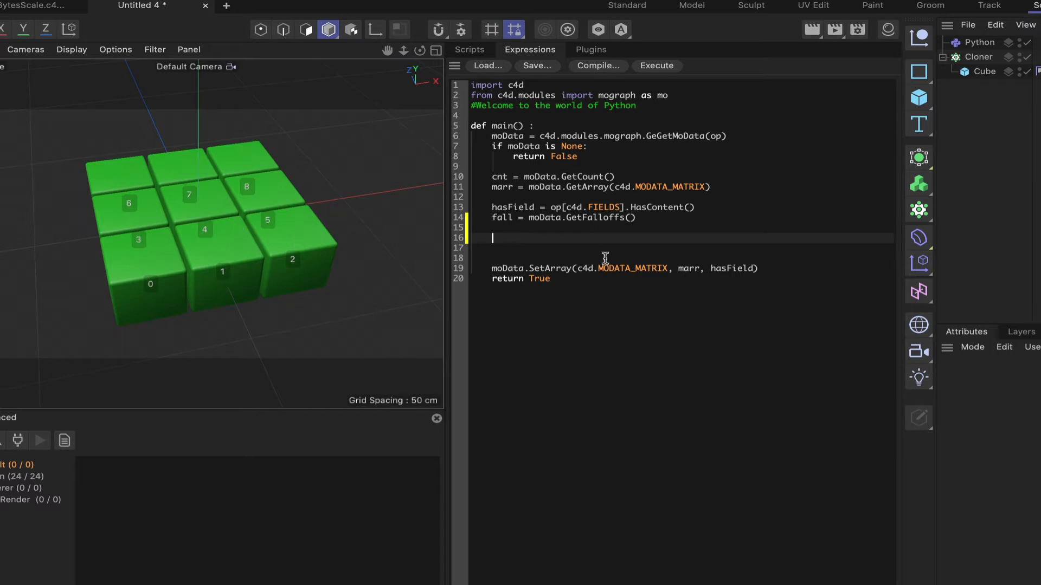
mouse_move(648, 215)
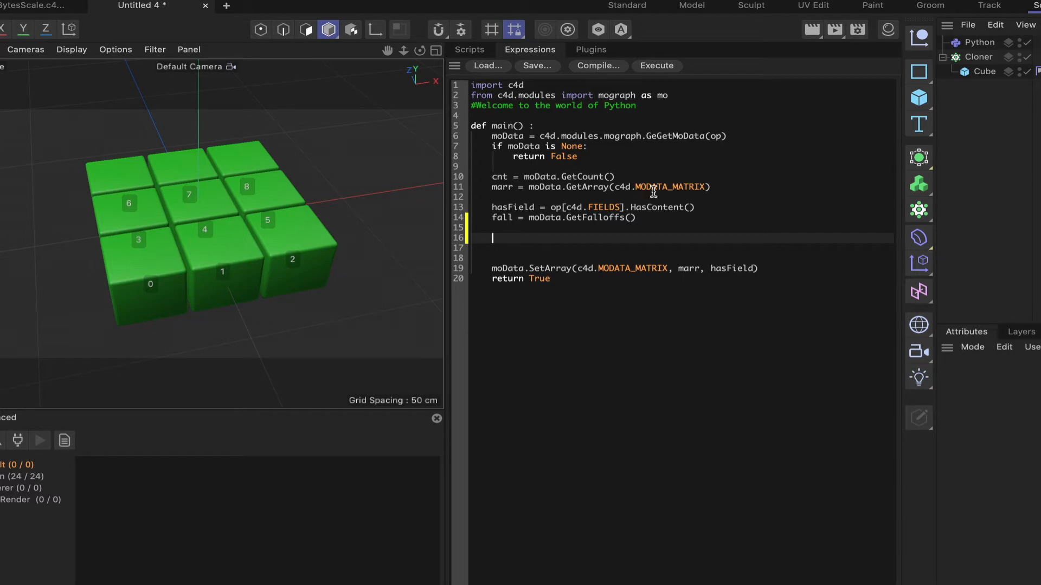
type("marr.")
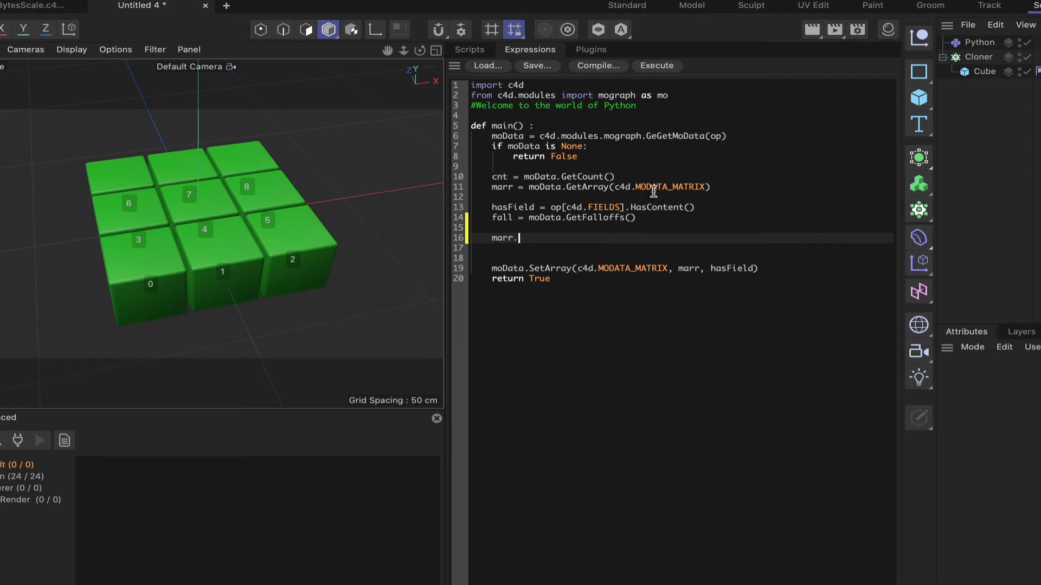
type("Scale")
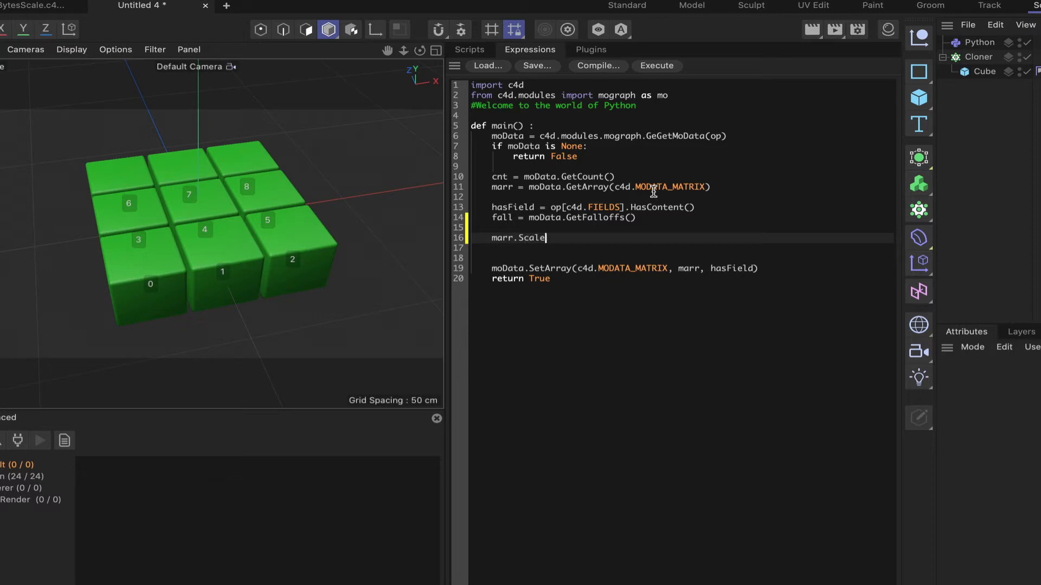
type("()")
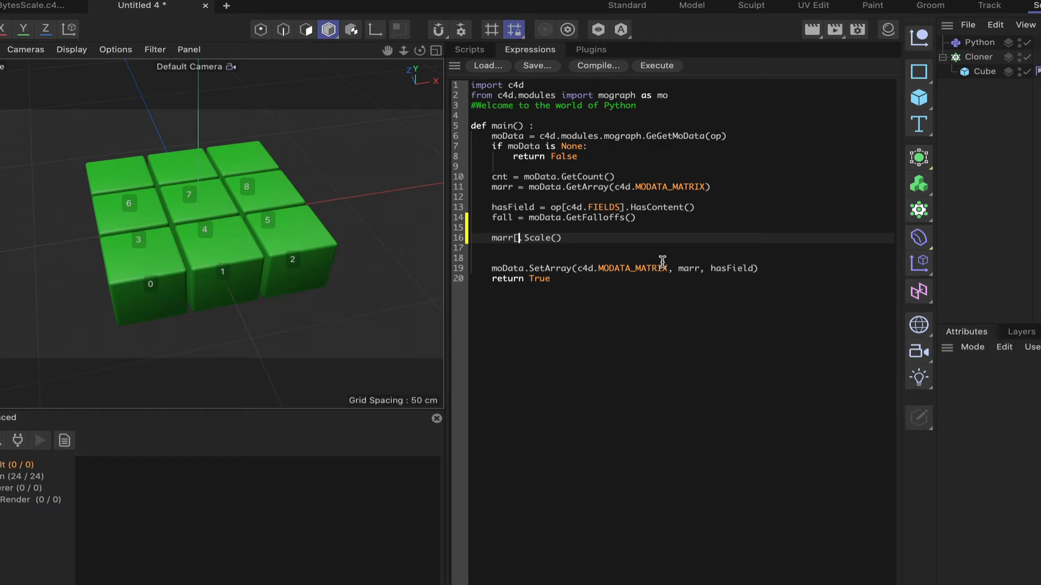
type("0")
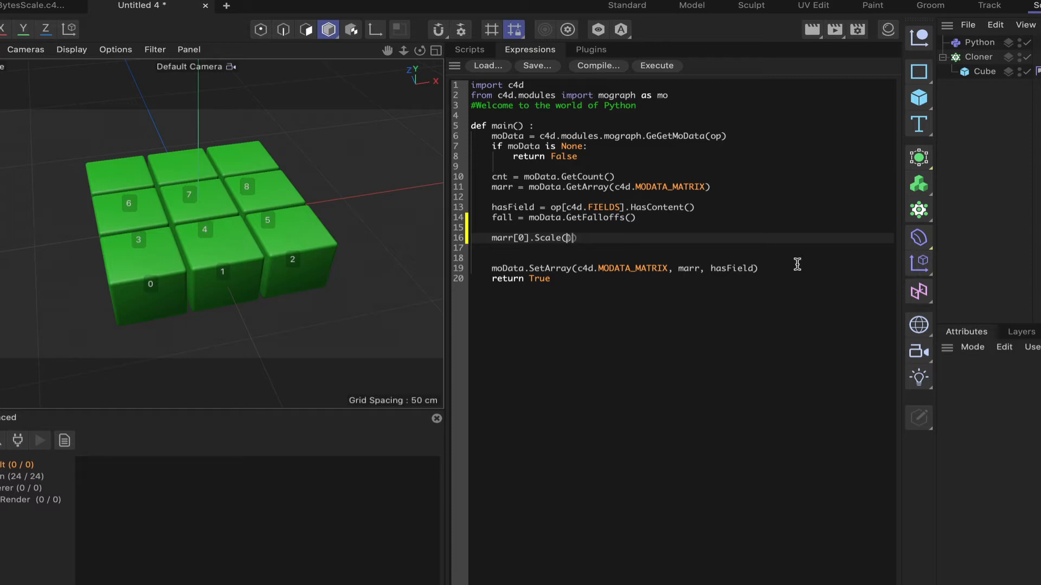
type("1.0")
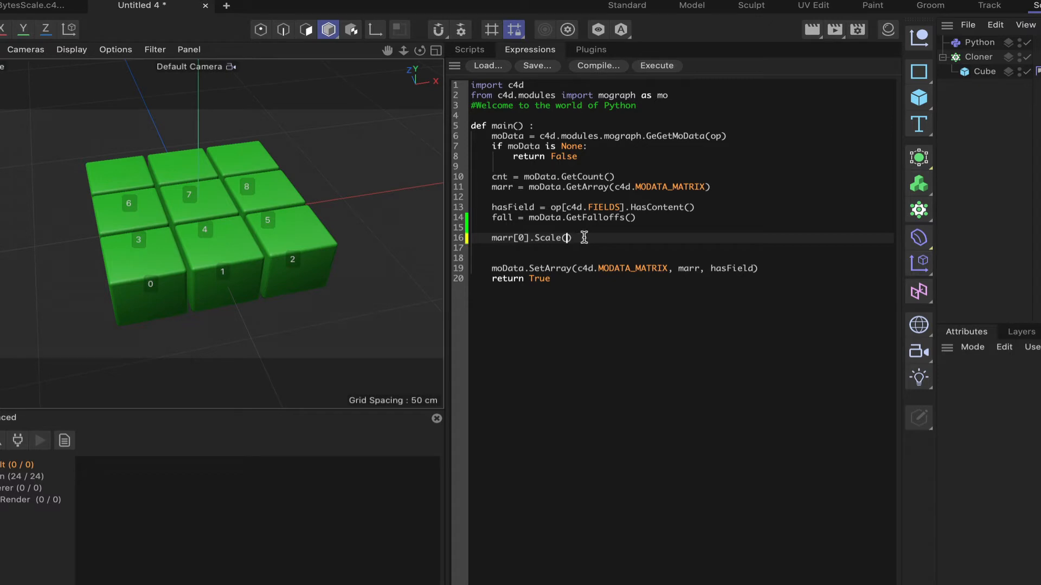
type(".5")
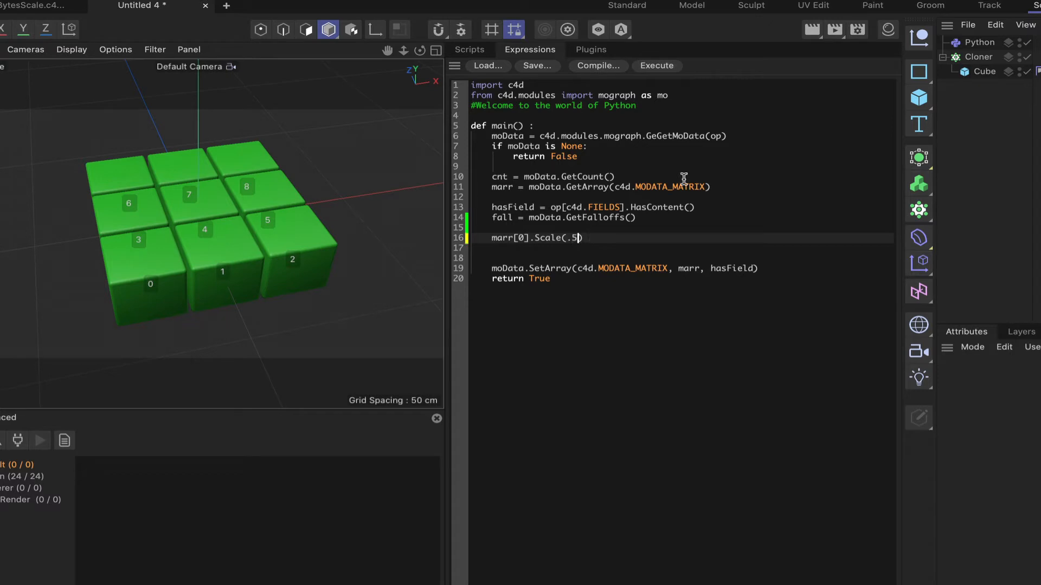
left_click(656, 66)
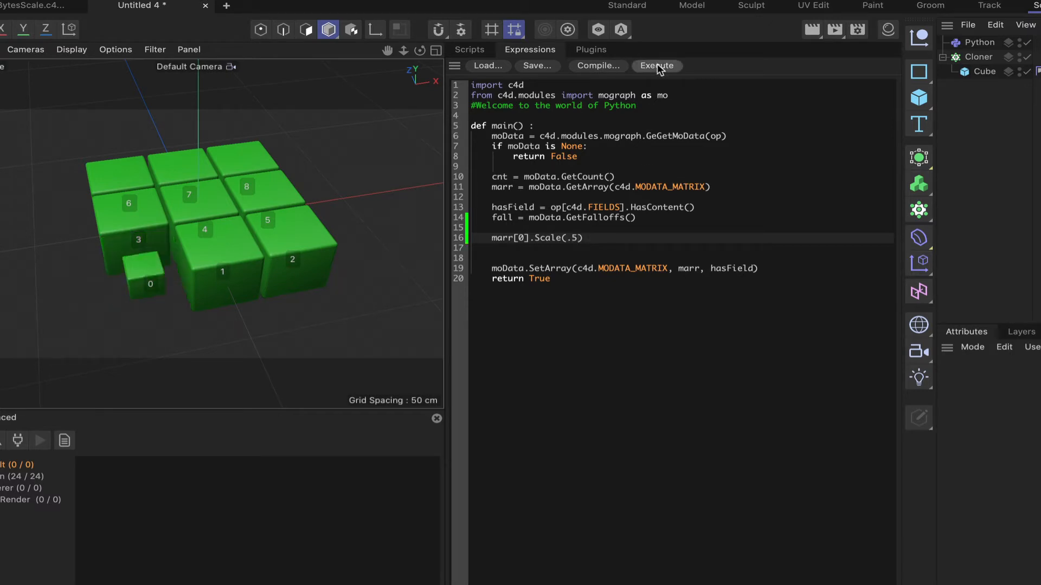
Step: Change the scale value to 2.0 and execute so clone 0 doubles over its neighbours
left_click(656, 67)
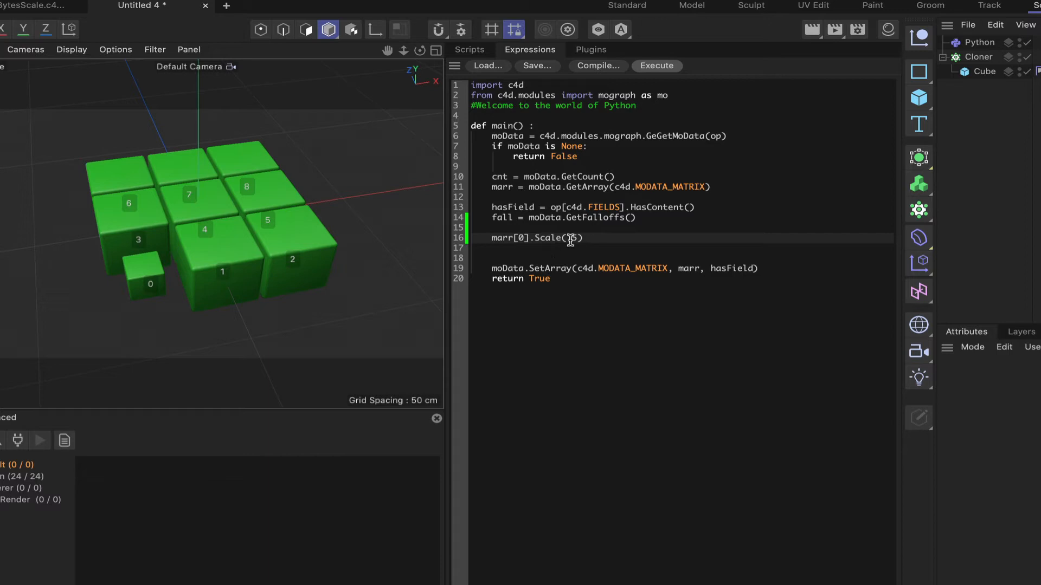
type(".5")
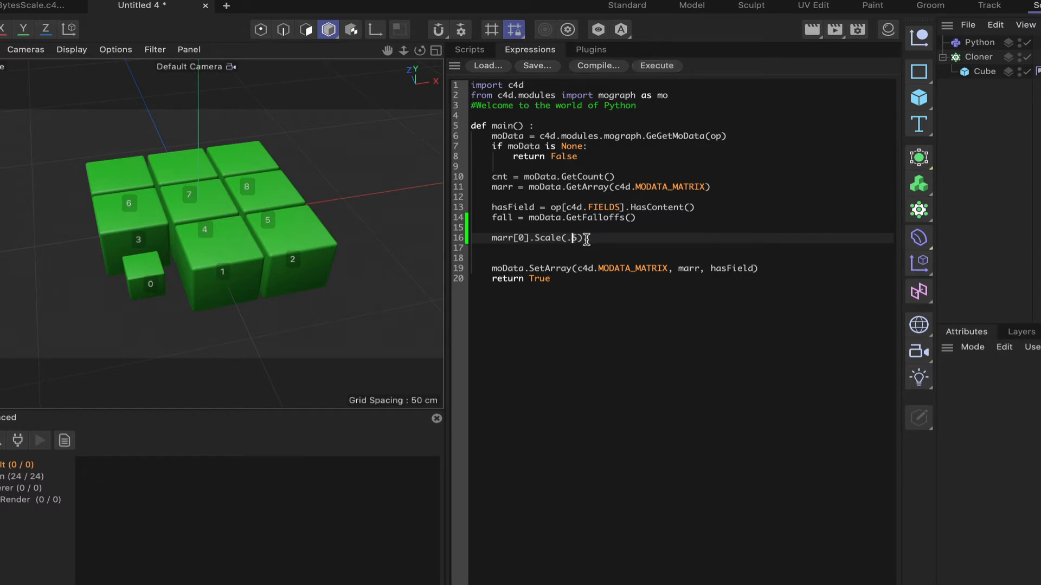
key("Backspace")
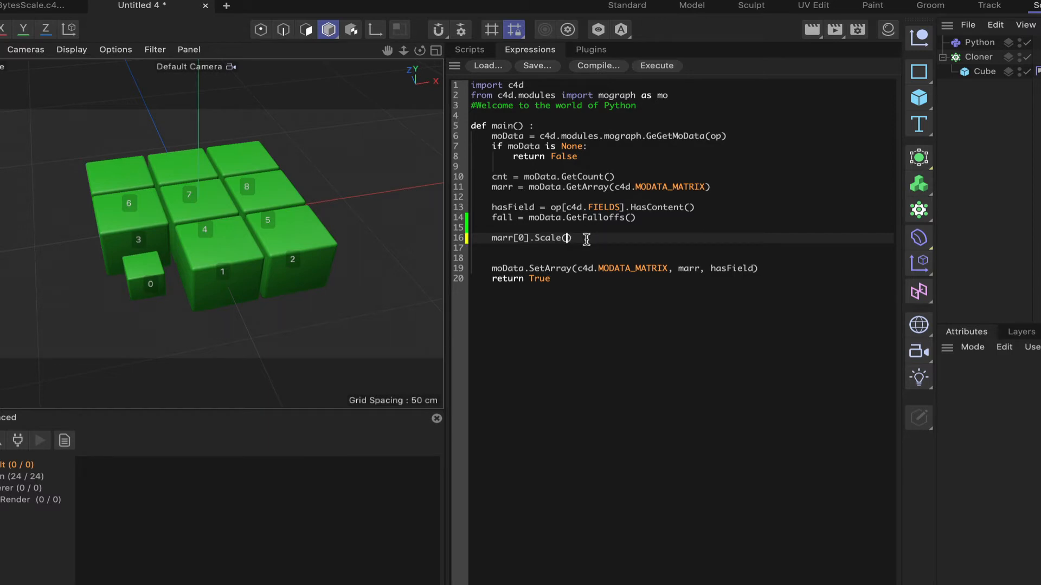
type("2.0")
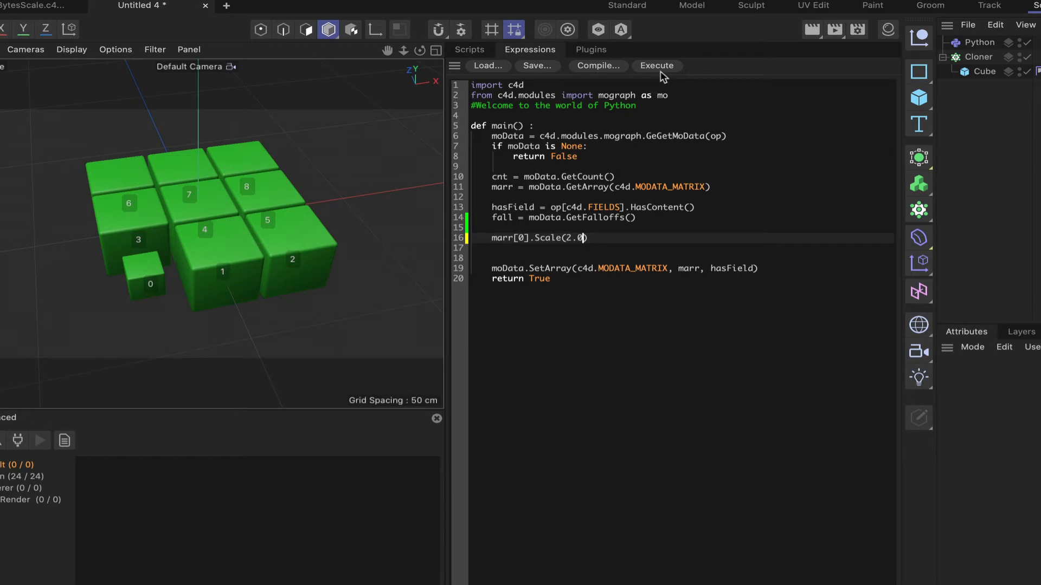
left_click(657, 67)
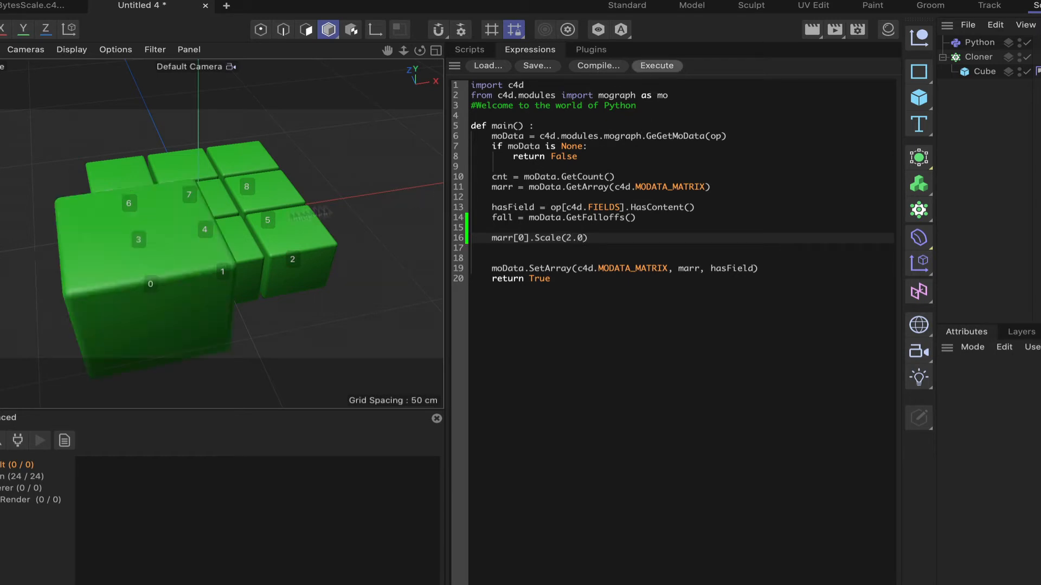
mouse_move(305, 232)
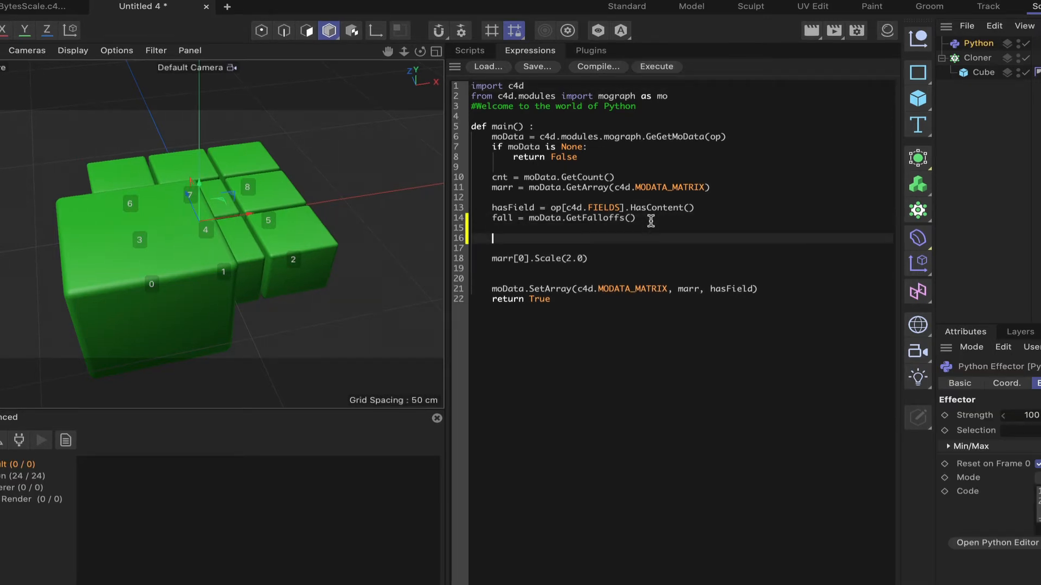
Step: Define x = .3, y = 1.6 and z = .7 in the effector script
type("x =")
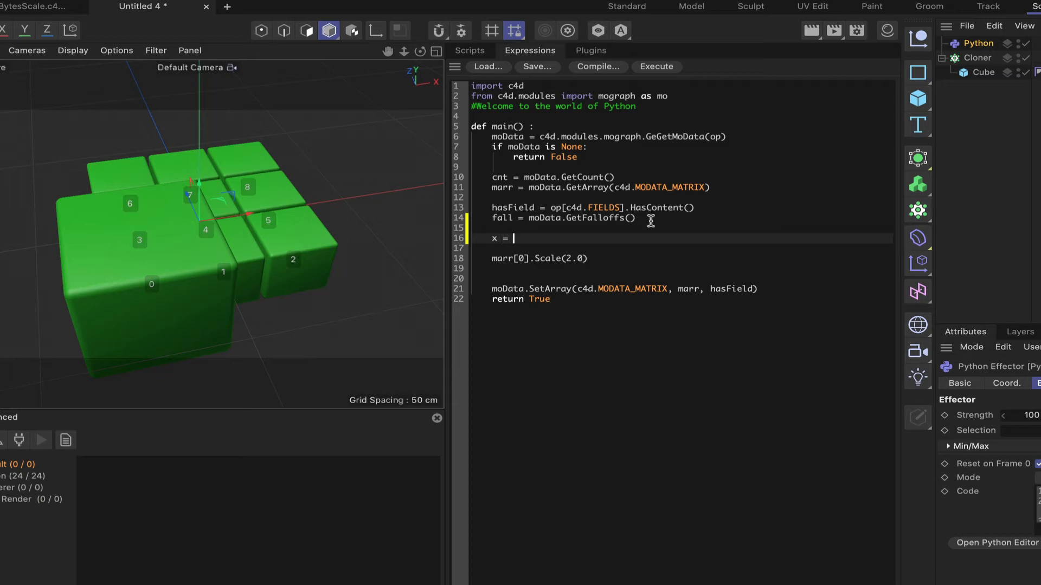
type(".3")
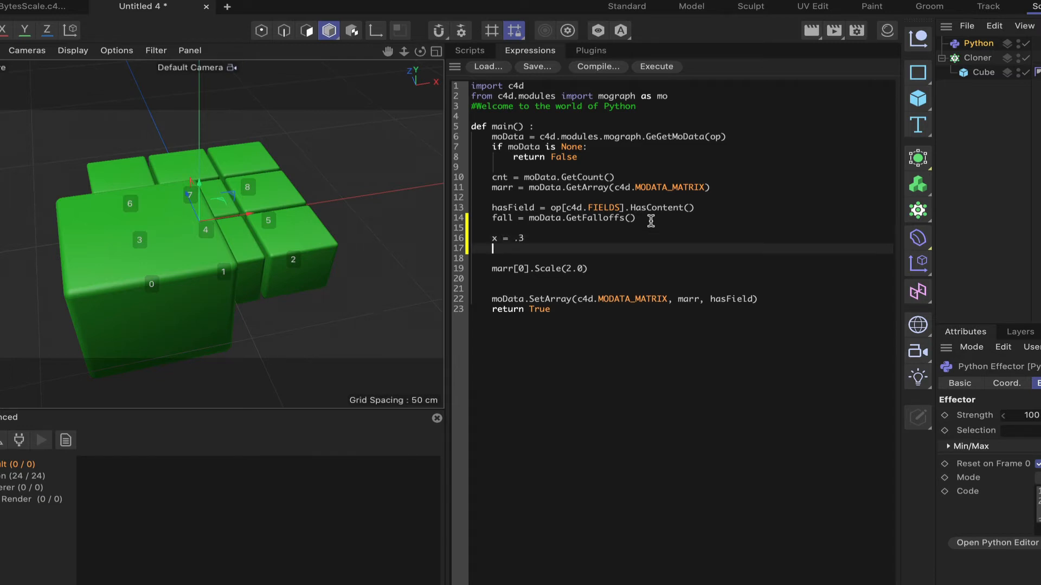
type("y")
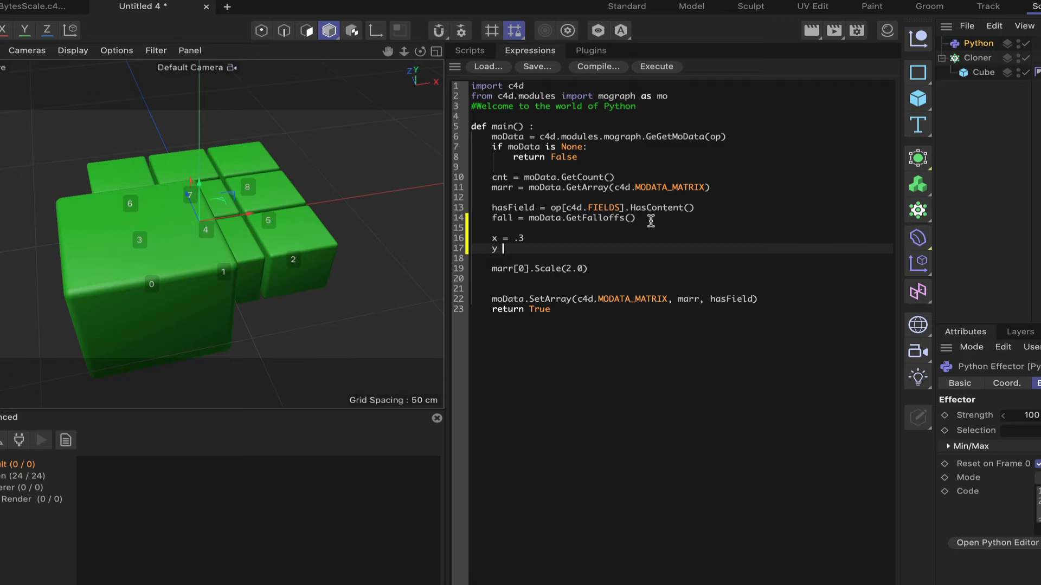
type("=")
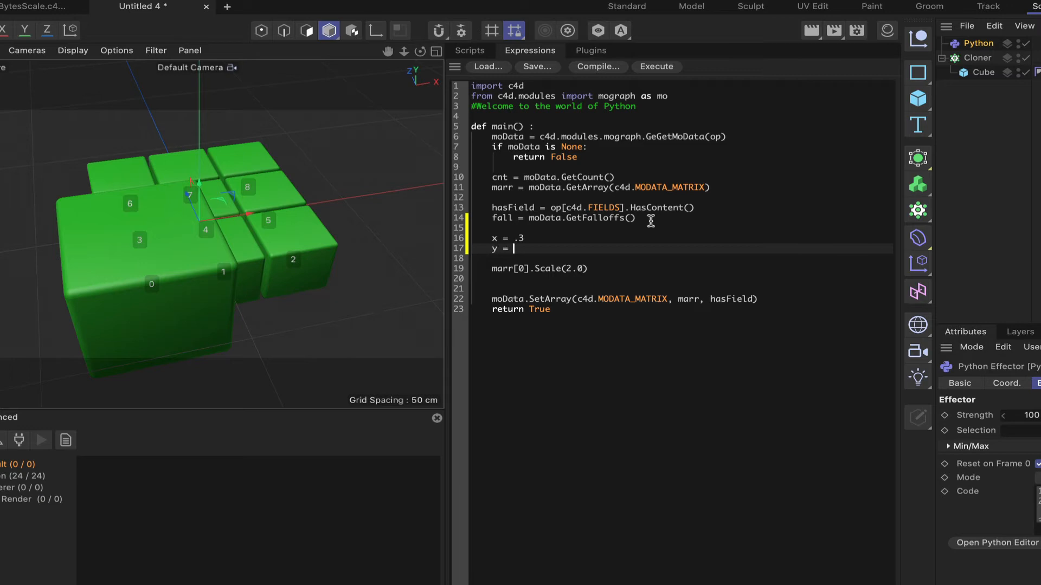
type("1.6")
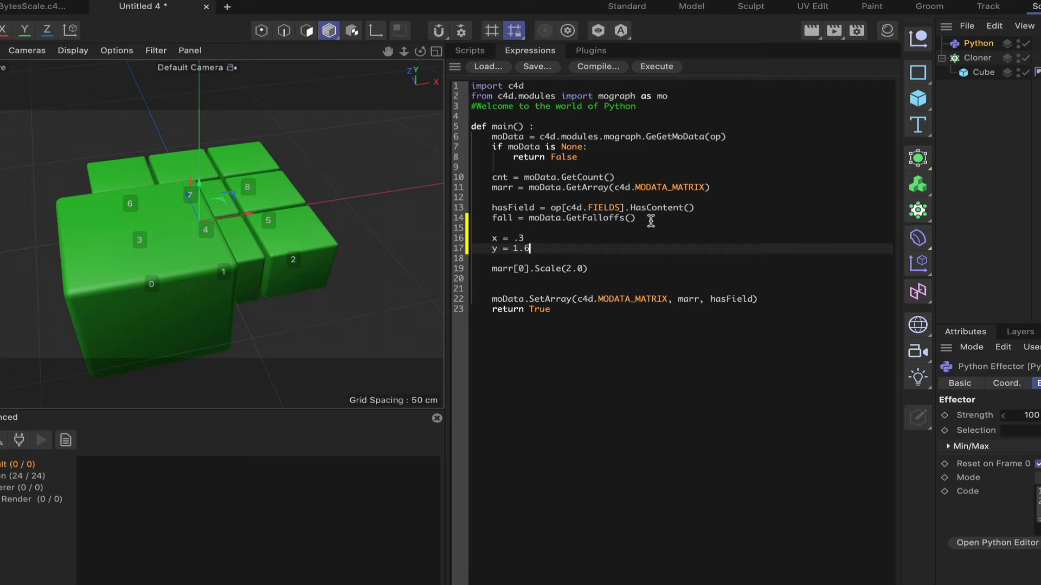
type("z =")
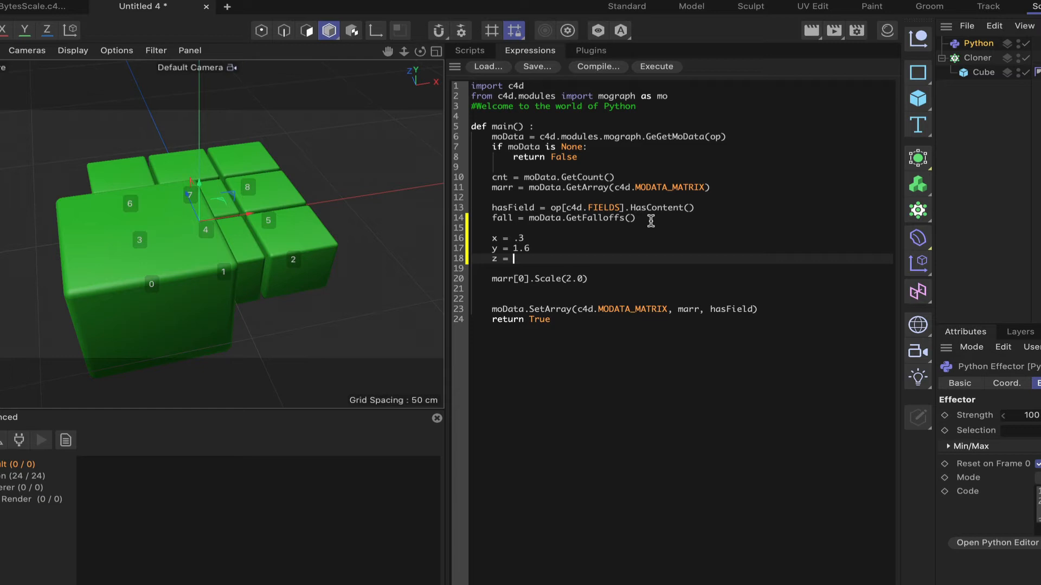
type(".7")
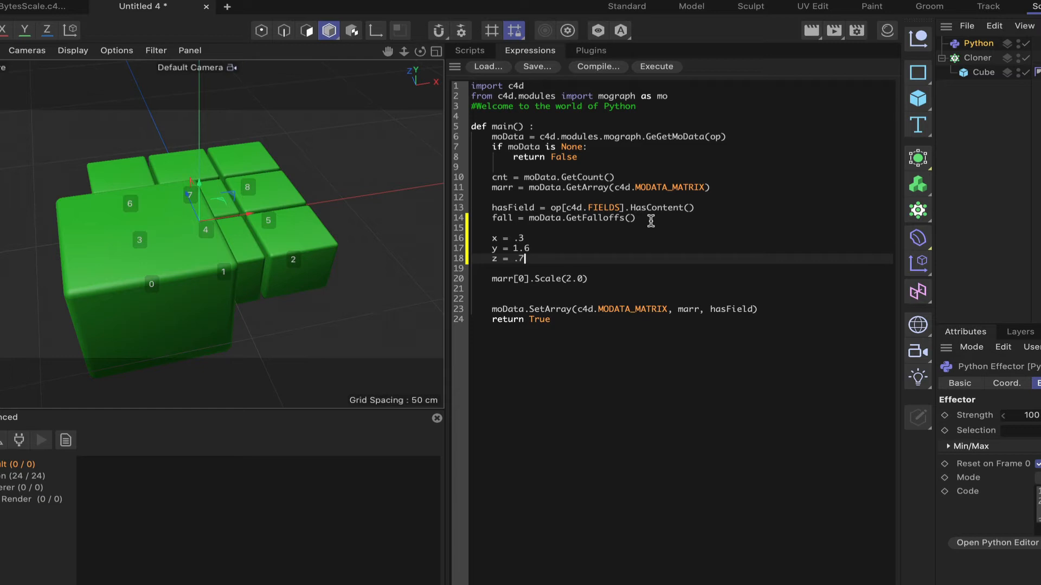
mouse_move(610, 271)
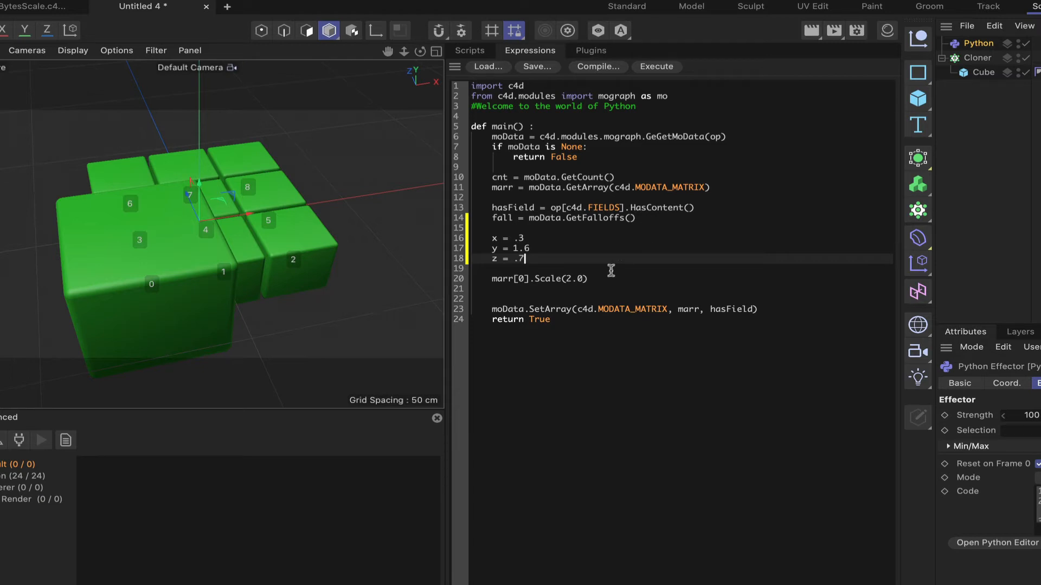
Step: Build vect = c4d.Vector(x, y, z), pass it to marr[0].Scale and execute for a tall thin clone 0
key("enter")
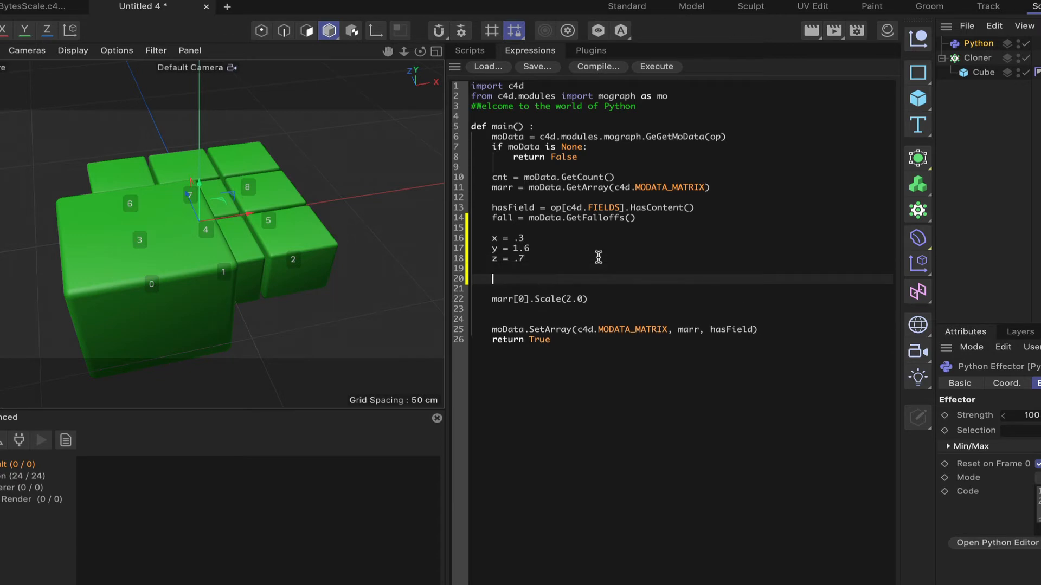
type("vect =")
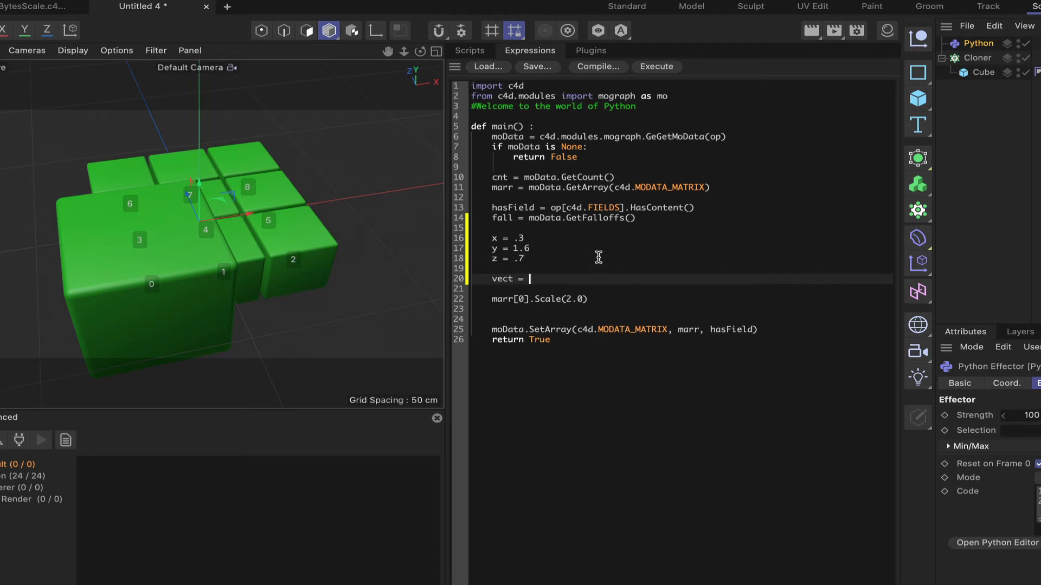
type("c4d.")
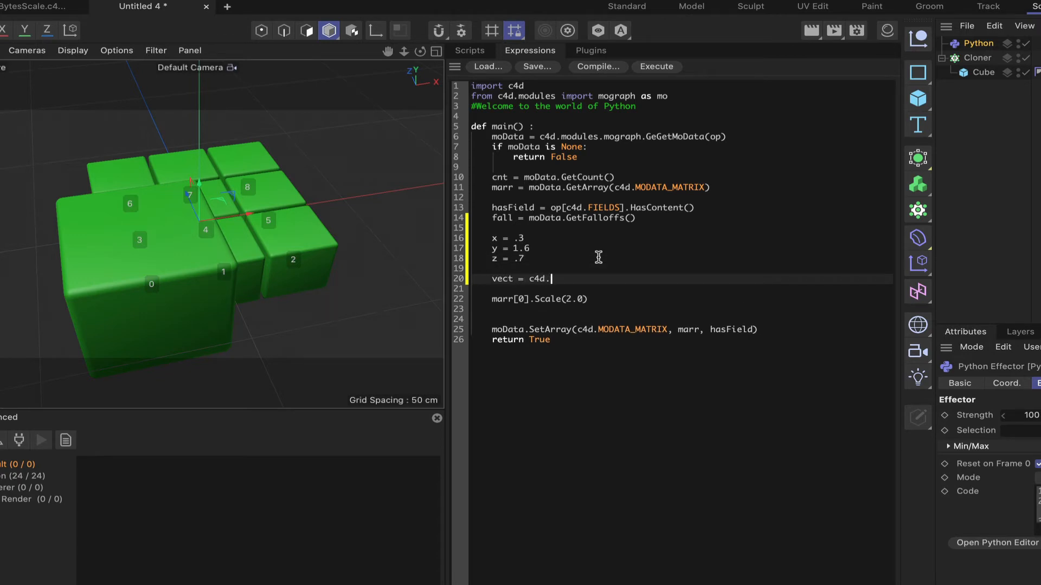
type("Vector")
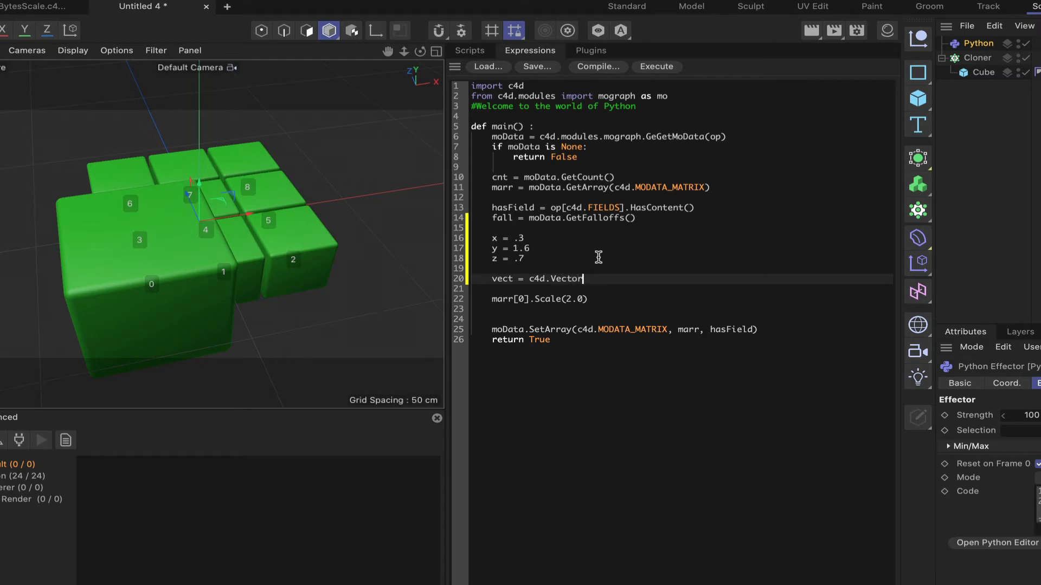
type("(x,")
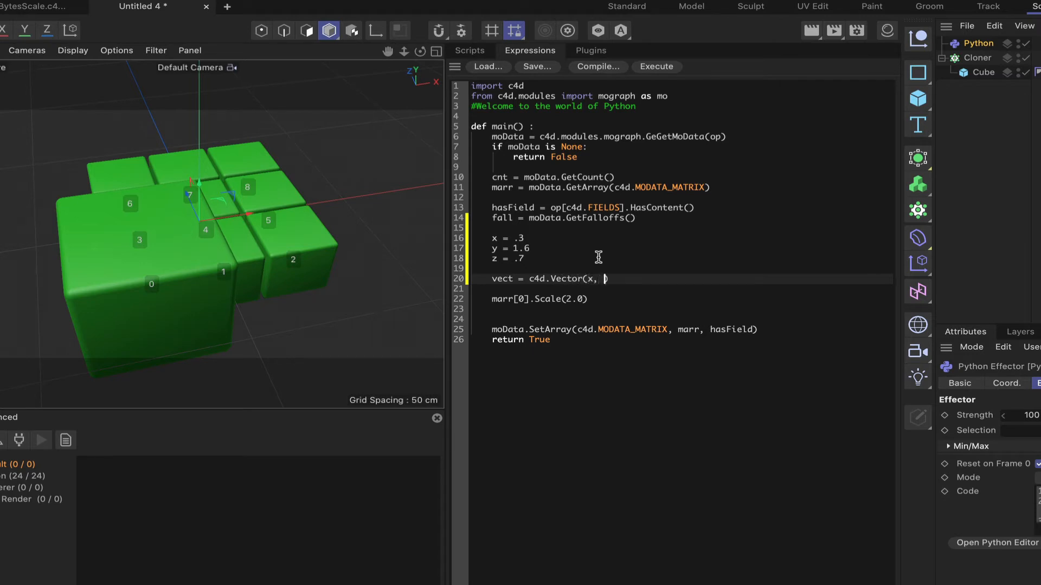
type("y,")
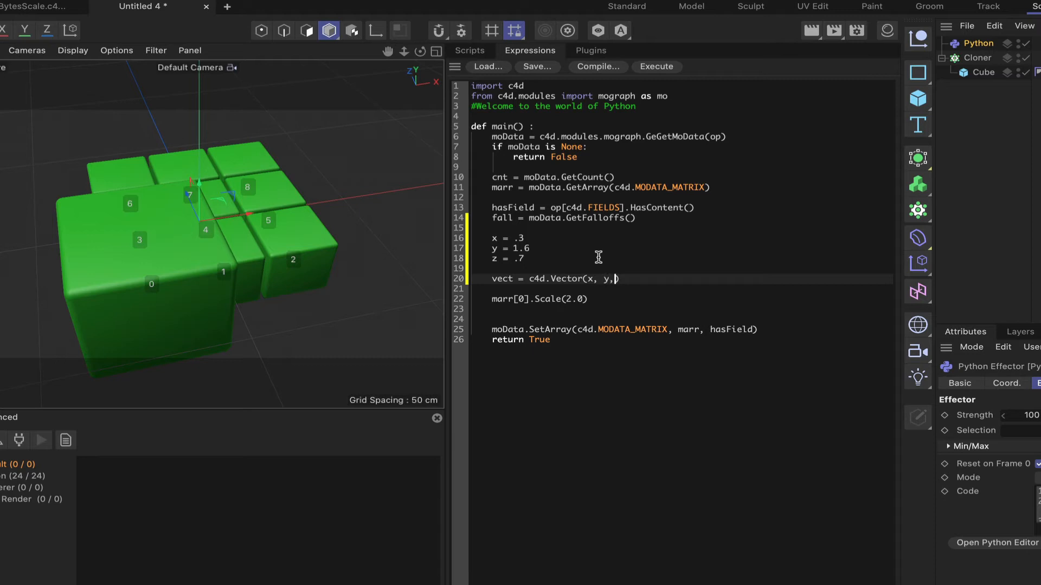
type("z)")
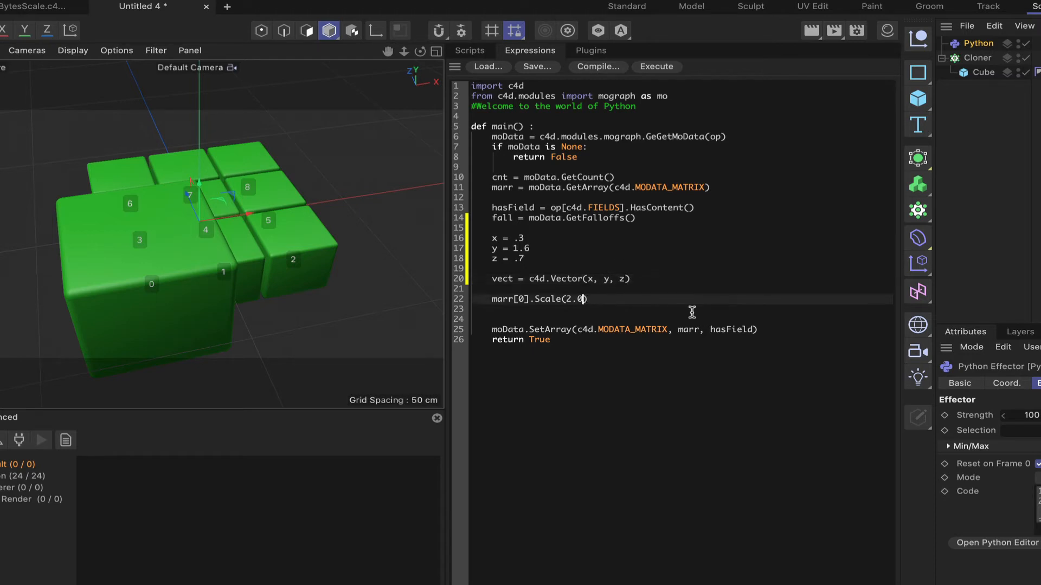
type("vect")
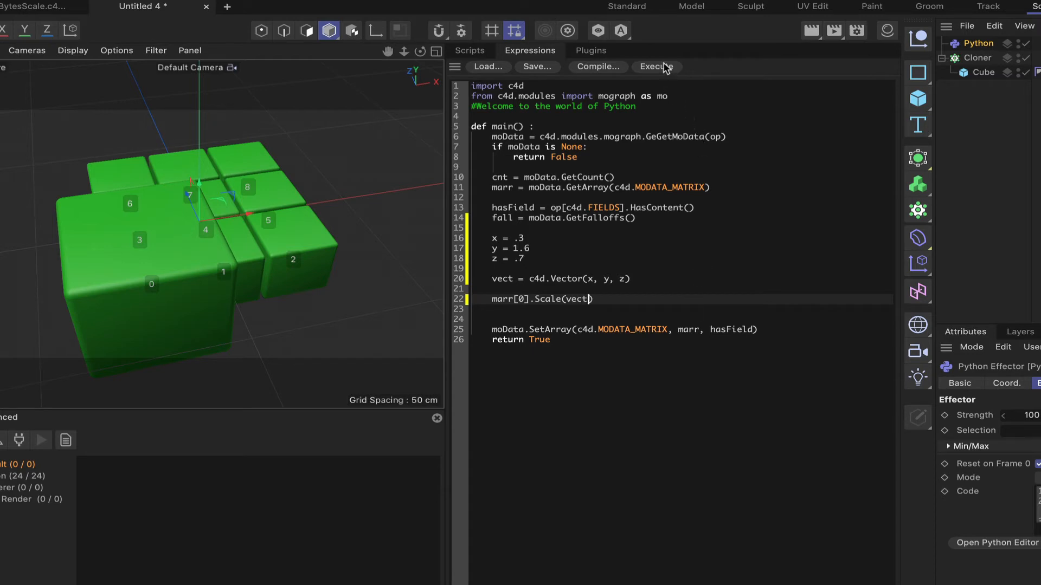
left_click(655, 66)
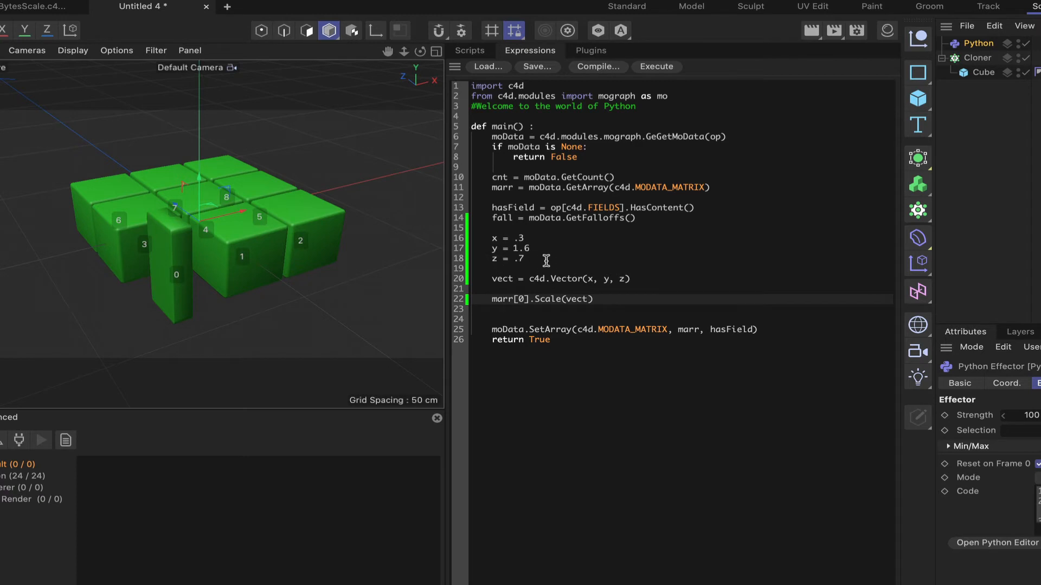
mouse_move(676, 87)
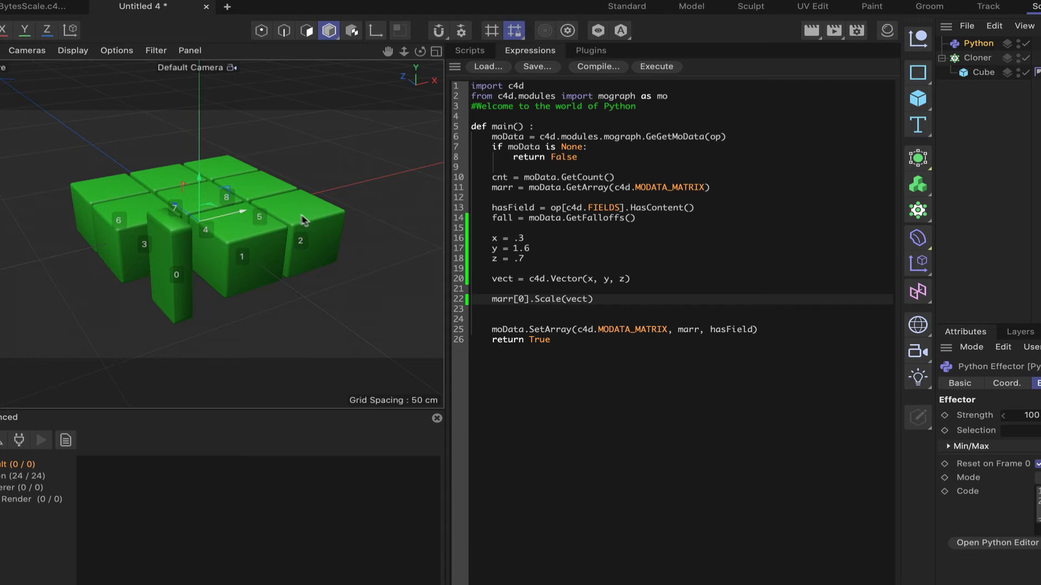
mouse_move(676, 165)
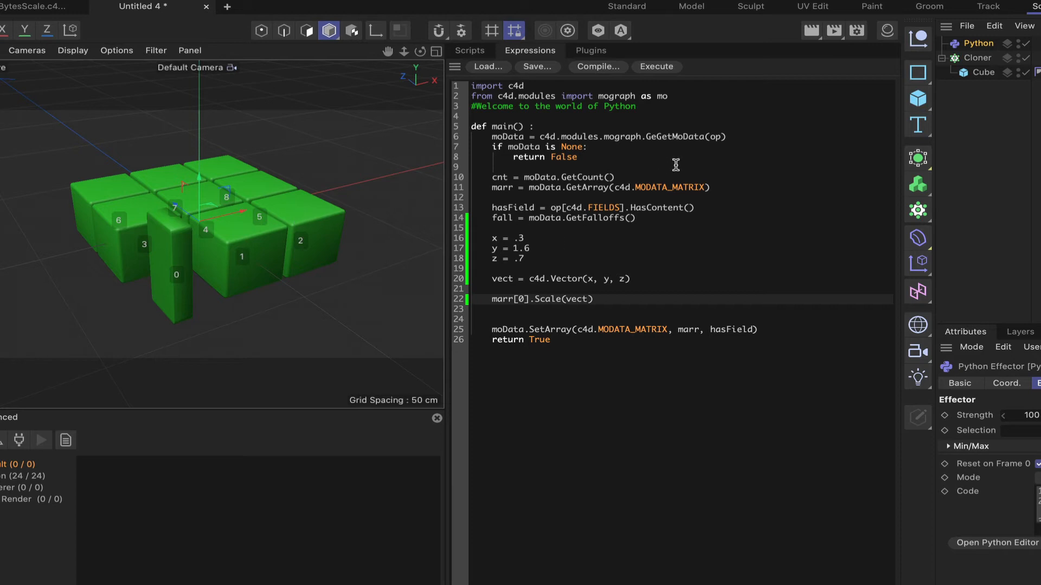
mouse_move(655, 223)
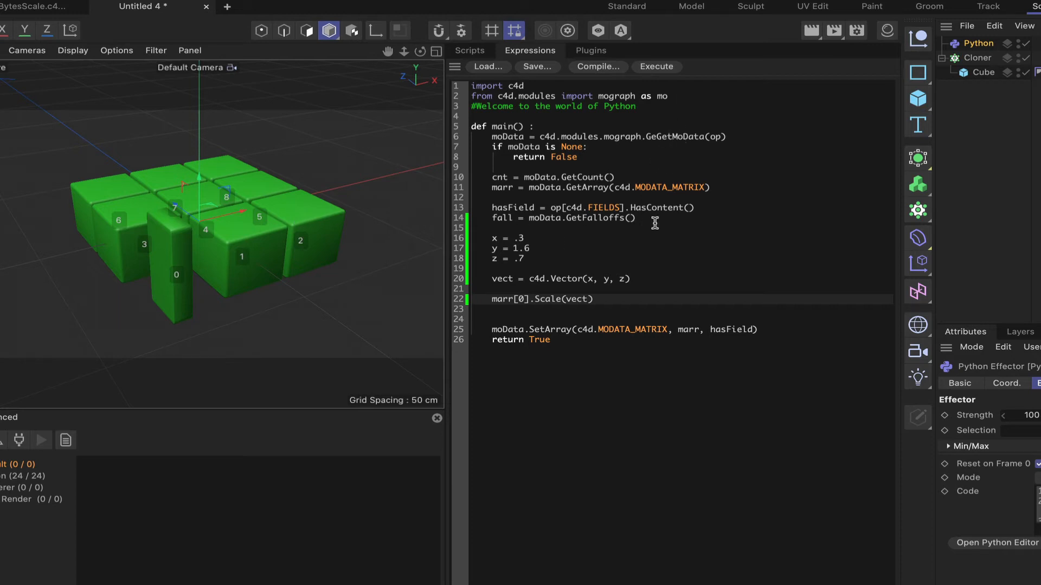
mouse_move(525, 258)
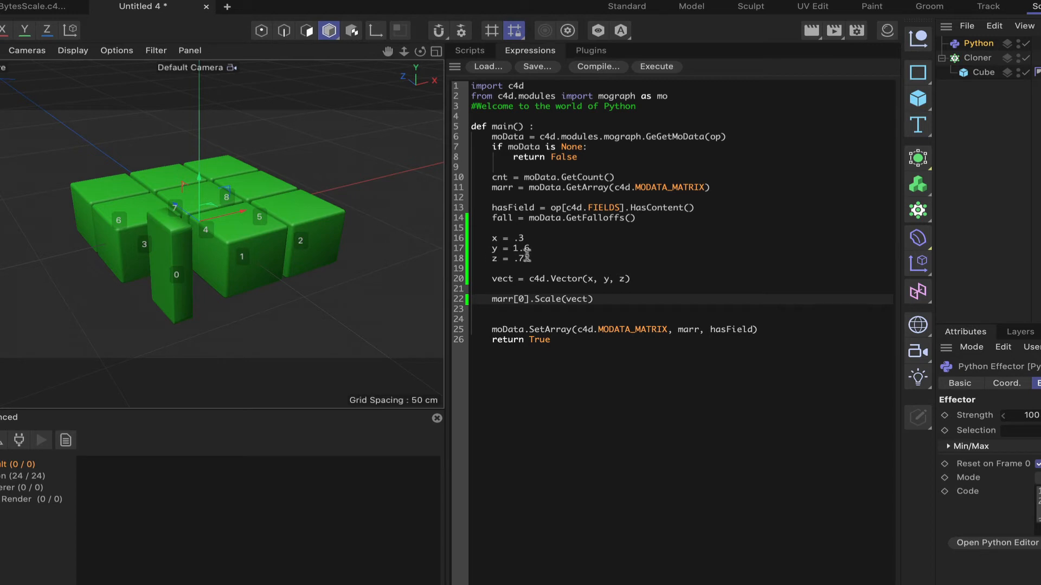
mouse_move(537, 265)
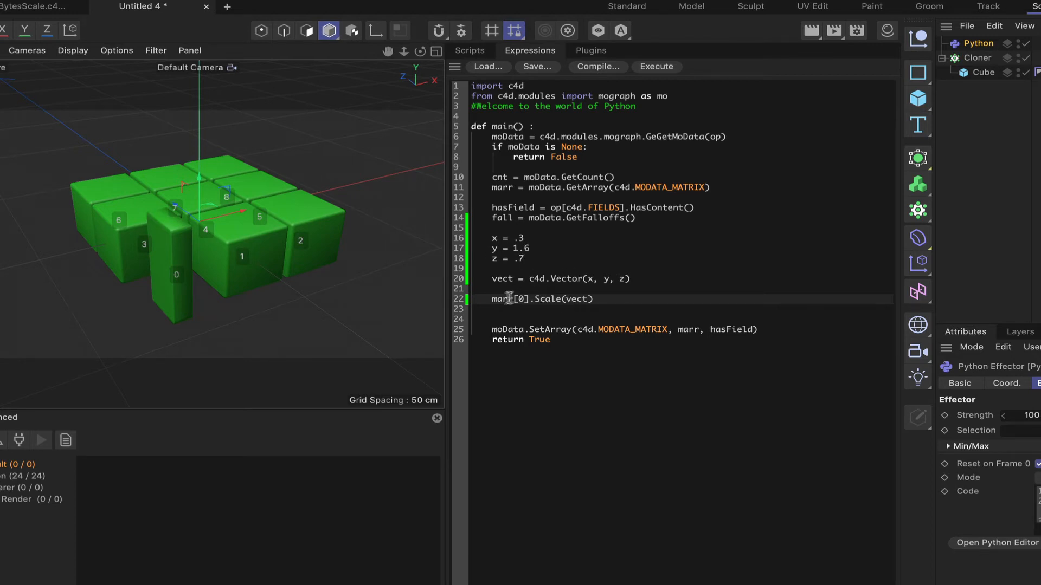
mouse_move(531, 305)
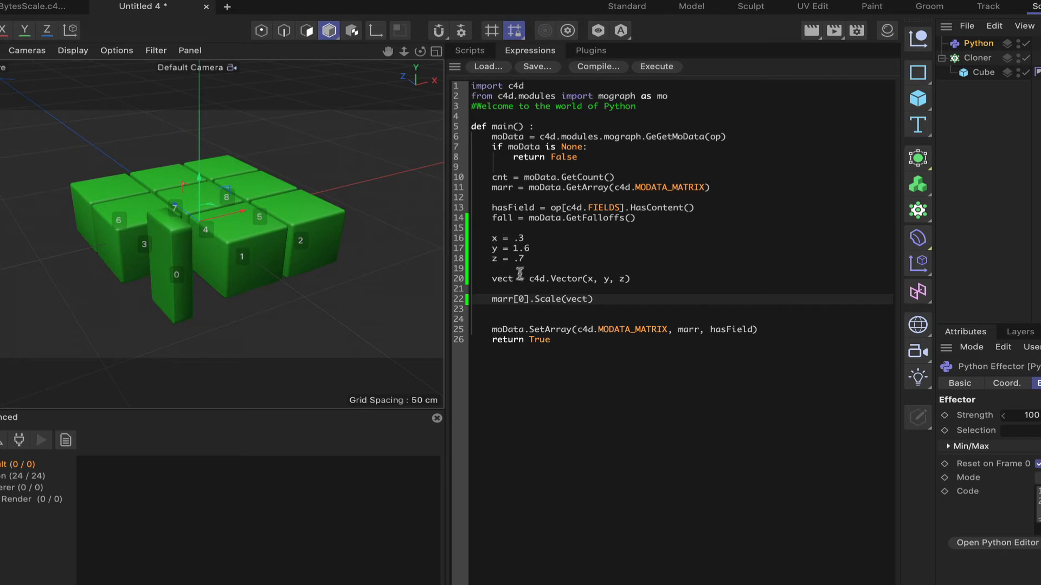
mouse_move(567, 286)
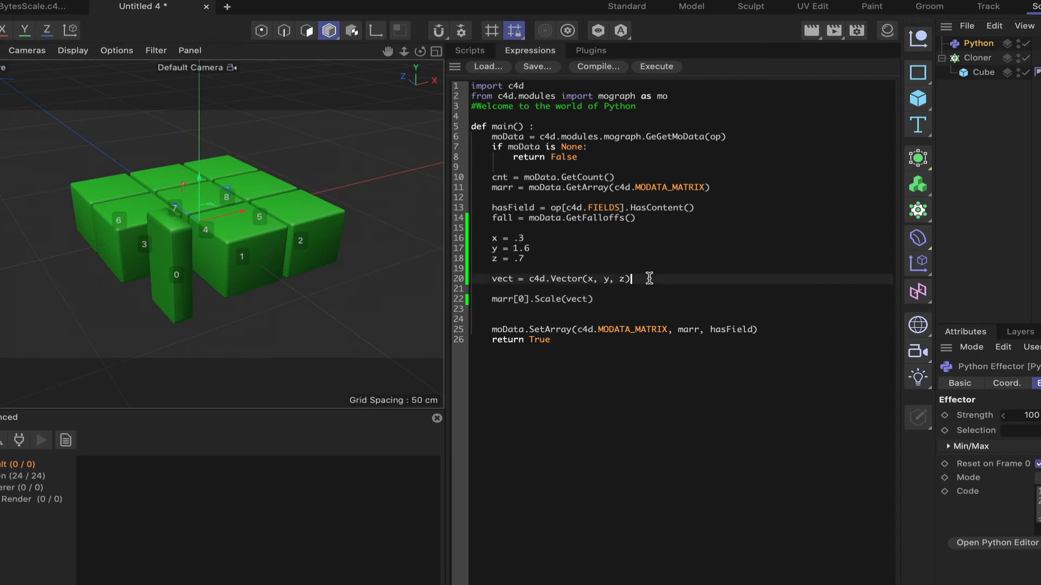
Step: Add a 'for i in range(cnt):' loop over every clone
type("for i")
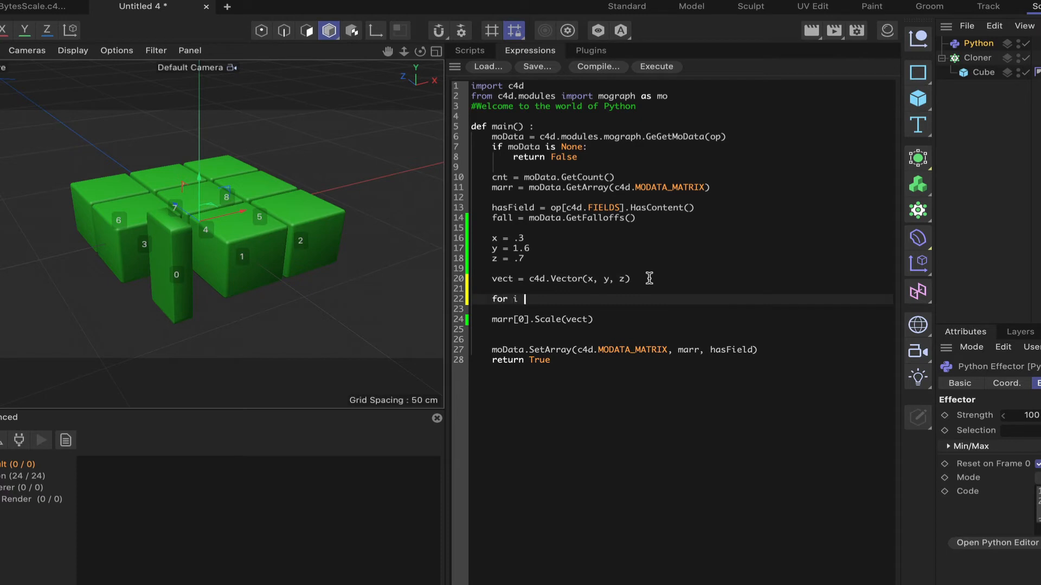
type("in range")
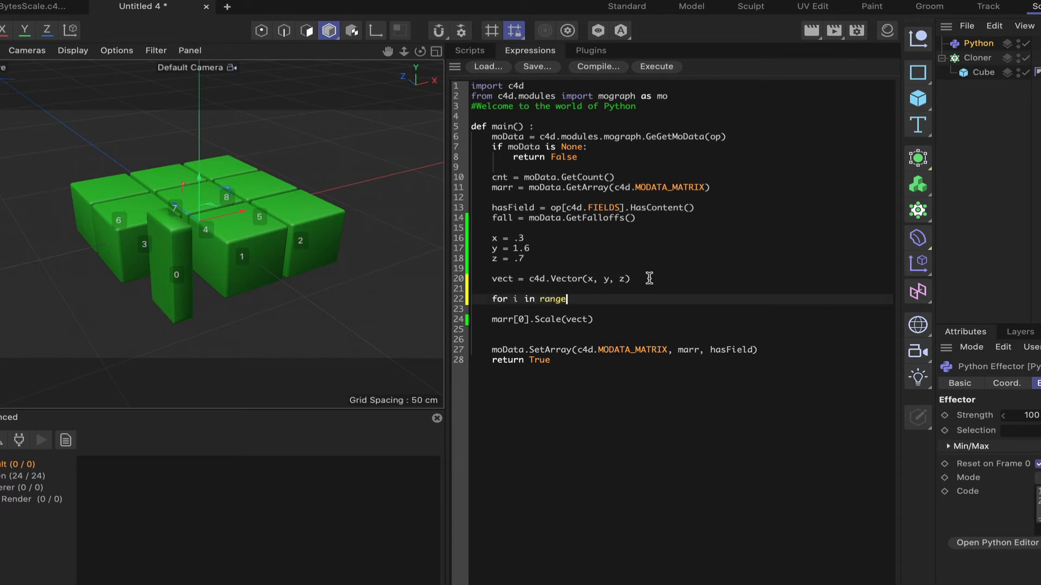
type("()")
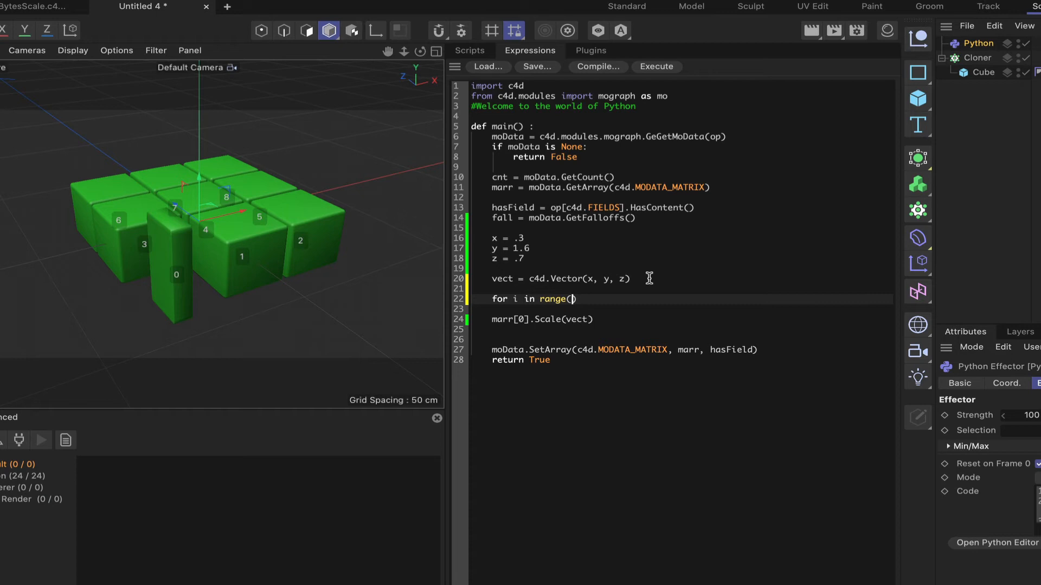
type("cnt")
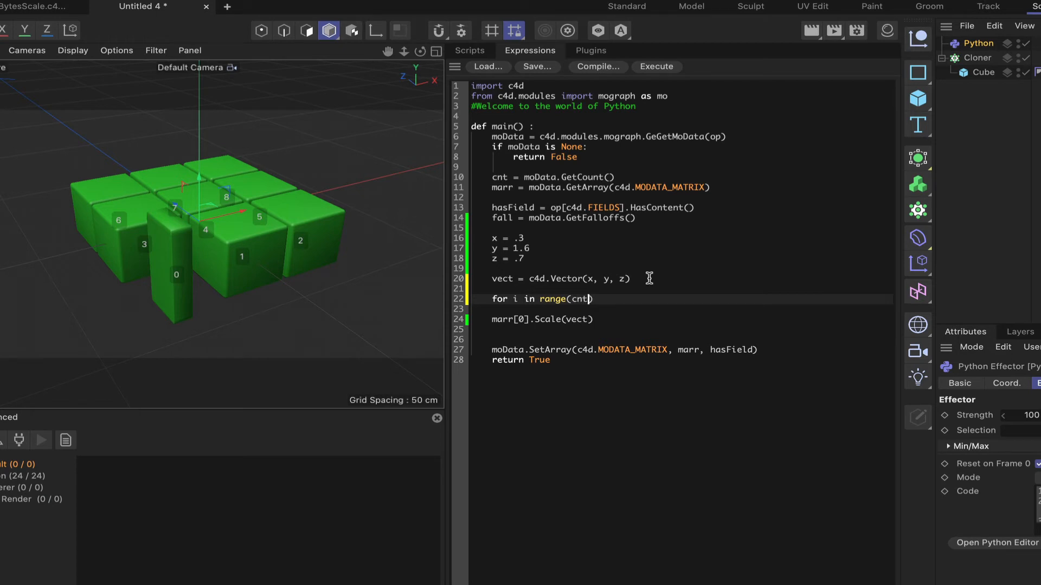
type(":")
left_click(682, 318)
type("i")
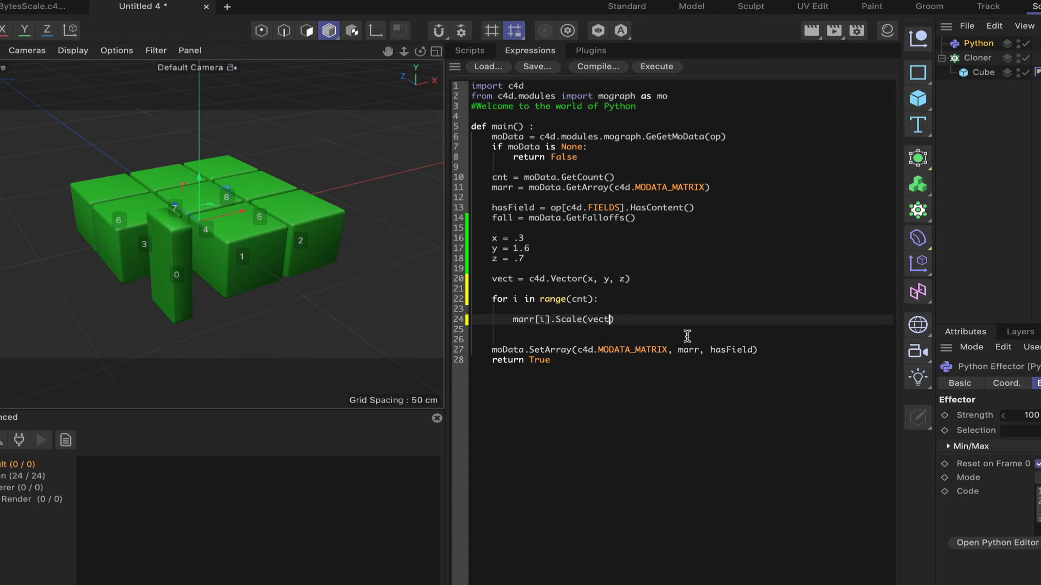
Step: Replace vect in the scale call with float(i/10) so each clone scales by its index
key("Backspace")
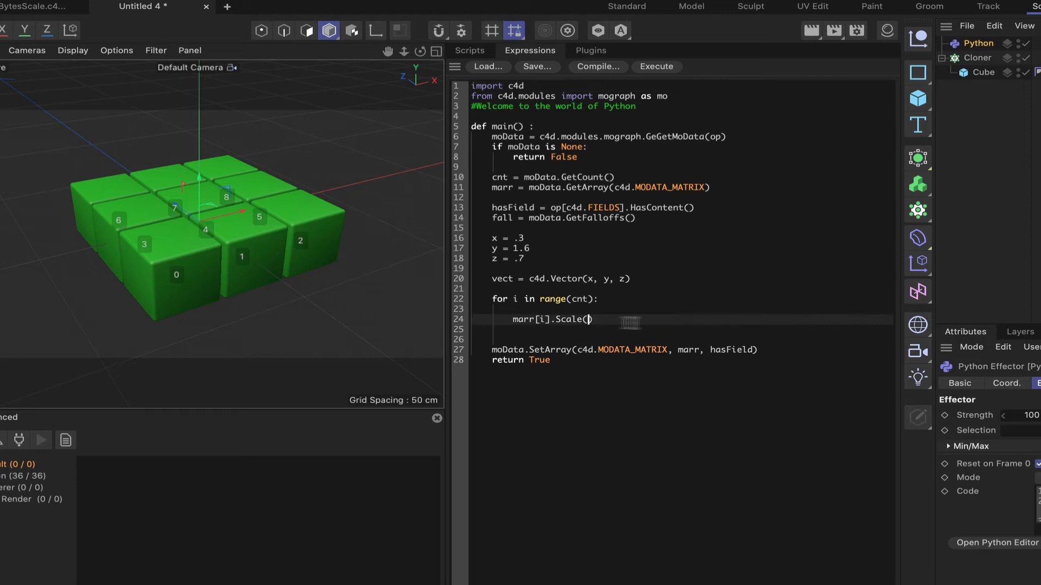
type("float")
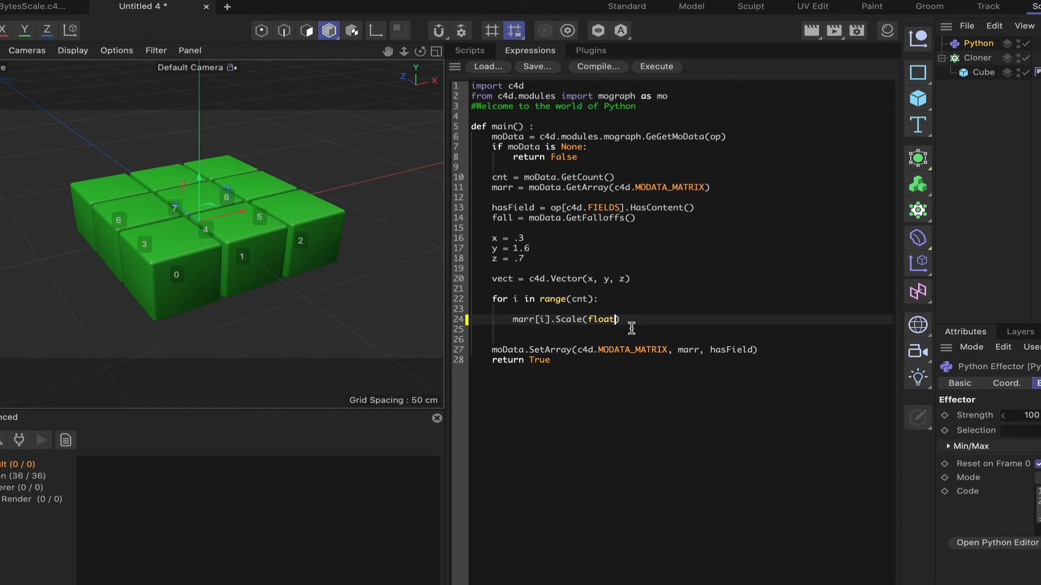
type("i")
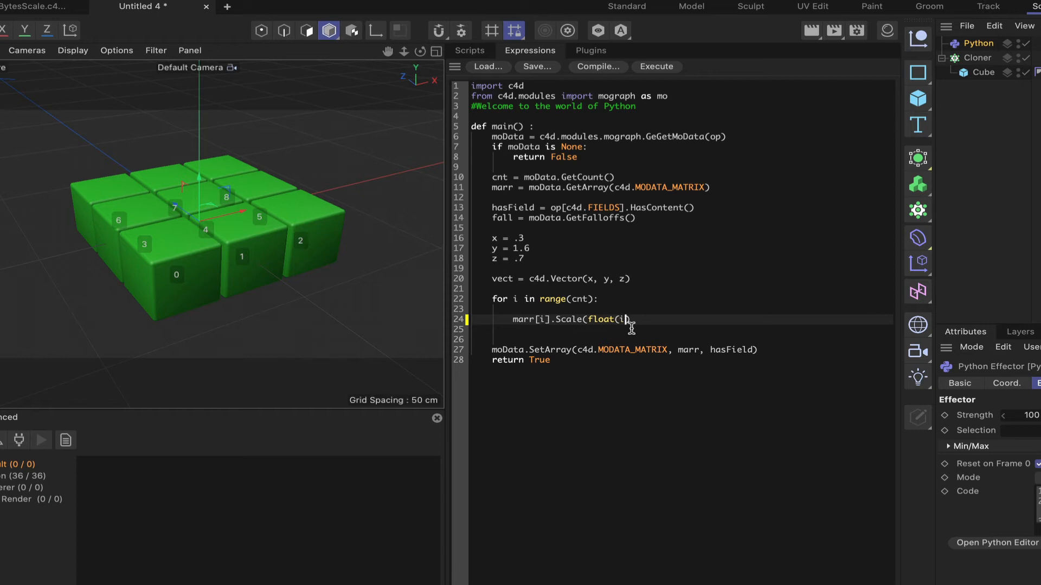
type("/10)")
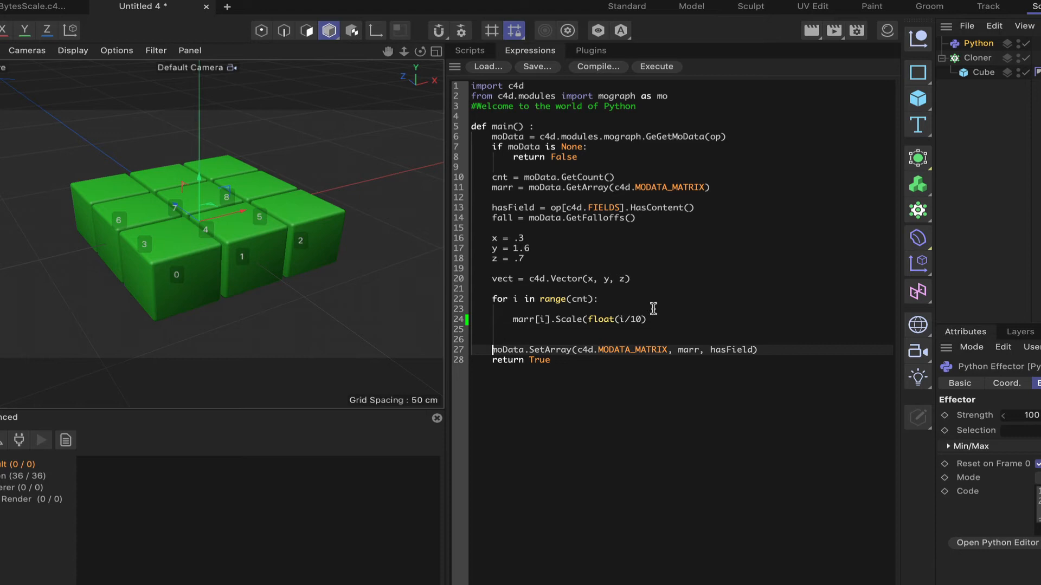
mouse_move(631, 303)
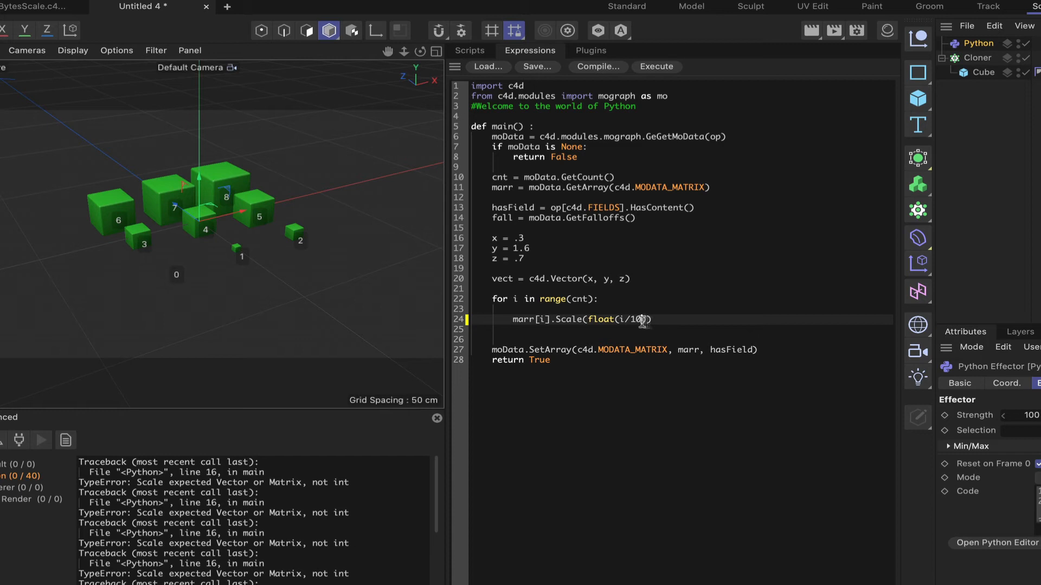
Step: Change the scale argument to float(i/10+.1) so the first clone stays visible
type("+.1")
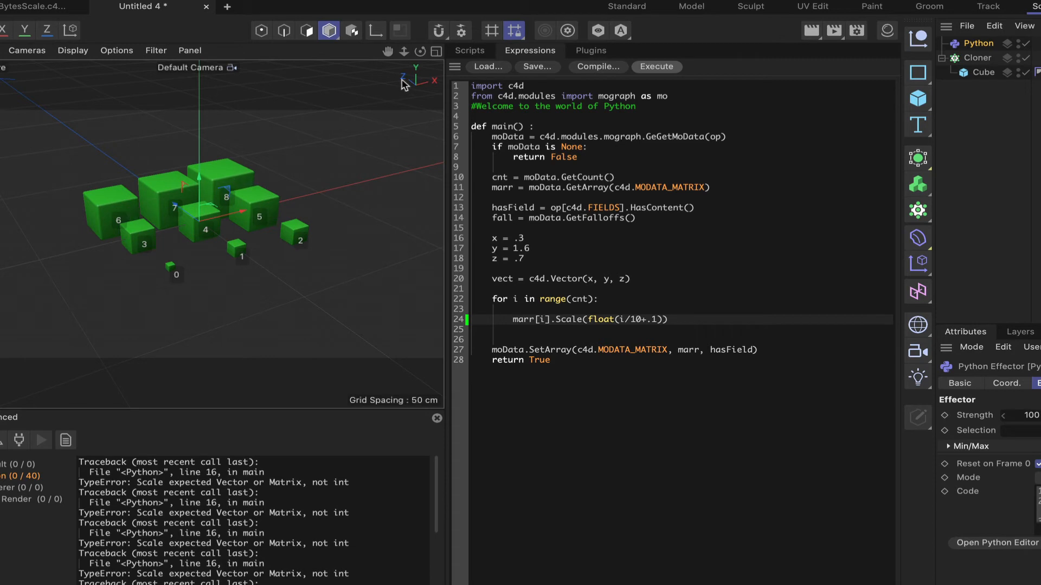
mouse_move(425, 287)
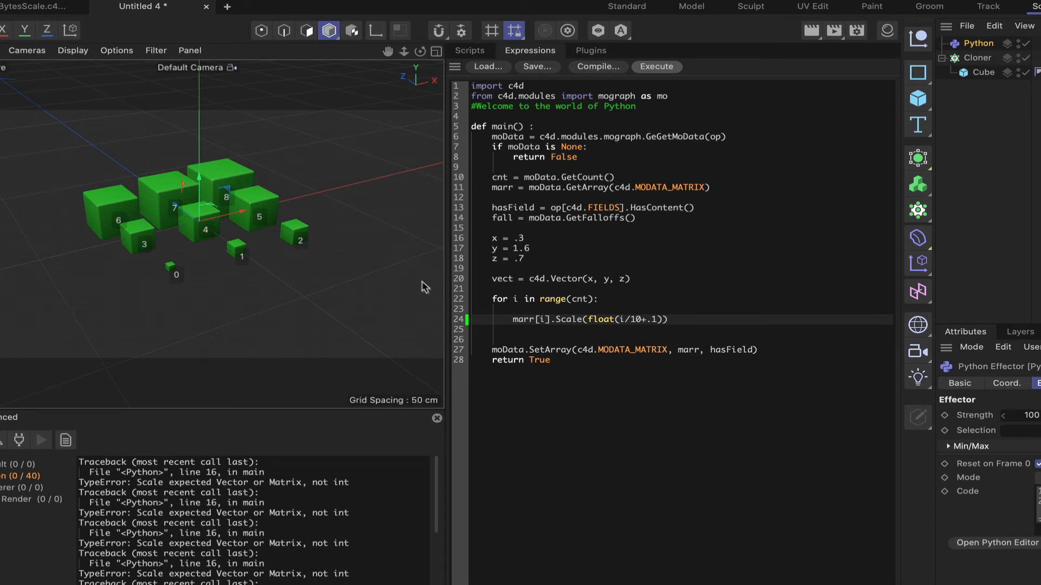
mouse_move(202, 228)
type("i")
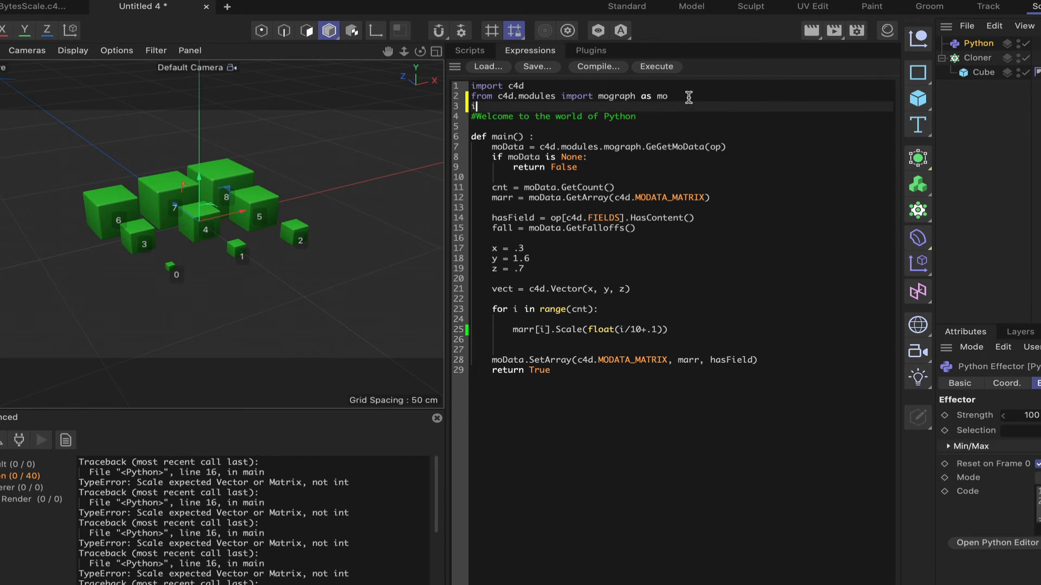
Step: Add an 'import random' line under the mograph import
type("mport")
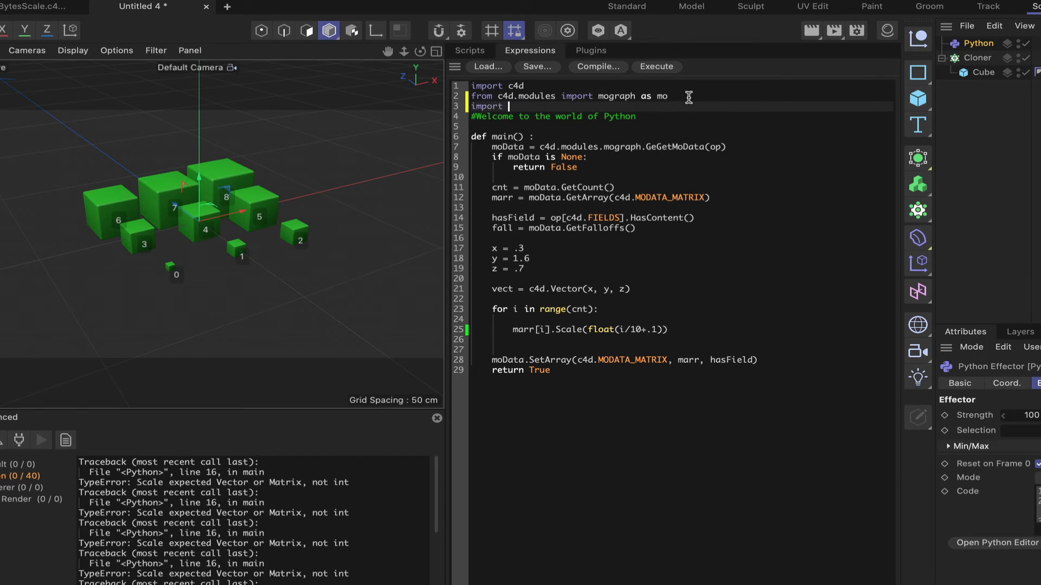
type("random")
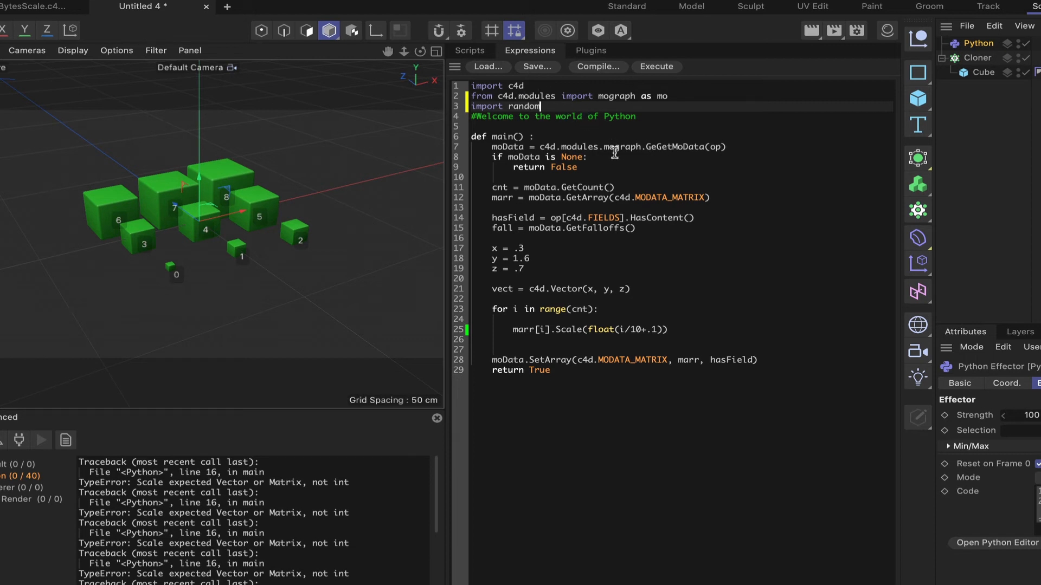
mouse_move(591, 243)
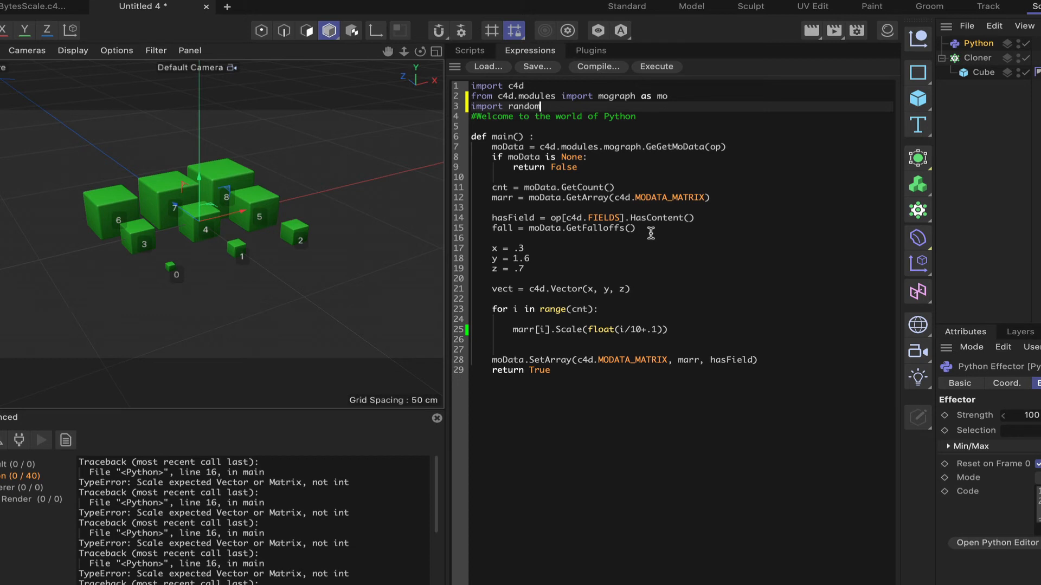
mouse_move(539, 269)
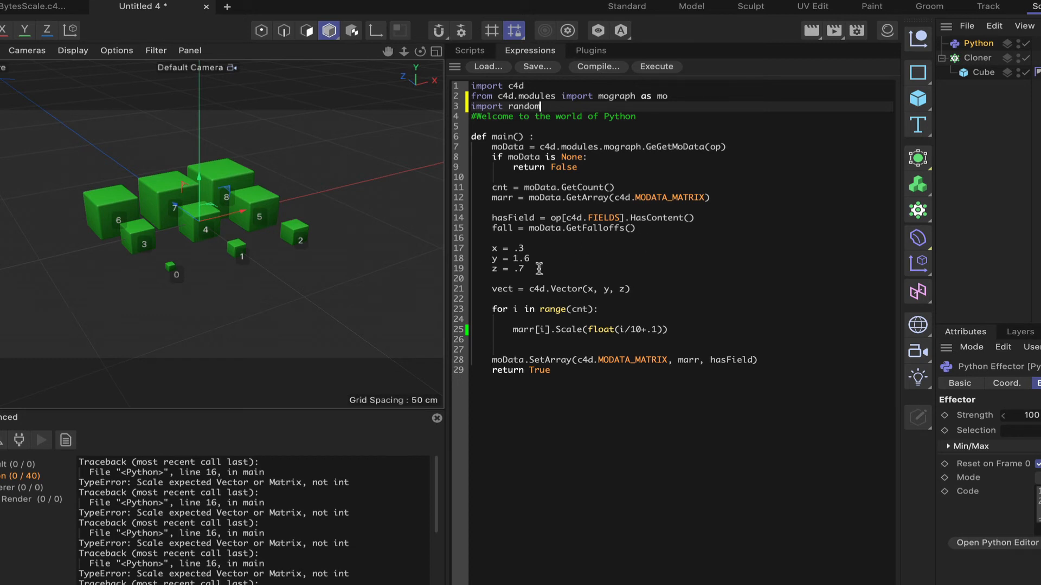
mouse_move(538, 269)
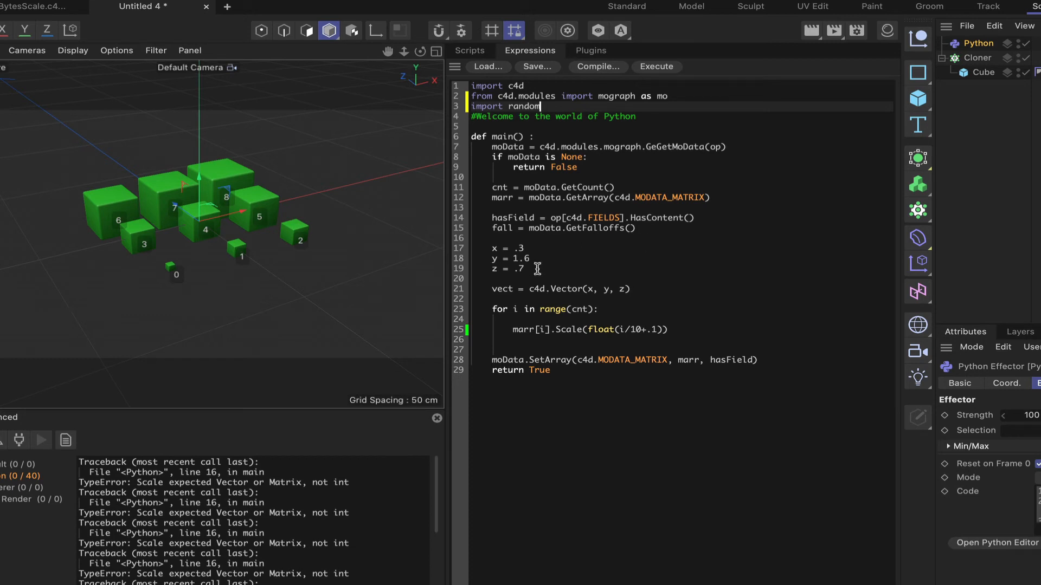
Step: Cut the three x, y, z assignment lines so they can be moved inside the clone loop
left_click_drag(494, 248, 524, 270)
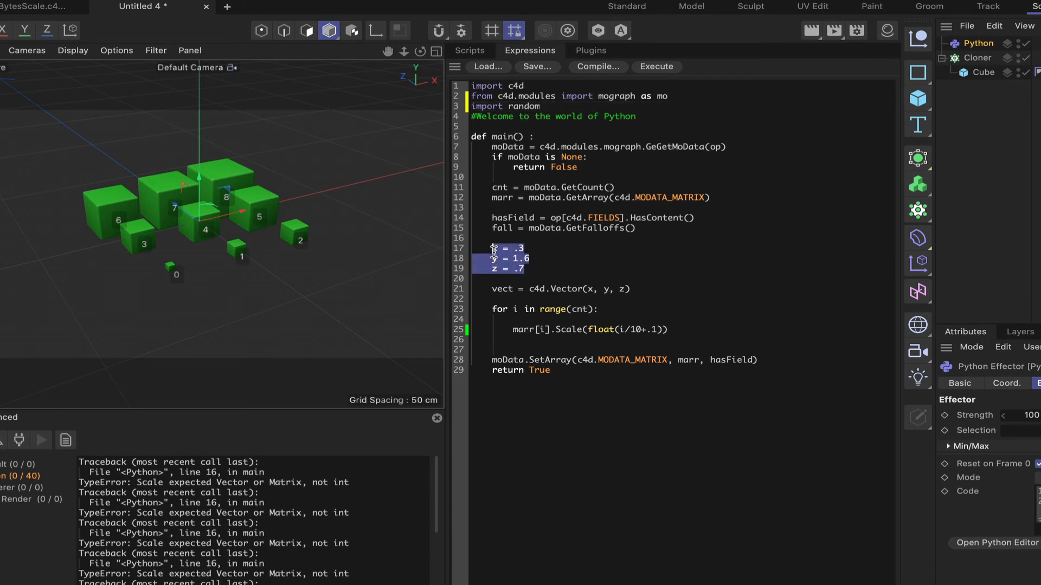
key("Delete")
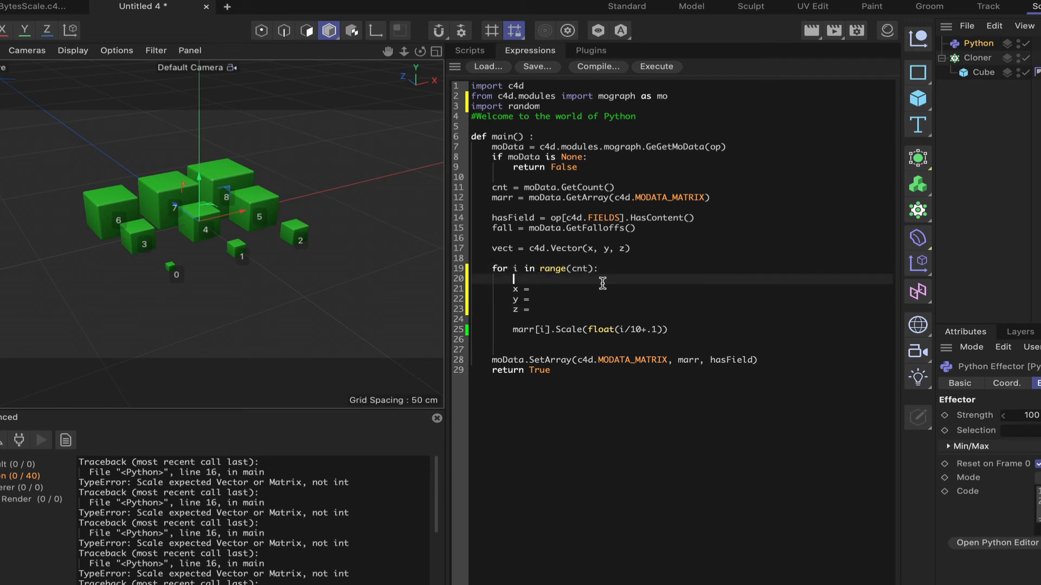
Step: Write rnd = random.uniform(.2, 1) and assign rnd to x inside the loop
type("rnd =")
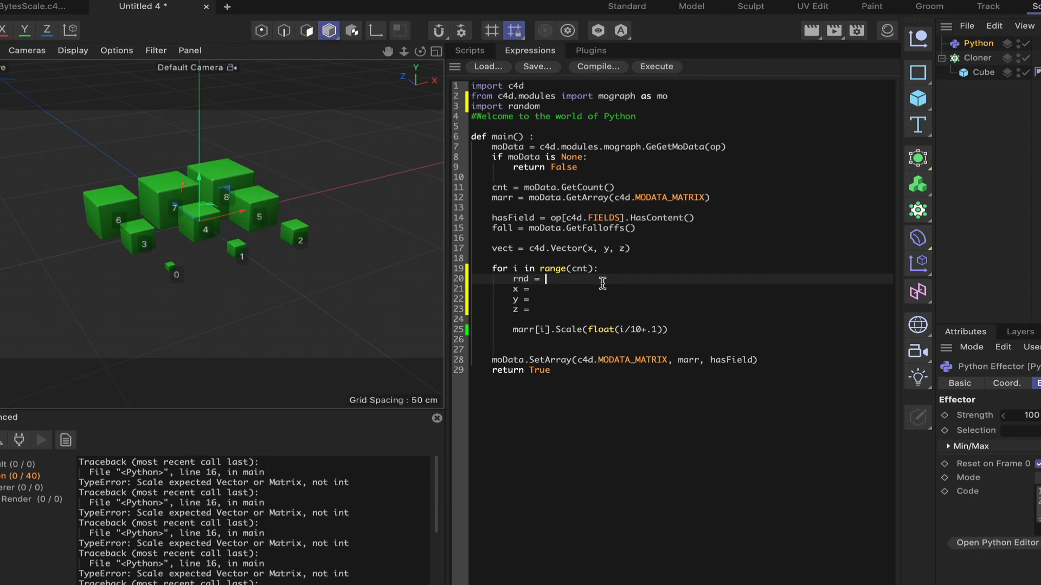
type("random.uniform(")
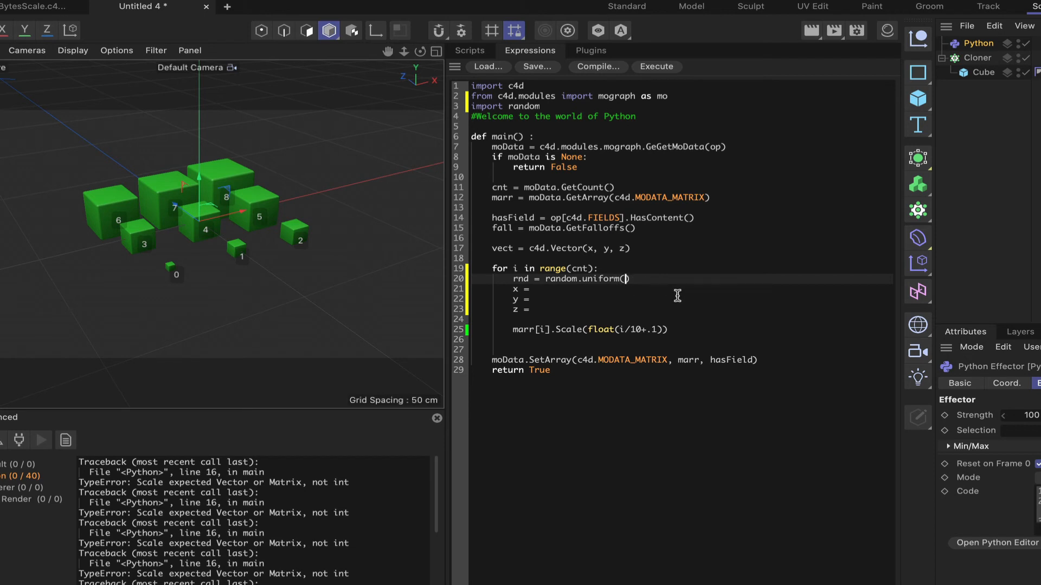
type(".2,")
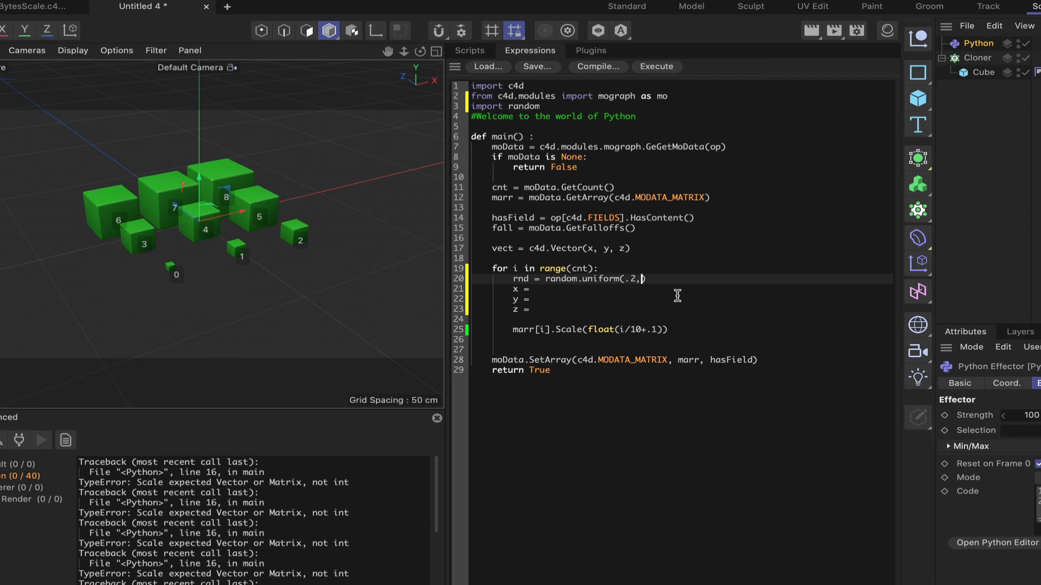
type("1")
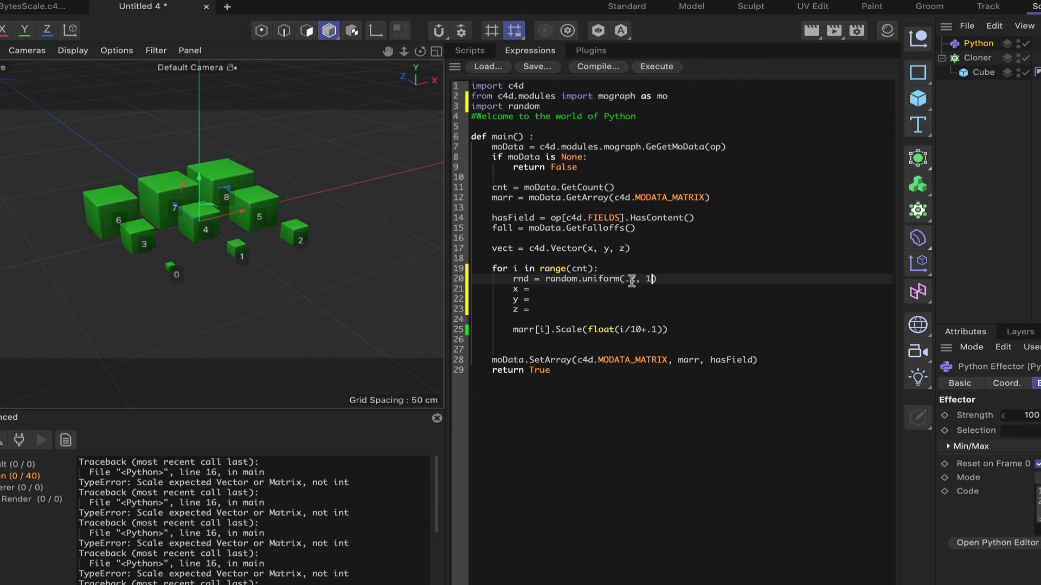
type("2")
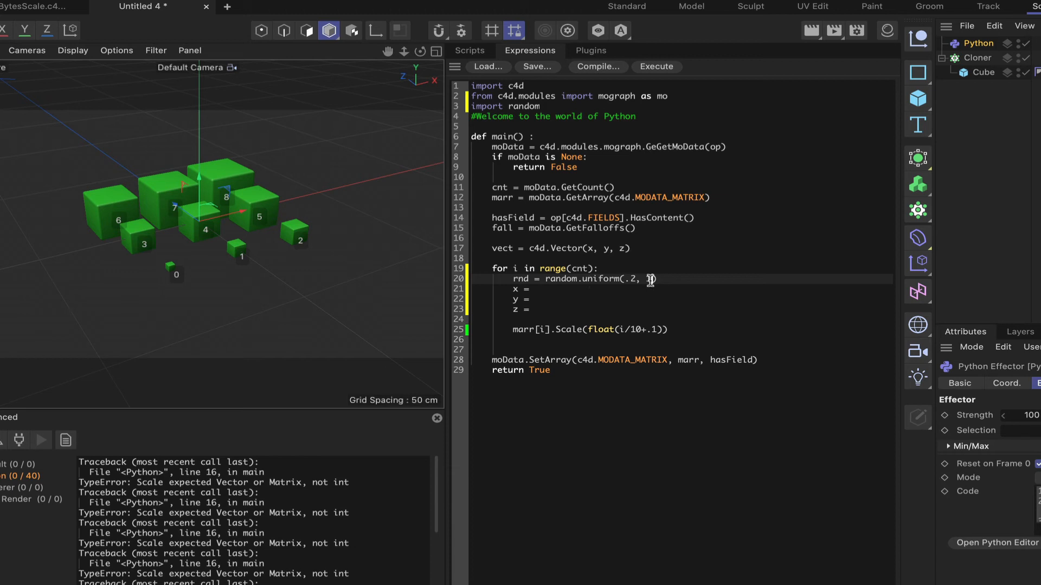
type("1")
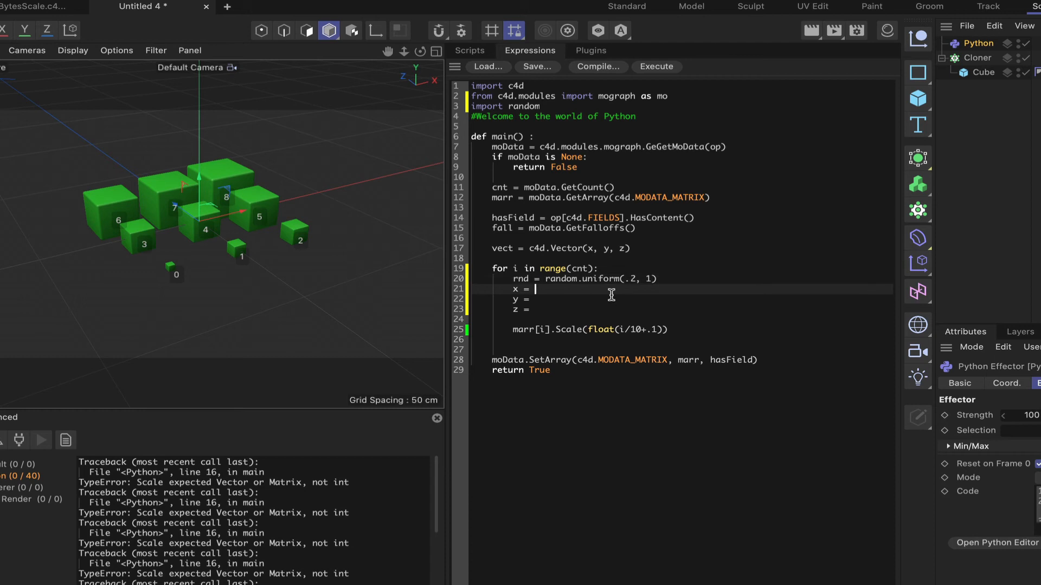
type("rnd")
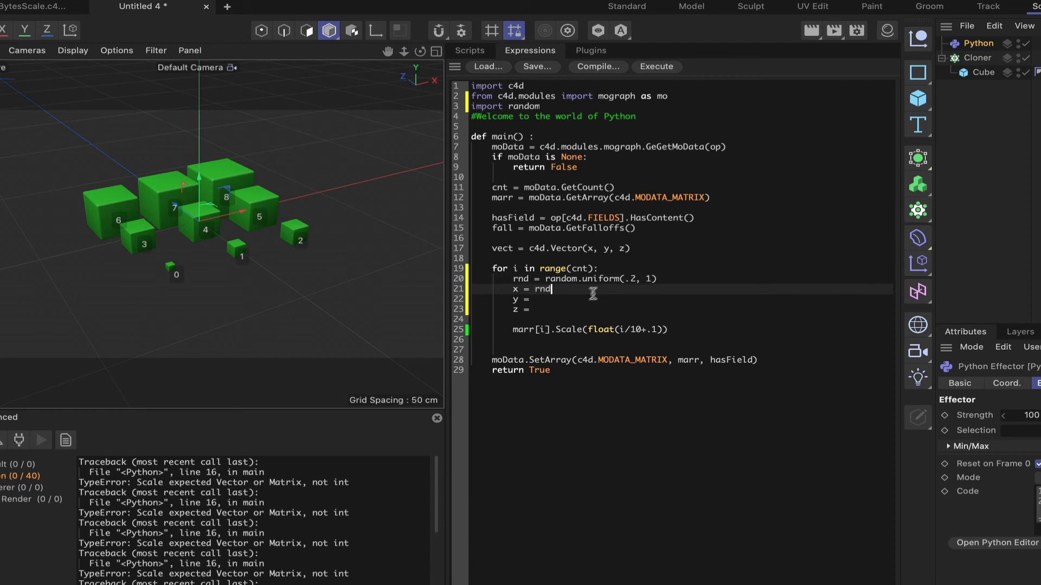
key("enter")
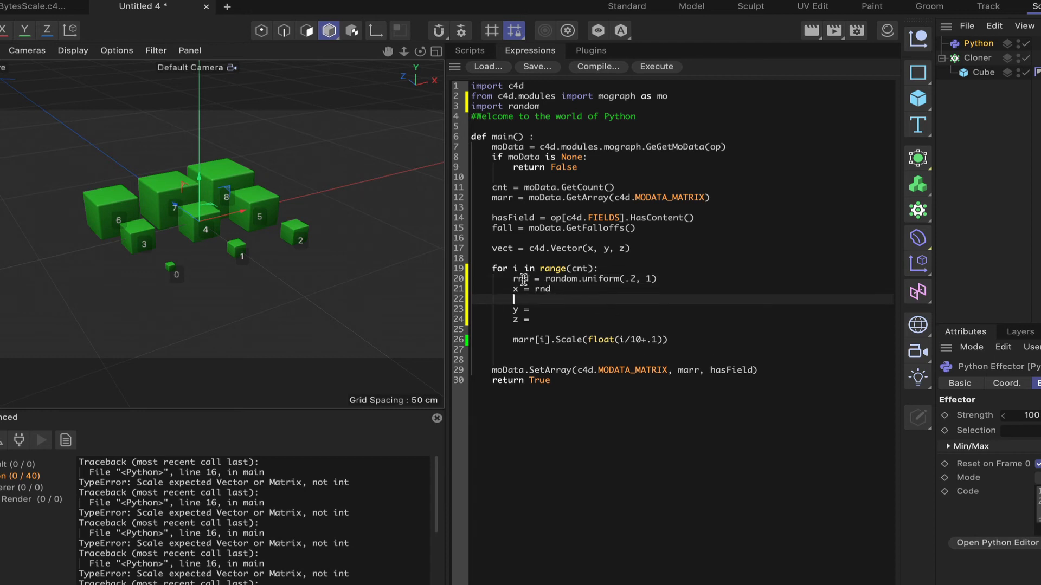
Step: Give y and z their own rnd = random.uniform(.2, 1) lines, then add vect = c4d.Vector(x, y, z)
left_click_drag(513, 278, 660, 279)
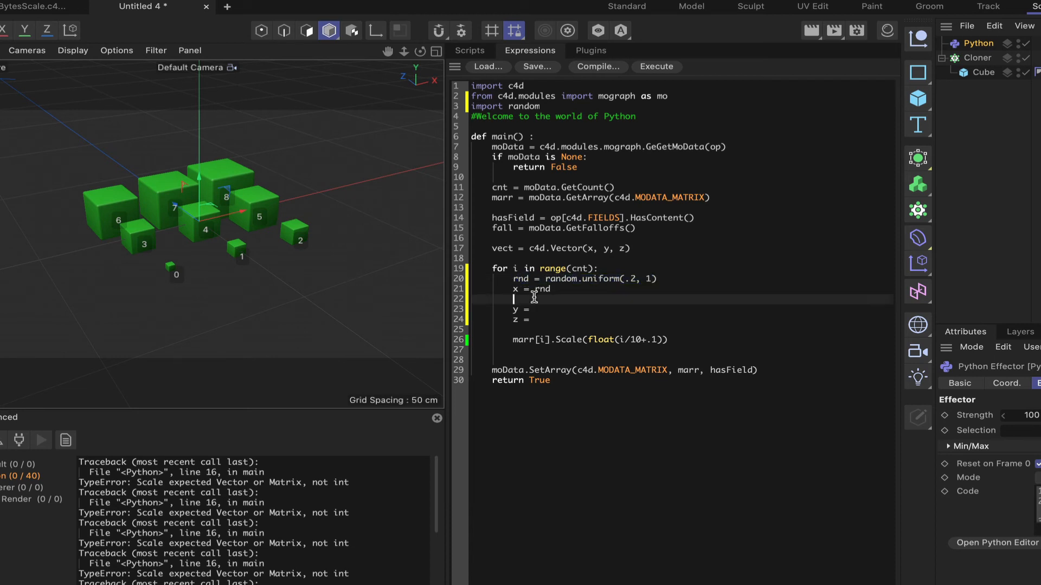
type("rnd = random.uniform(.2, 1)")
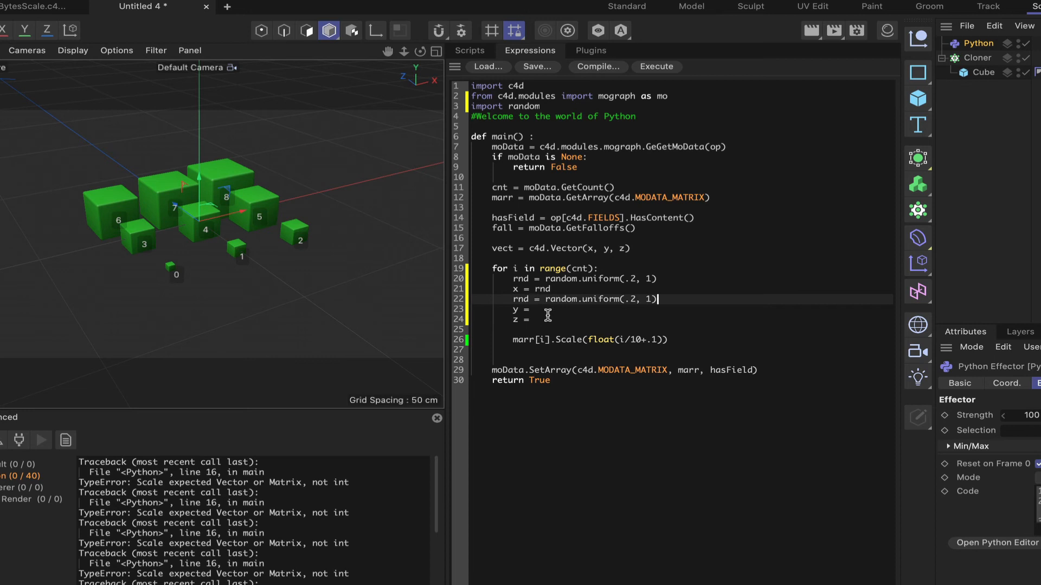
type("rnd")
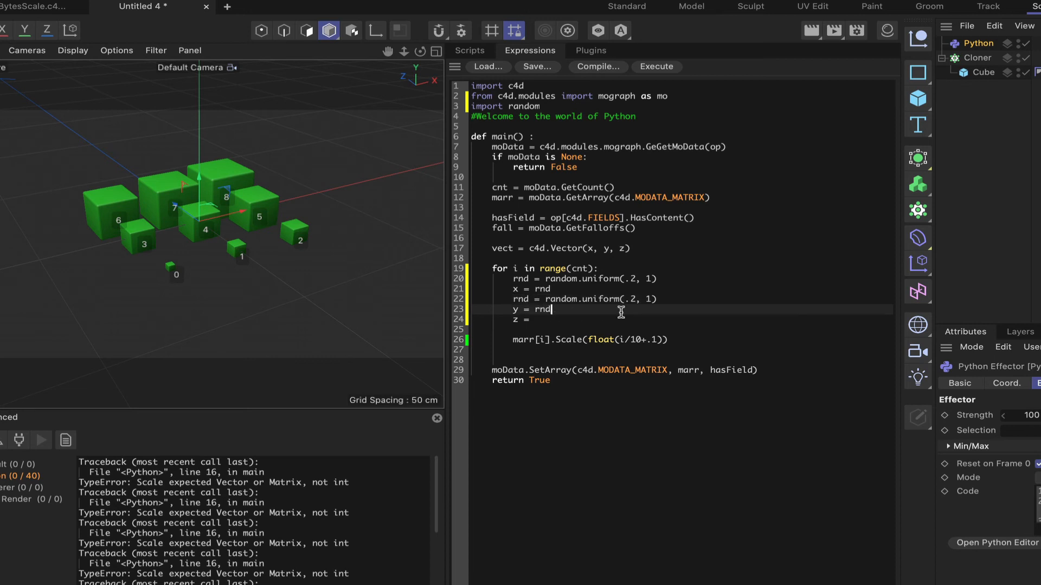
mouse_move(575, 312)
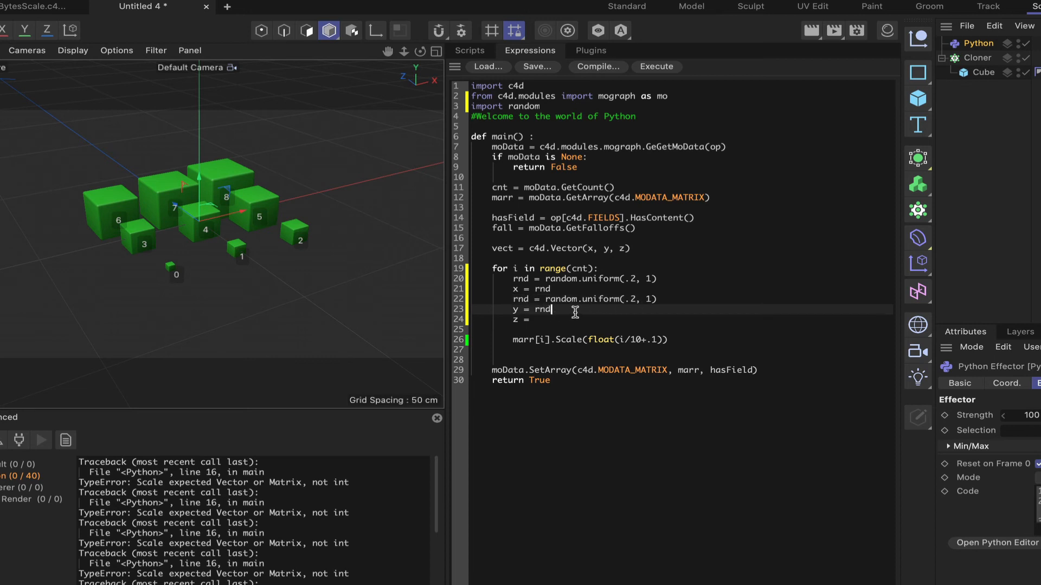
type("rnd = random.uniform(.2, 1)")
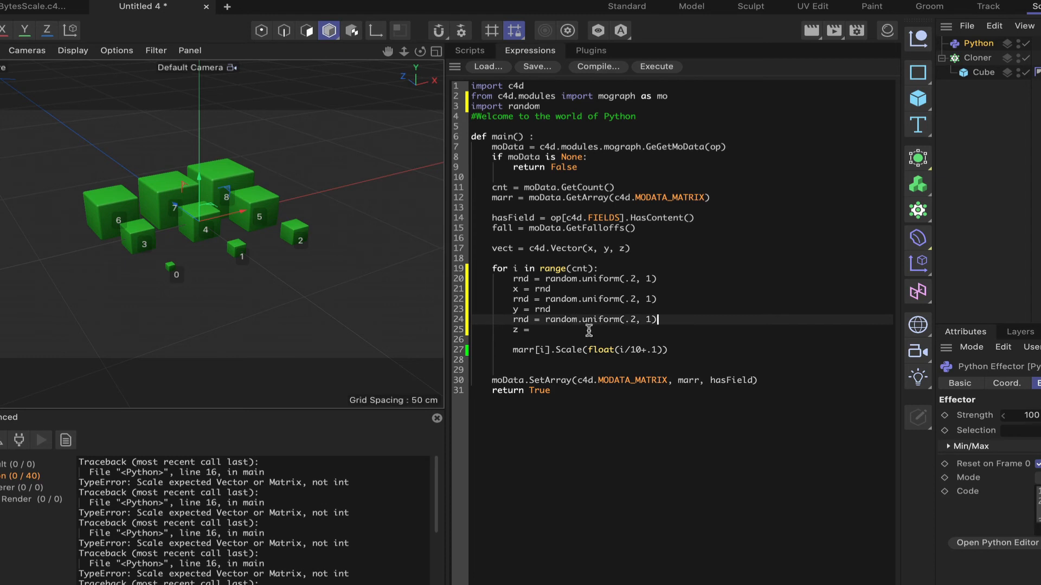
type("rnd")
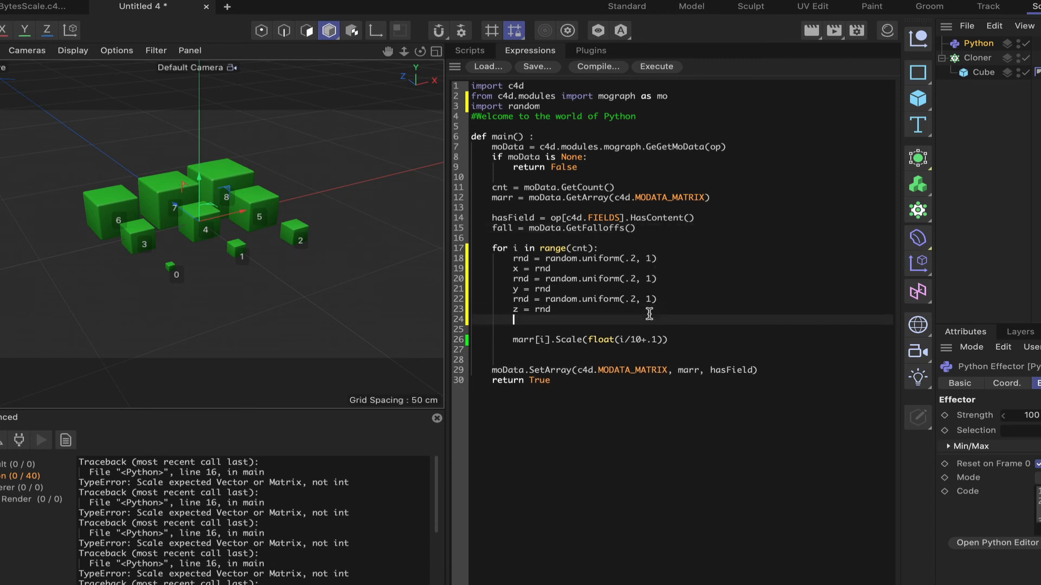
type("vect = c4d.Vector(x, y, z)")
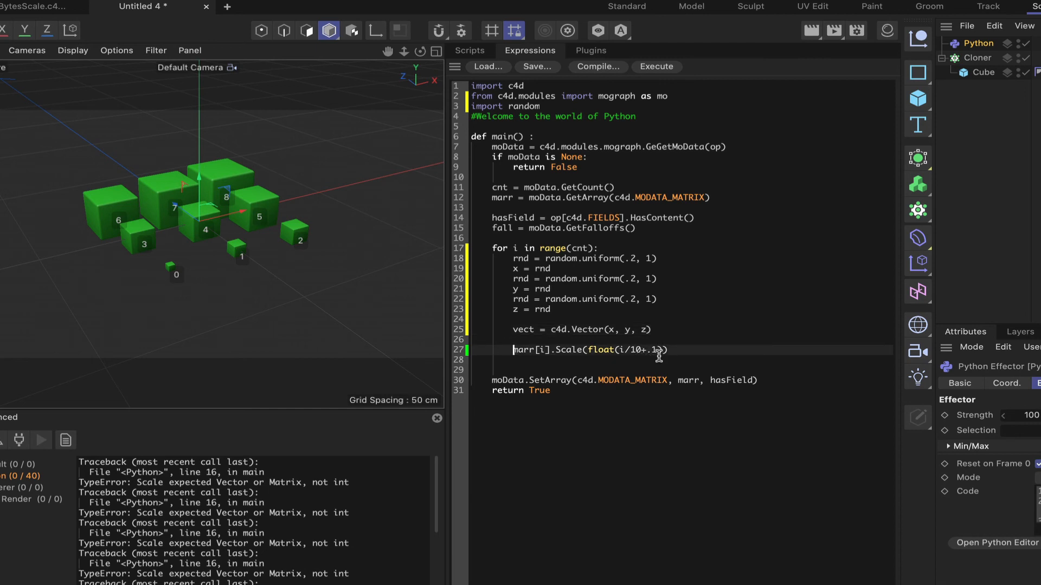
Step: Comment out the old Scale line, add marr[i].Scale(vect) and apply the script to the clones
type("#")
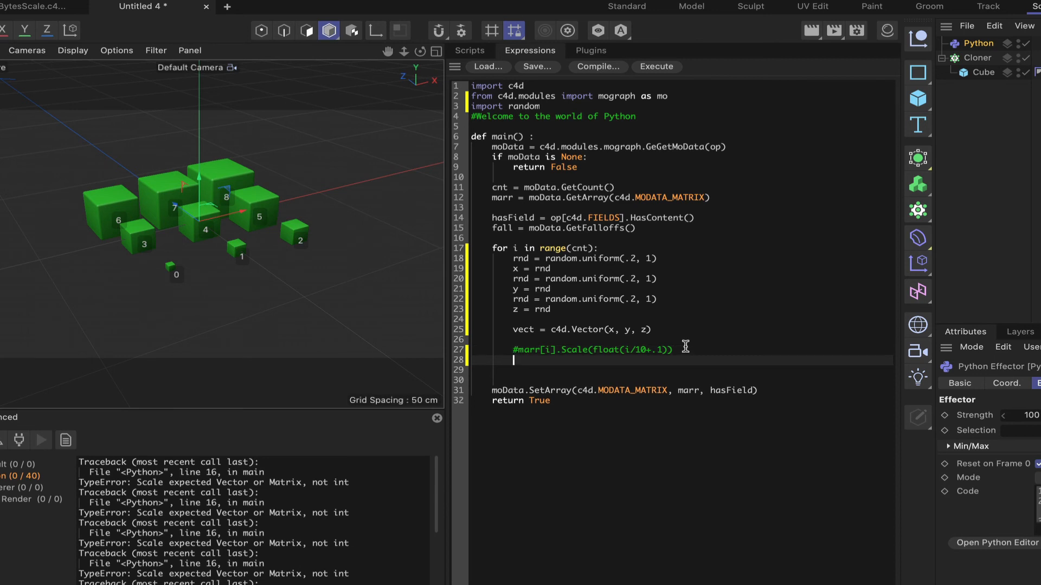
type("marr")
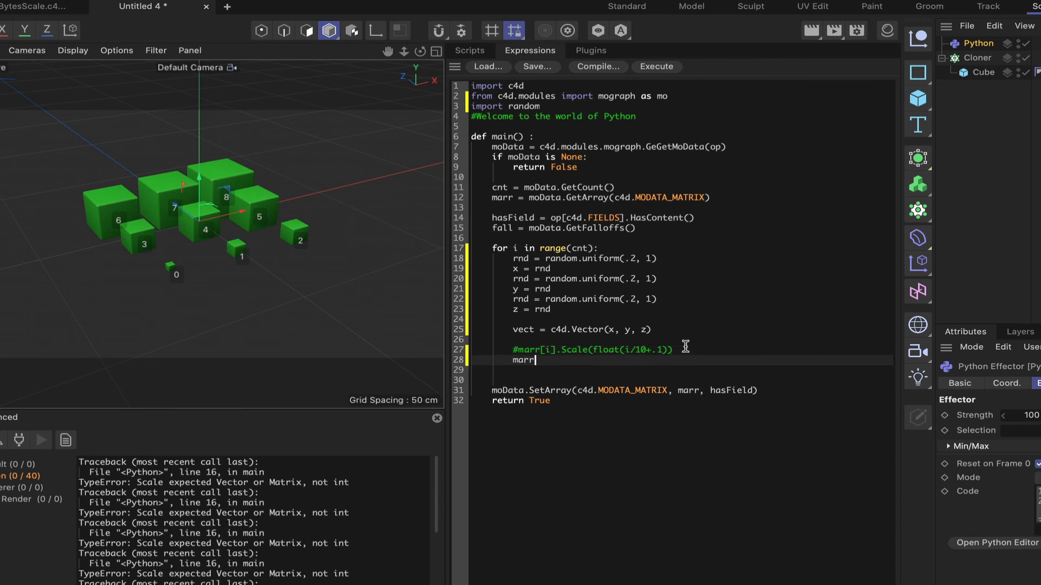
type("[i]")
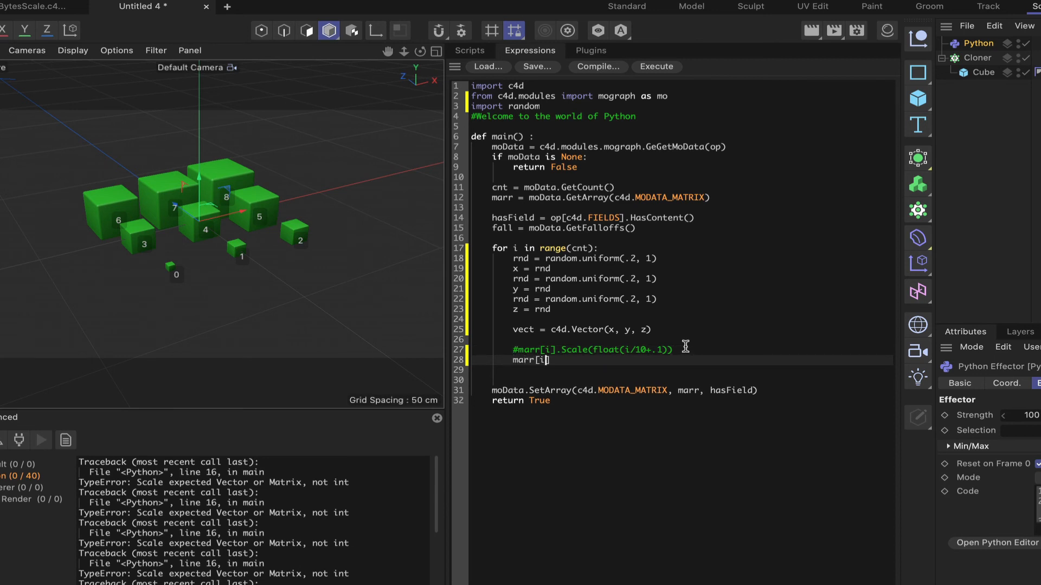
type(".")
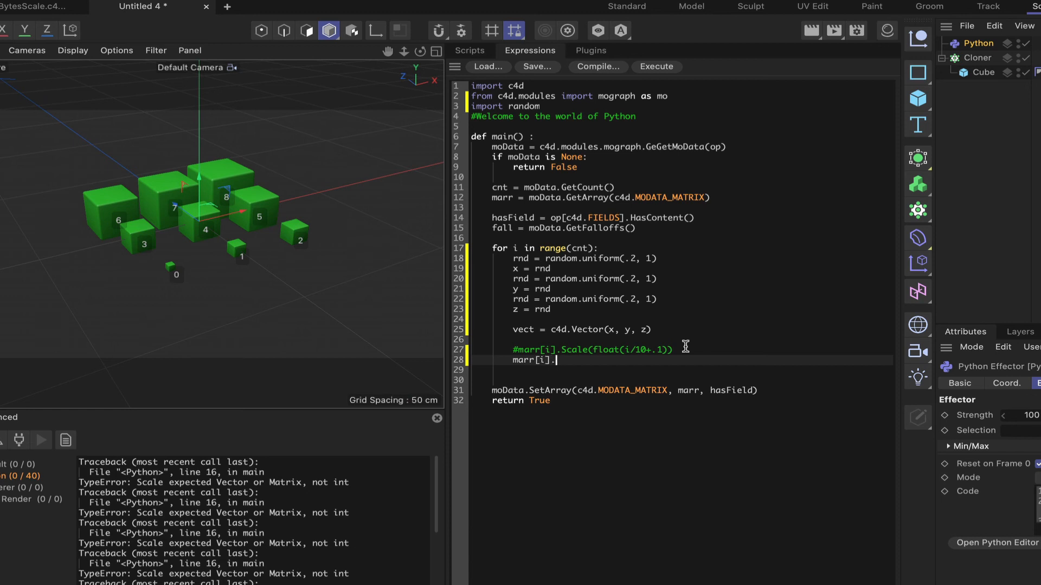
type("Scale")
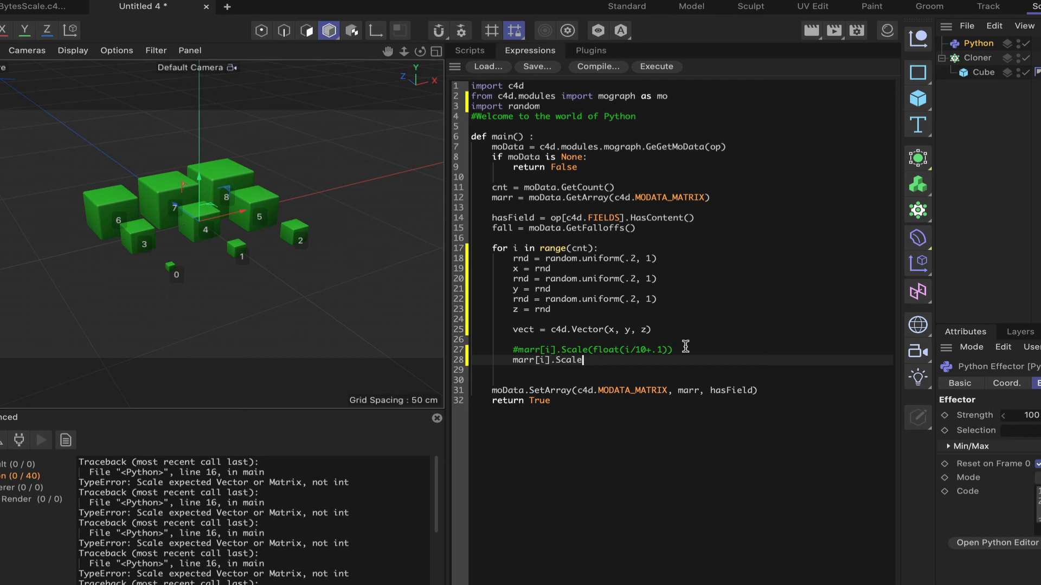
type("(vect)")
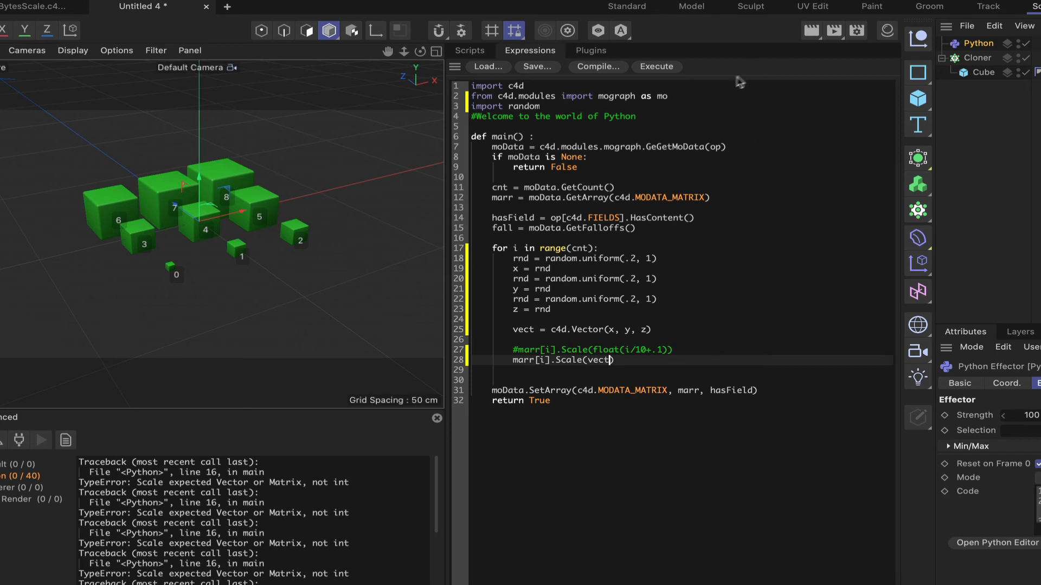
left_click(656, 66)
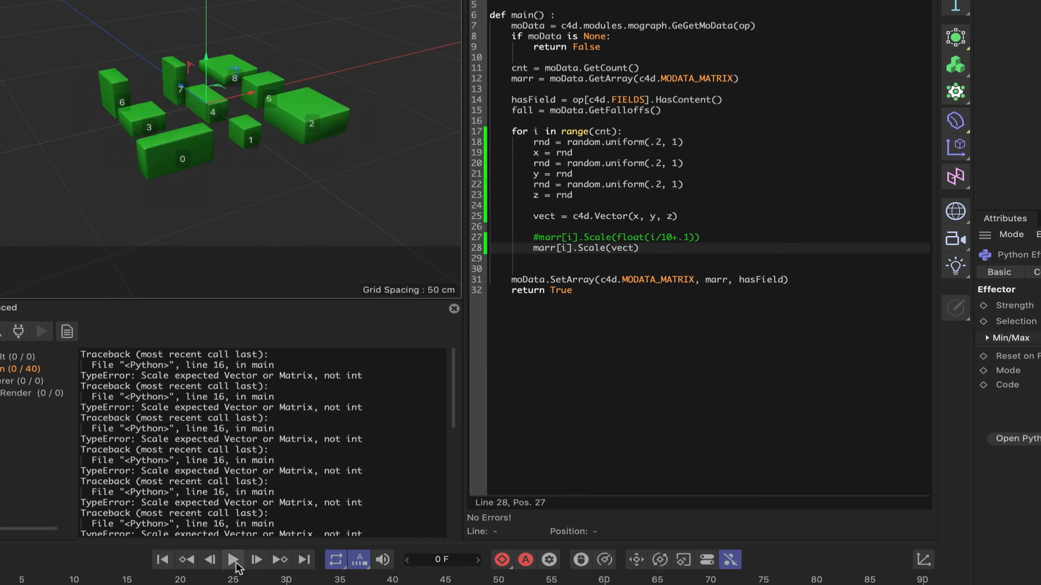
Step: Play the timeline to watch the clones take random proportions each frame, then stop playback
left_click(234, 560)
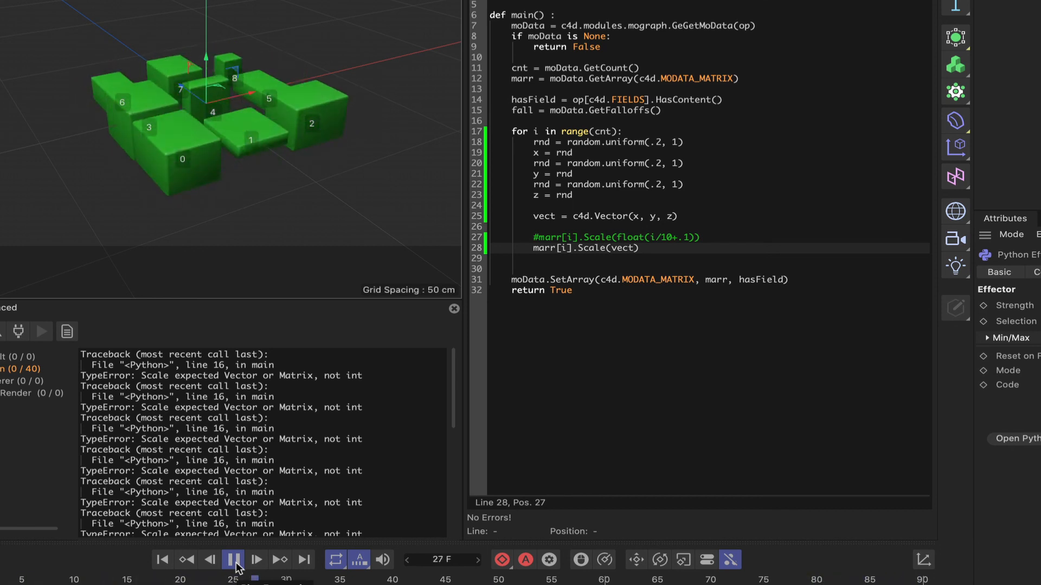
left_click(233, 559)
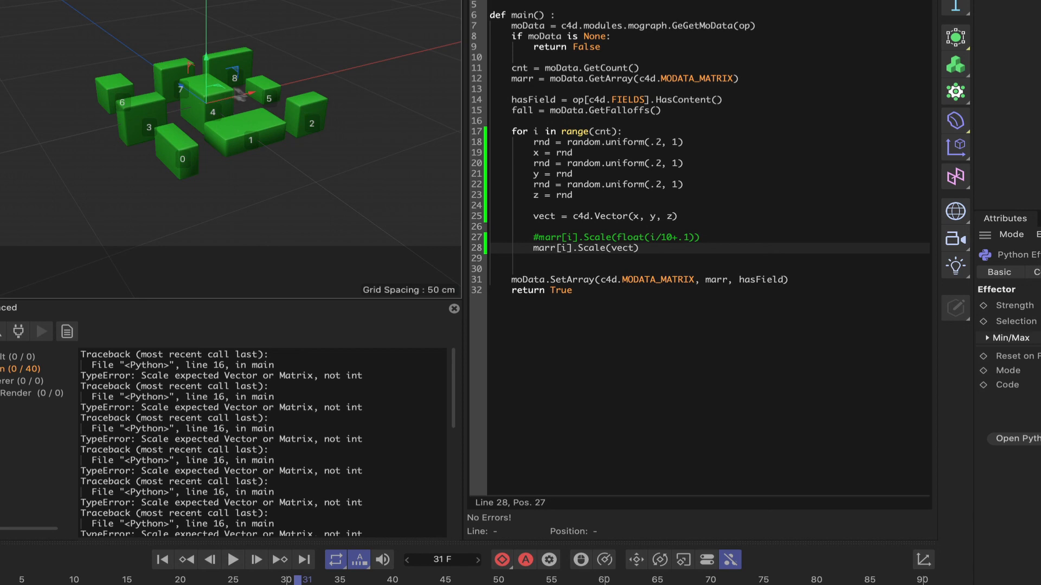
mouse_move(146, 110)
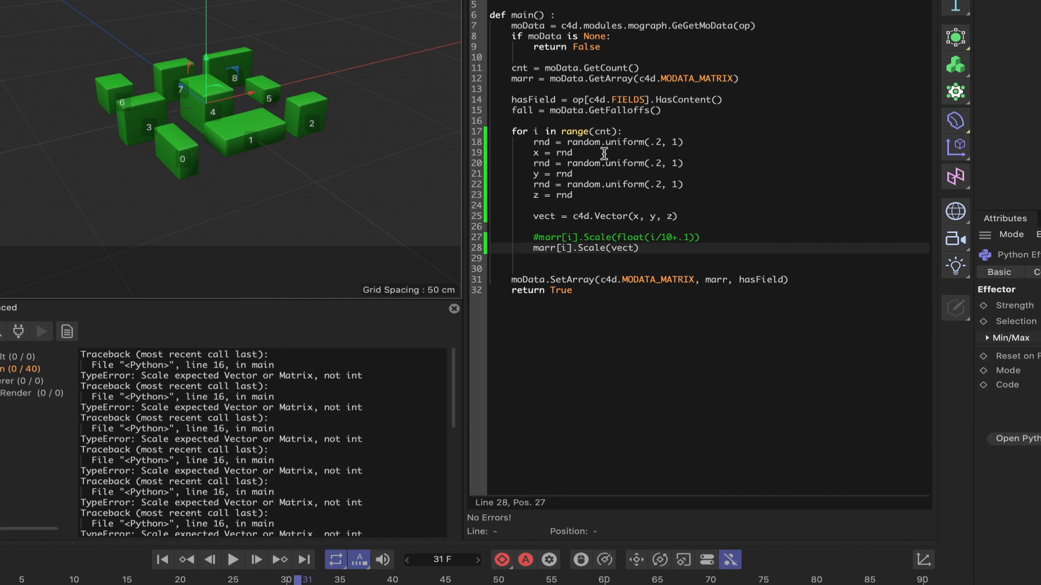
mouse_move(607, 255)
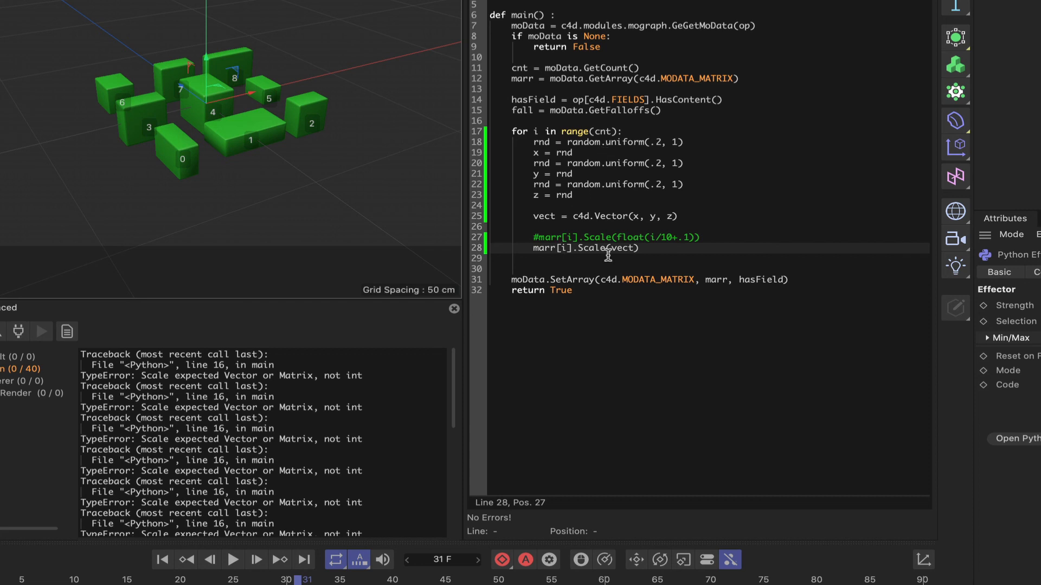
mouse_move(613, 238)
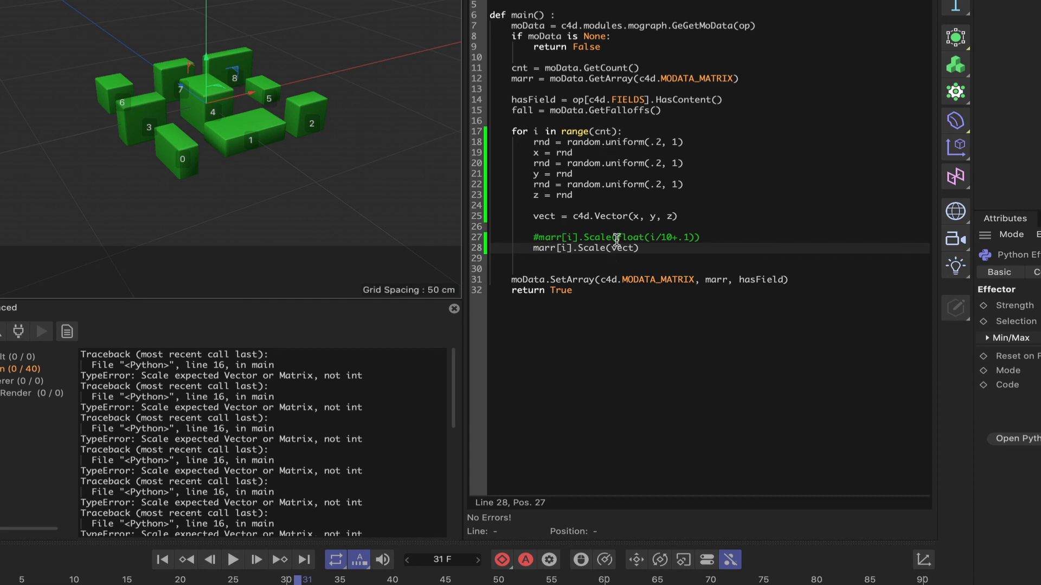
mouse_move(541, 164)
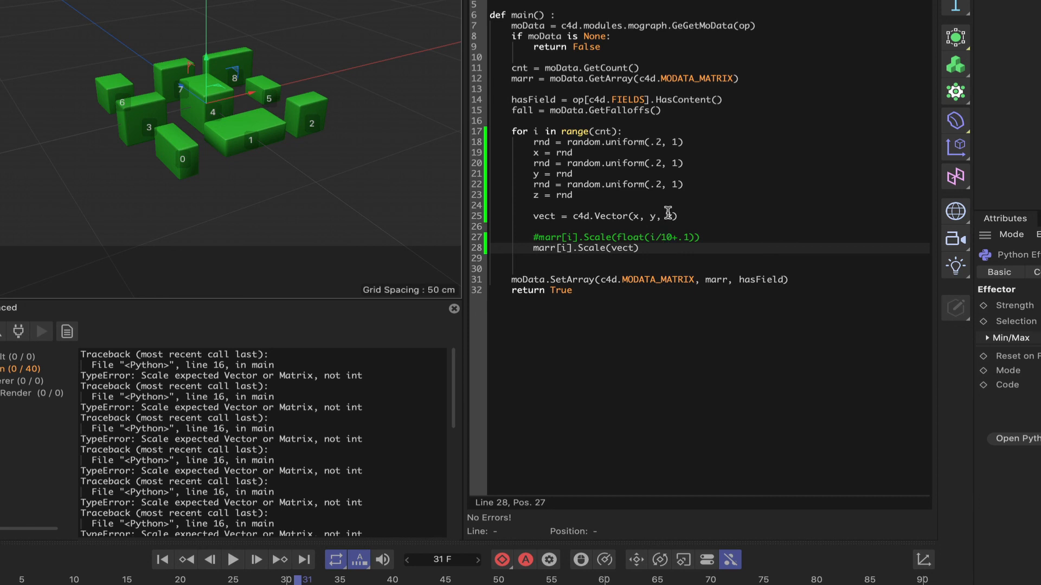
mouse_move(601, 114)
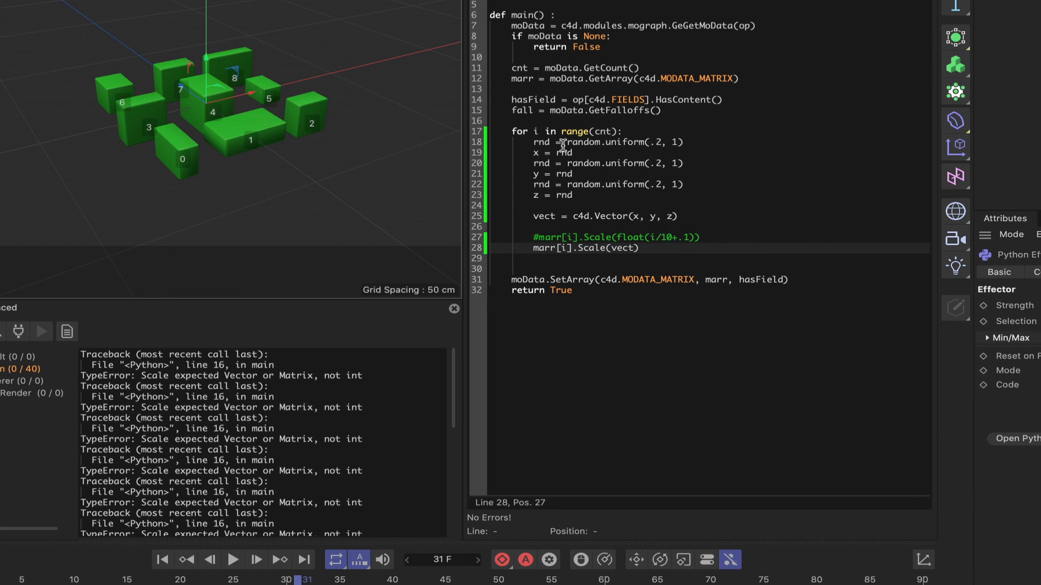
mouse_move(528, 133)
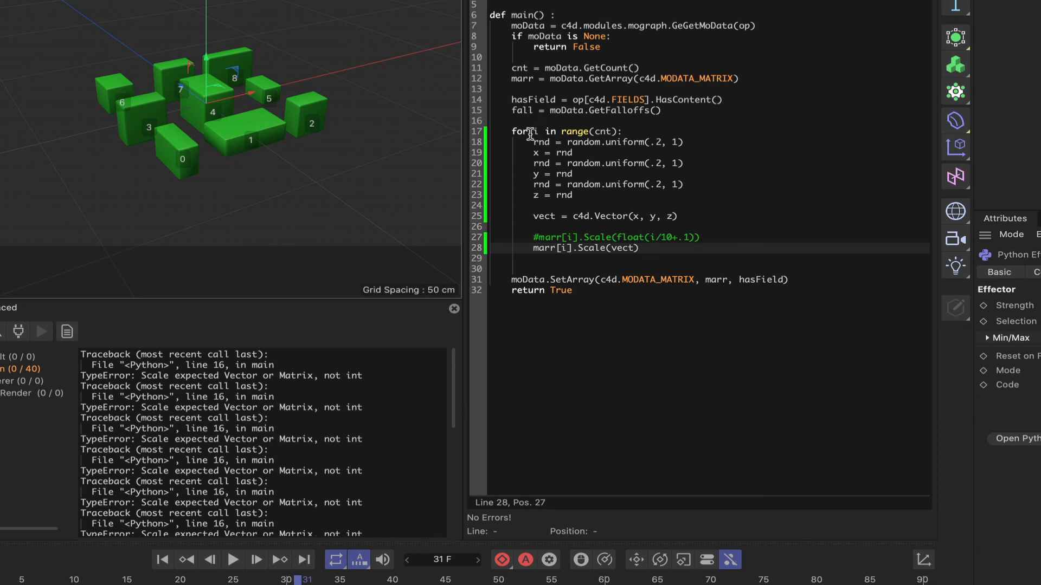